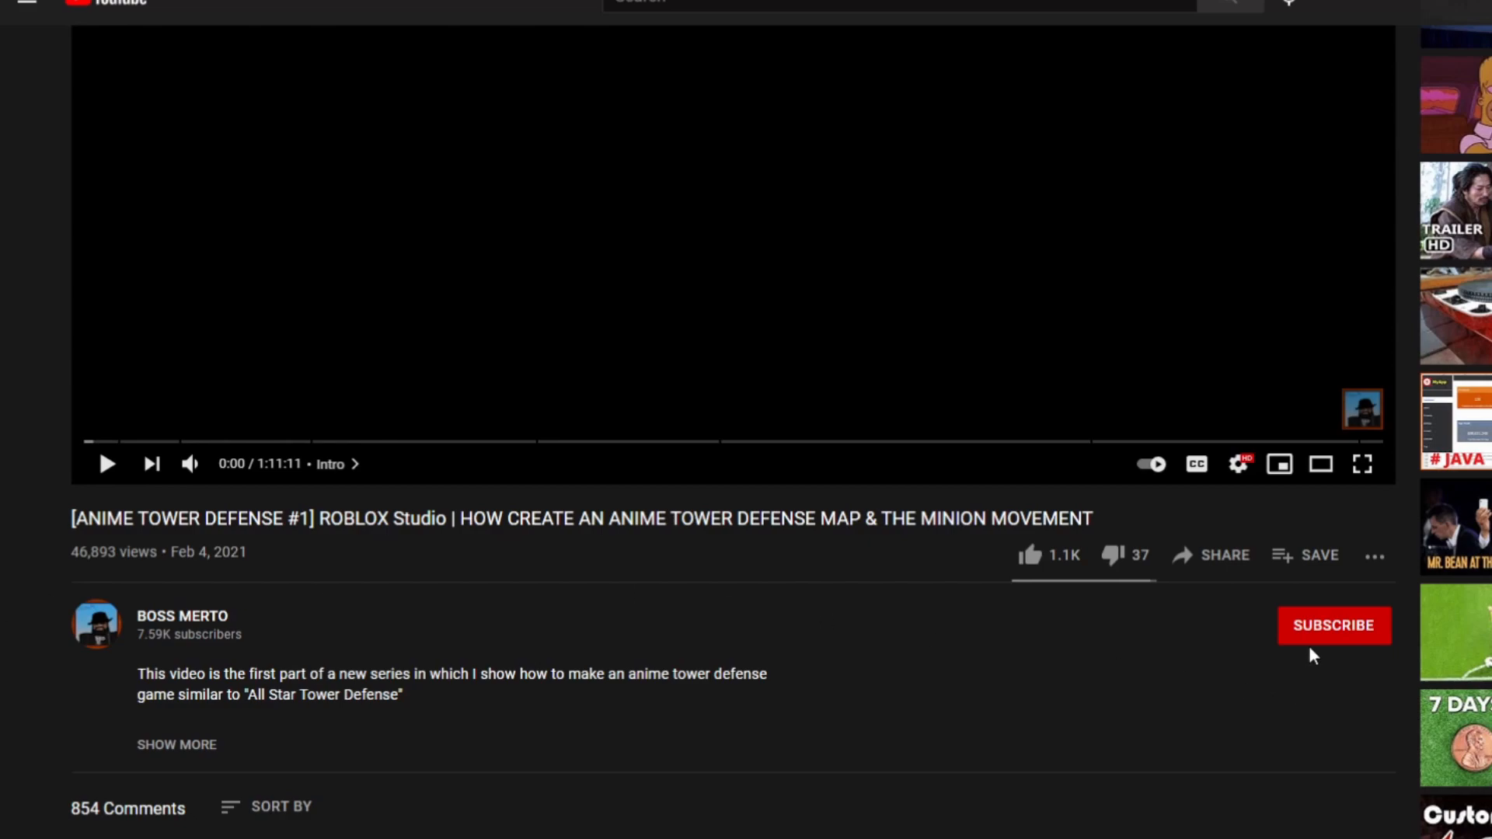
Subscribe to the tutorial's channel with all notifications and like the video.
left_click(1334, 625)
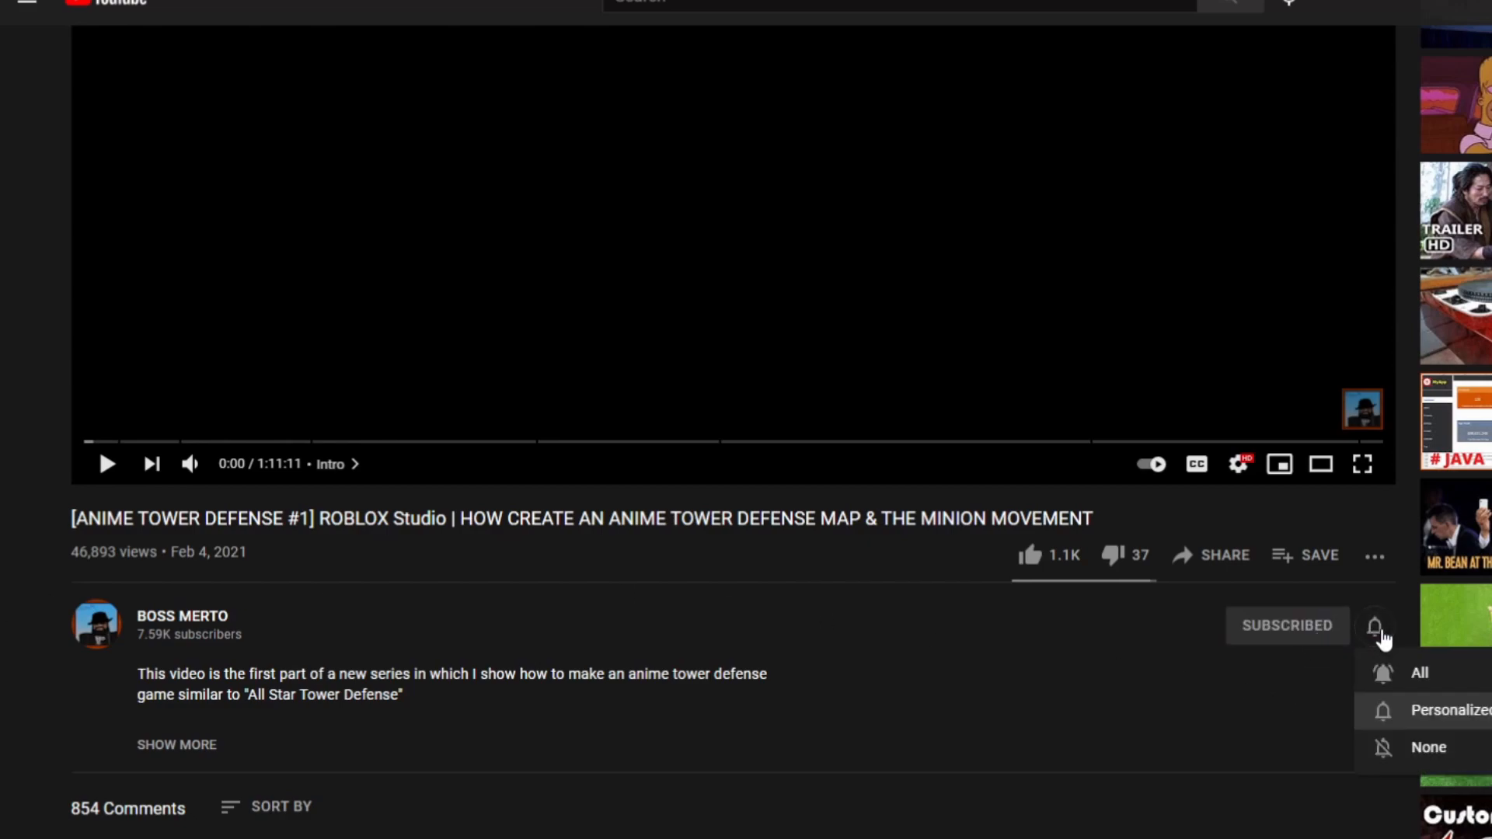
left_click(1031, 554)
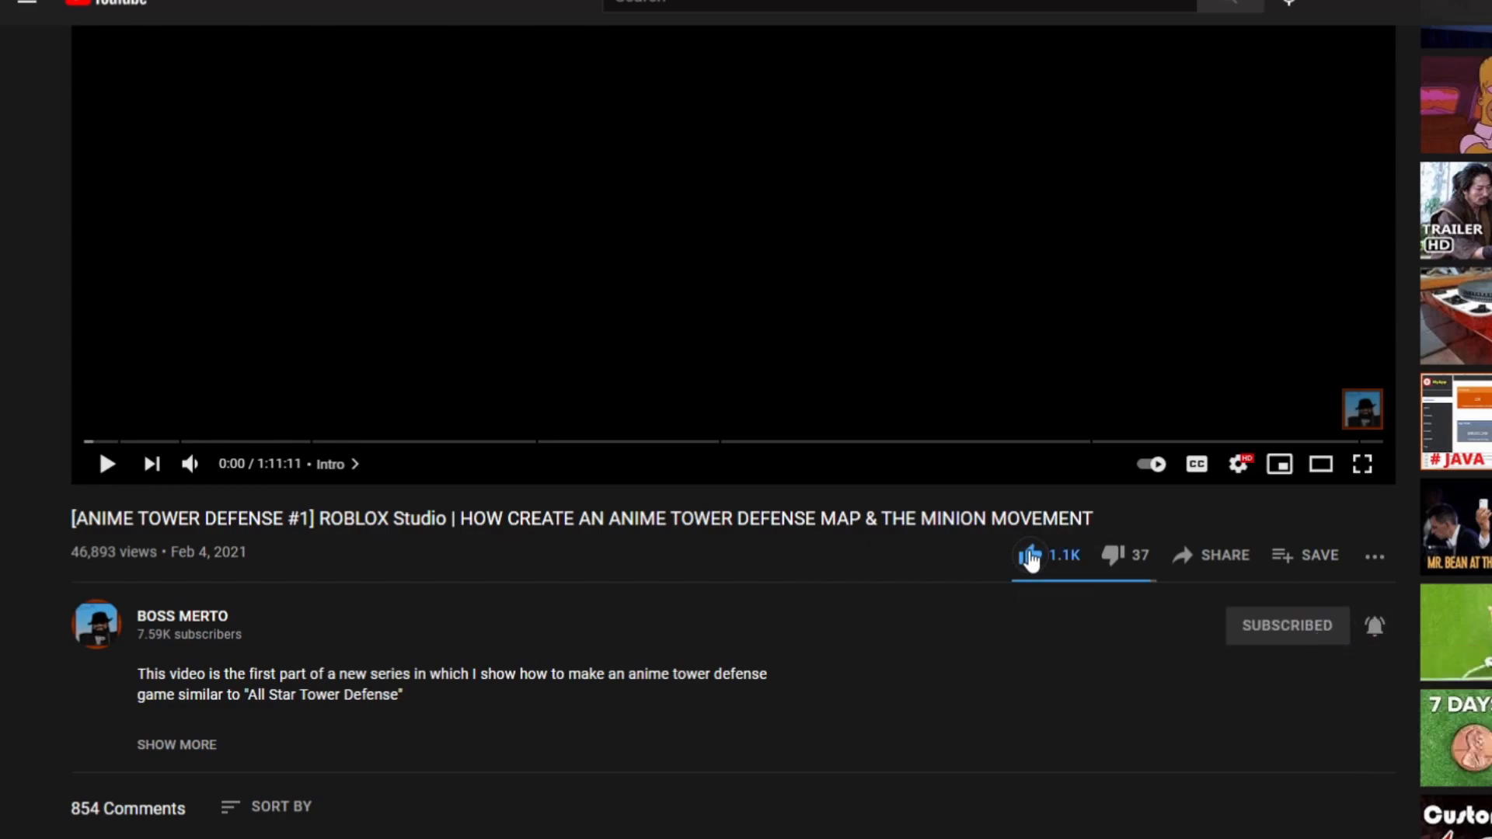
left_click(1210, 555)
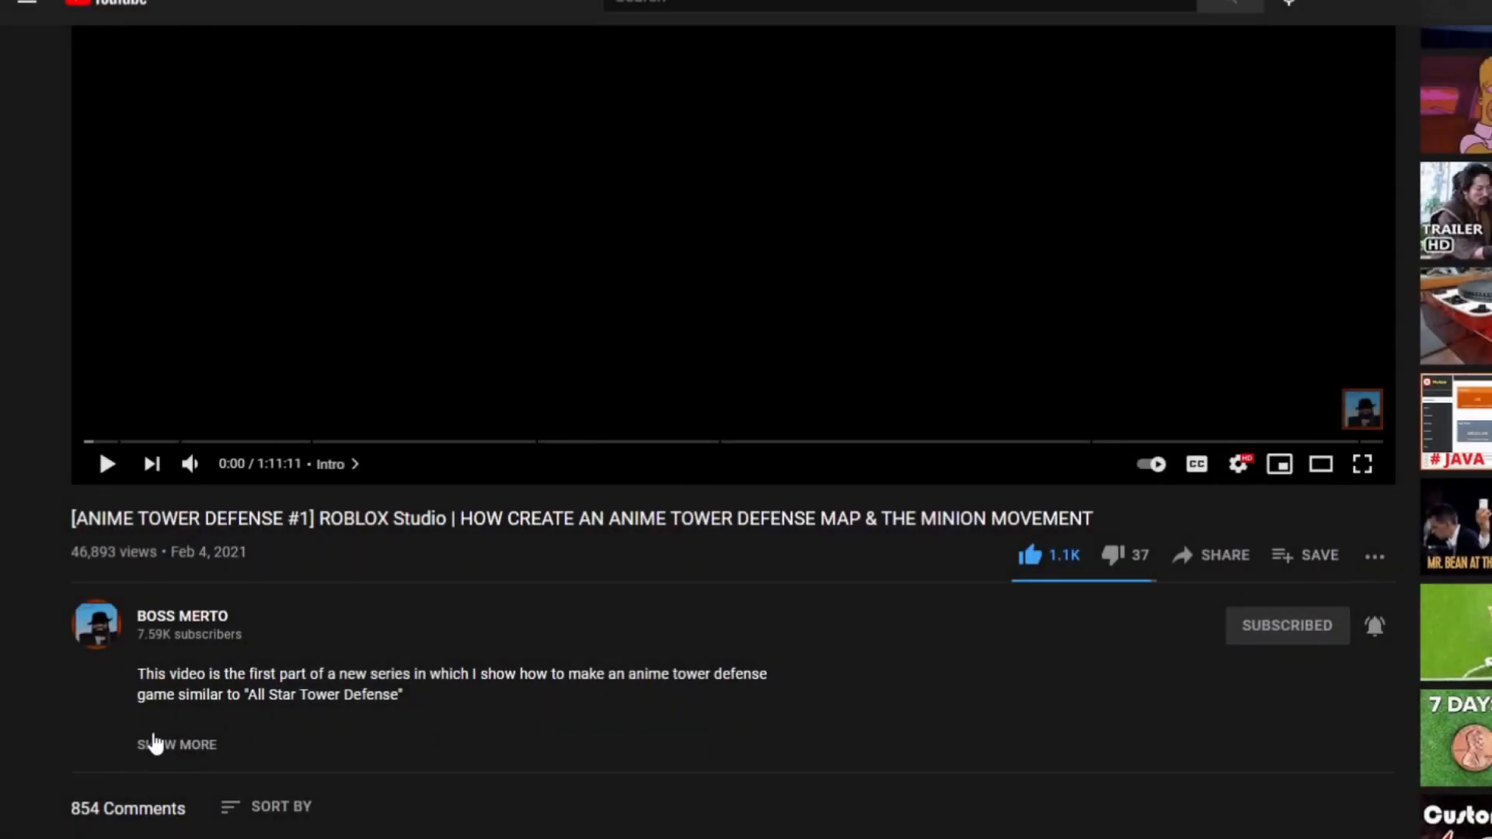
Expand the full video description and read through it.
left_click(177, 744)
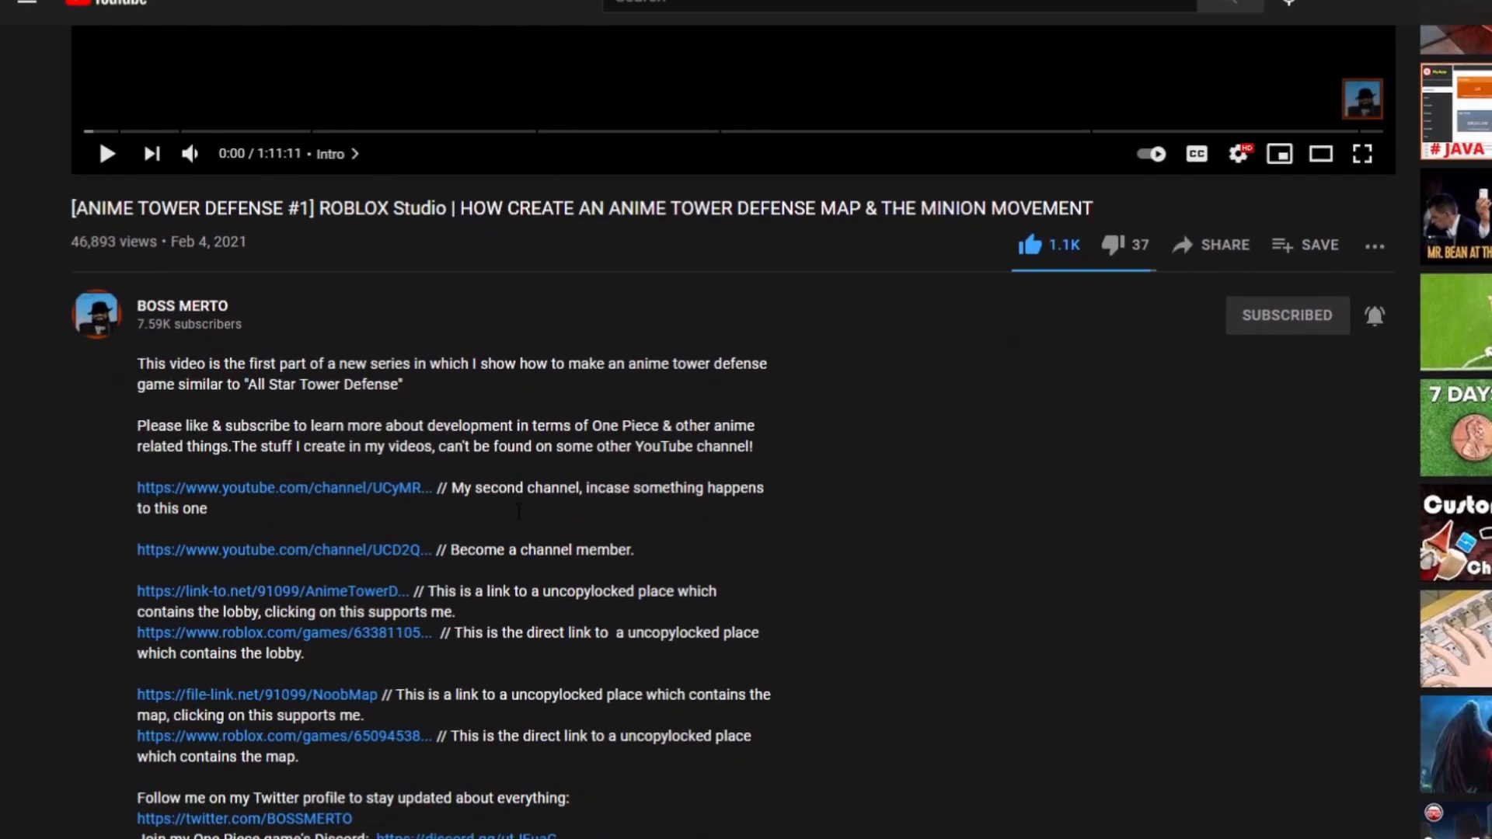
scroll("down", 3)
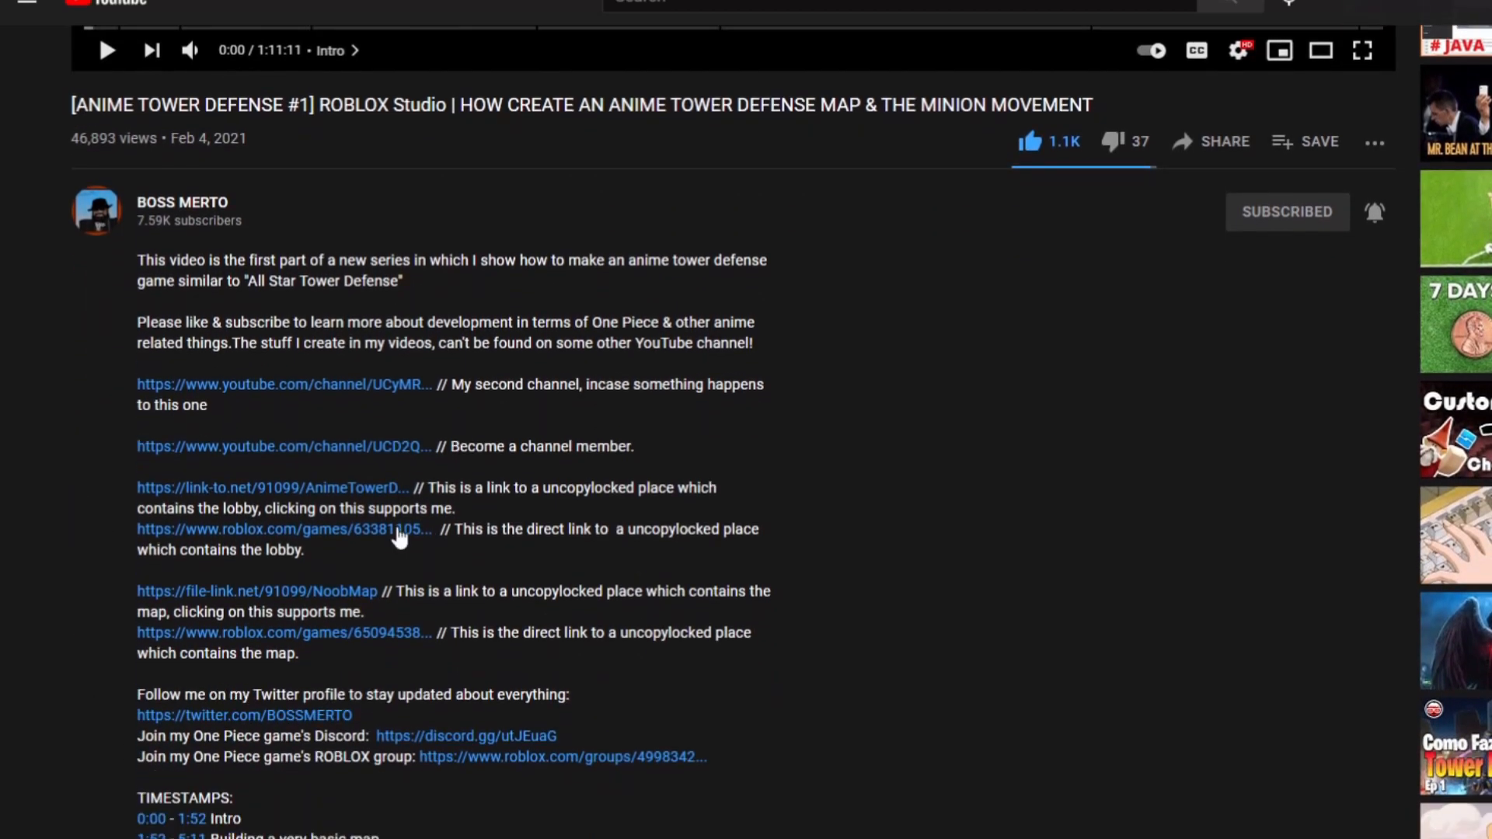
scroll("down", 3)
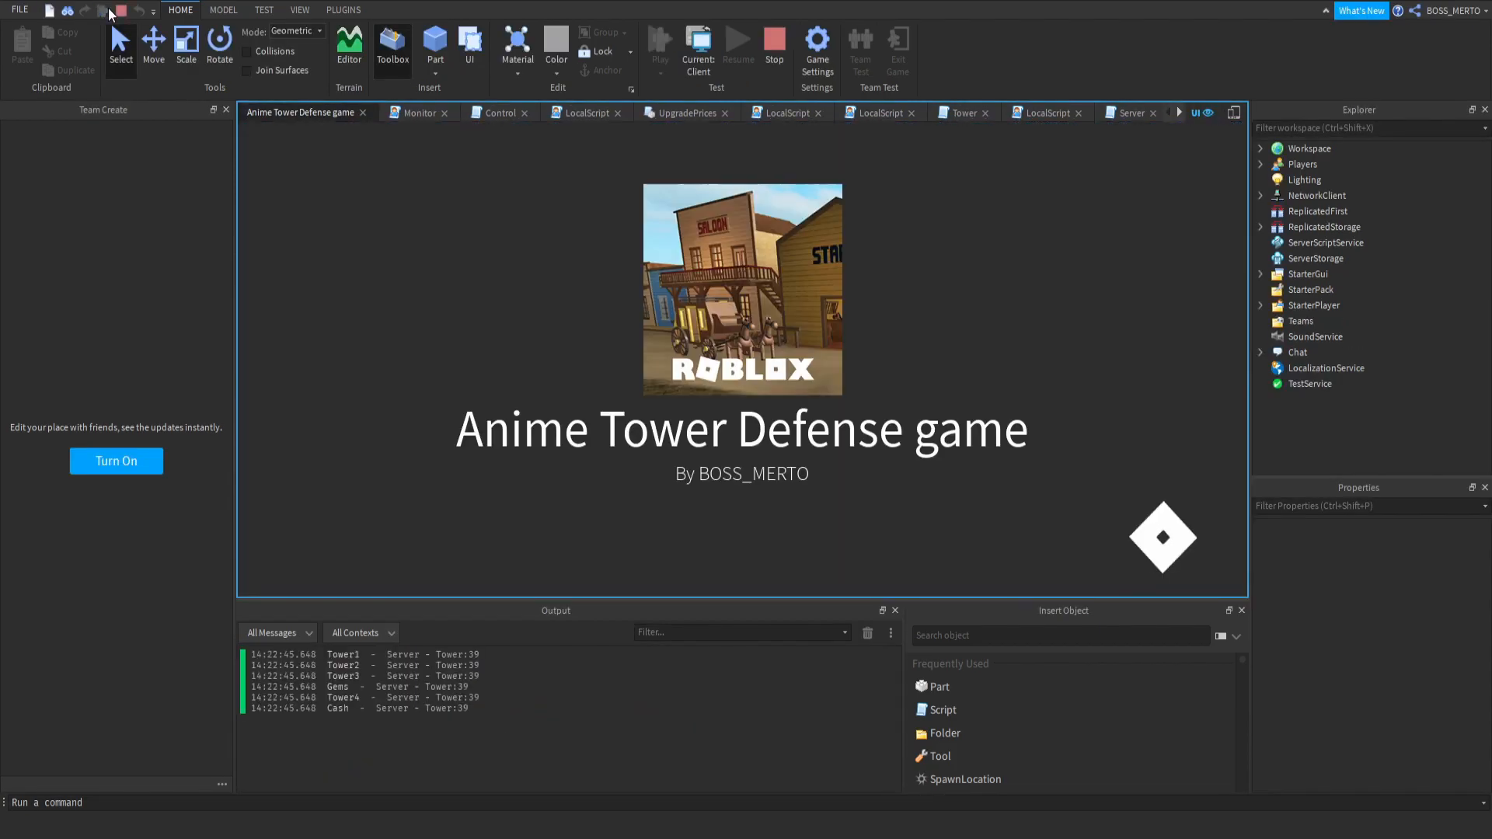
Start a playtest and bring up the in-game tower inventory.
left_click(656, 39)
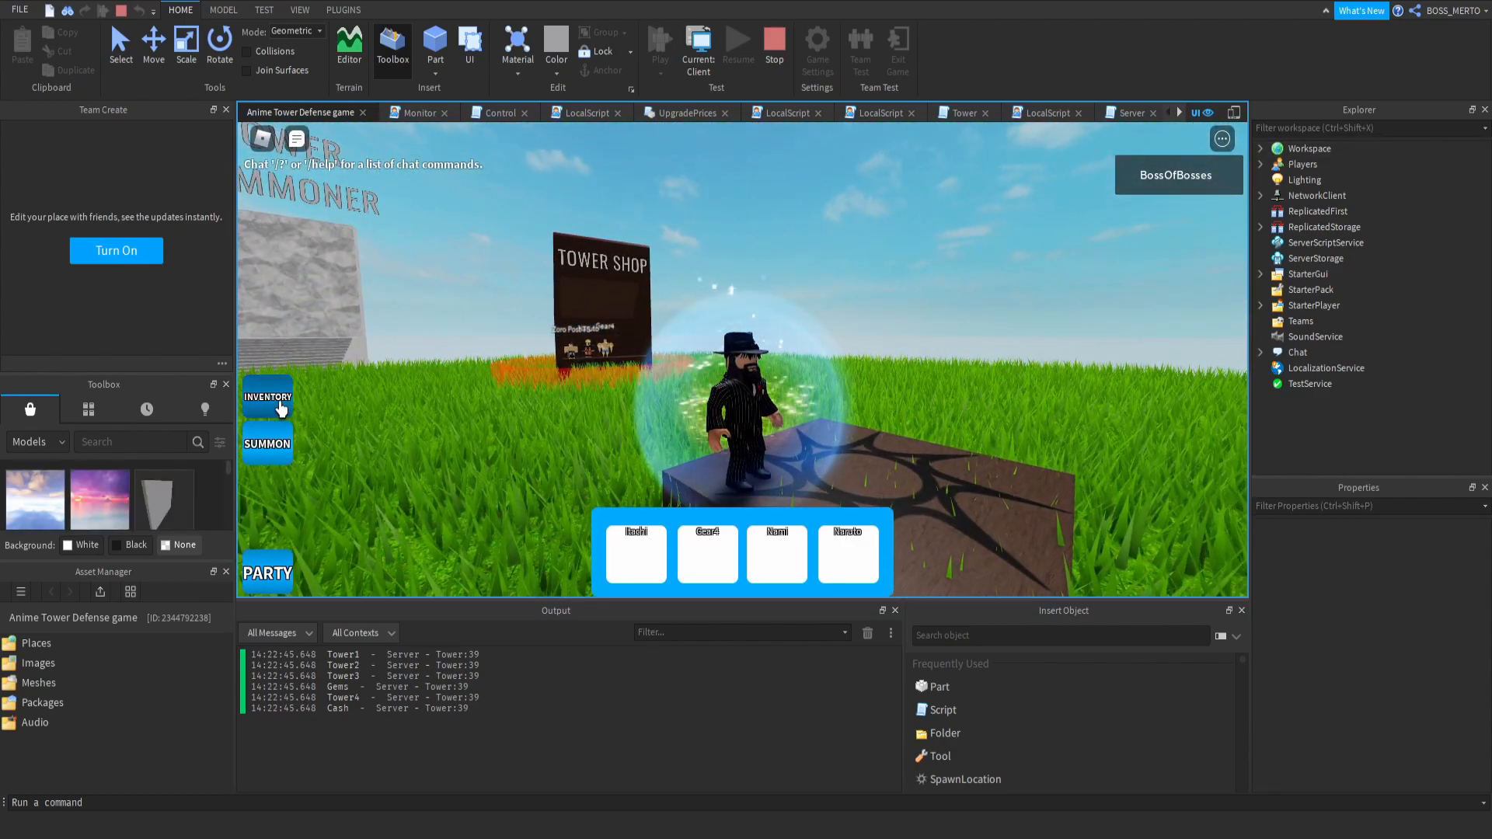
left_click(268, 396)
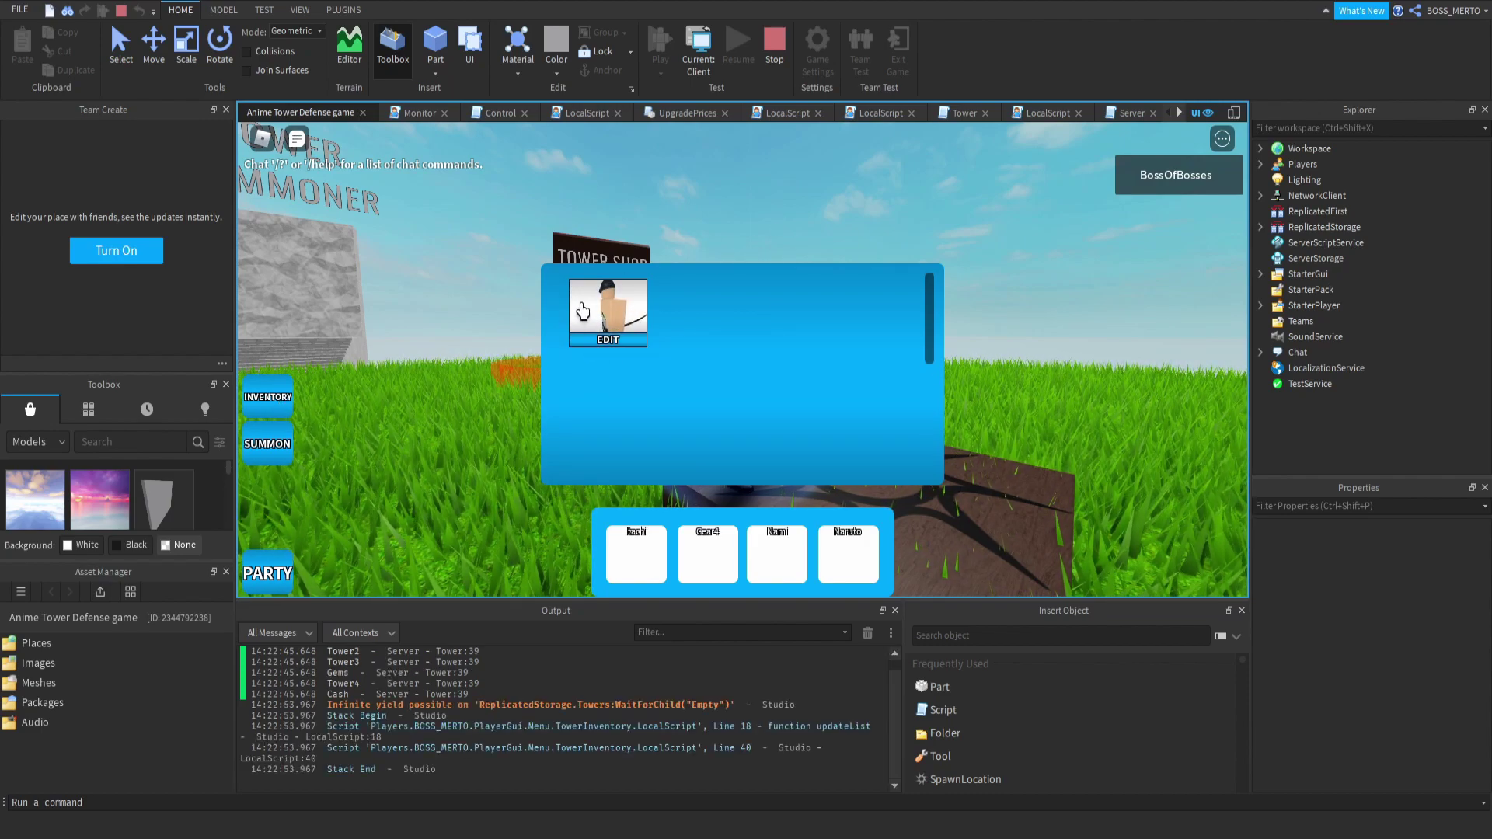
Expand Players > player > TowerInventory to list Empty, Gear4, Naruto and Zoro Post TS.
left_click(1260, 165)
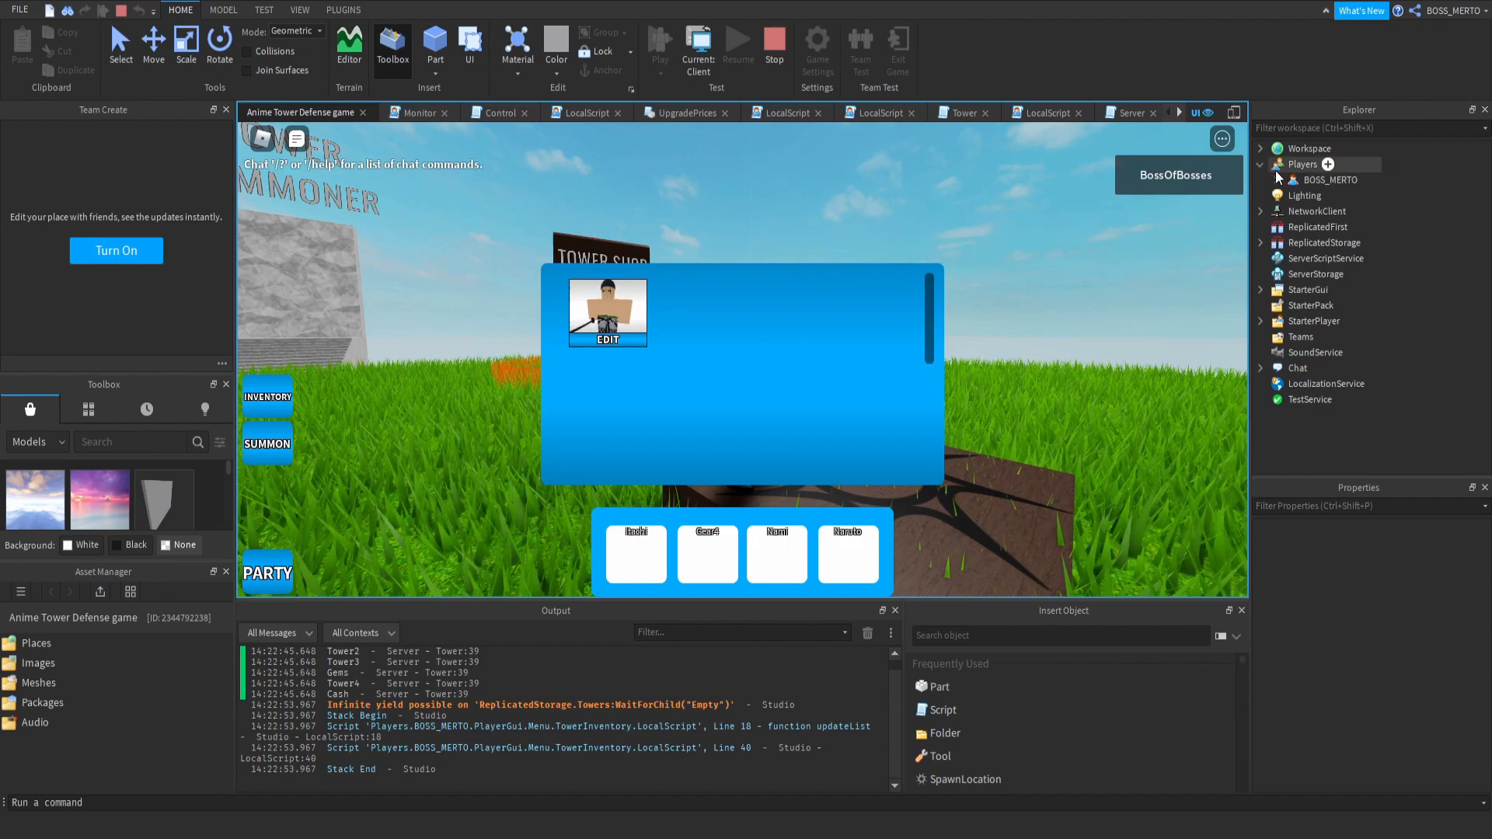
left_click(1278, 181)
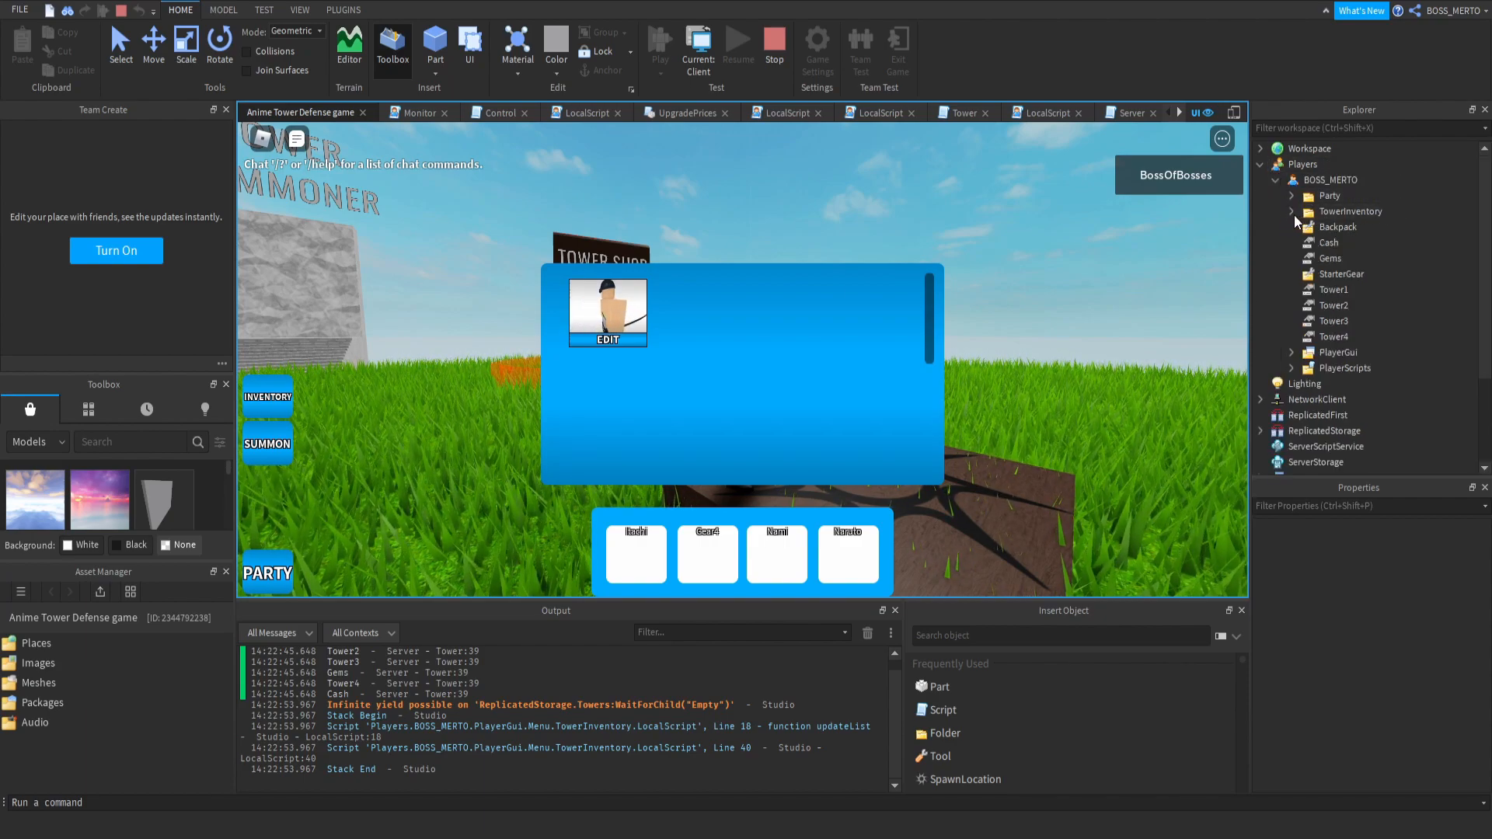
left_click(1290, 212)
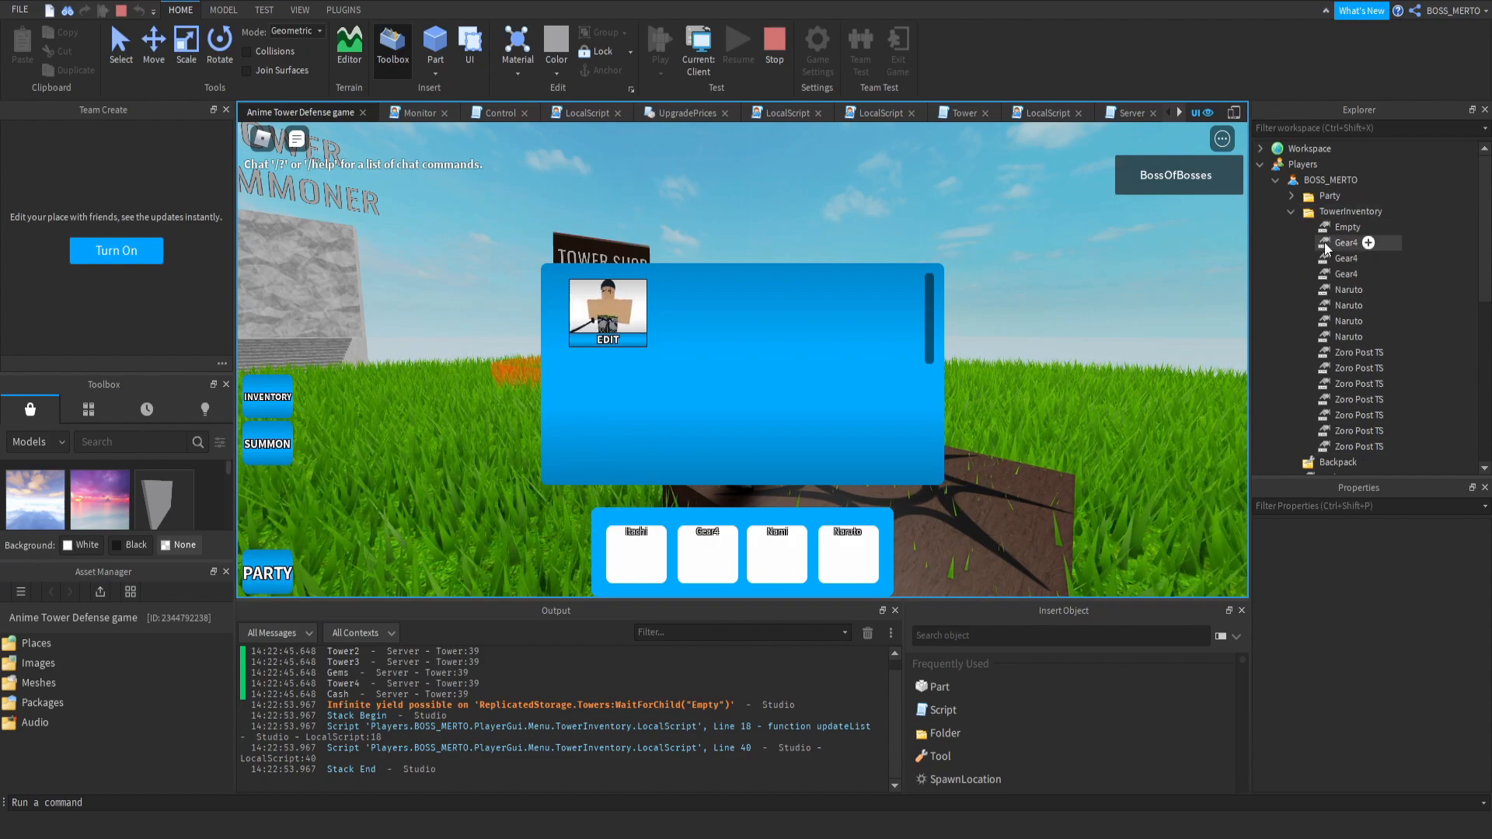
mouse_move(690, 96)
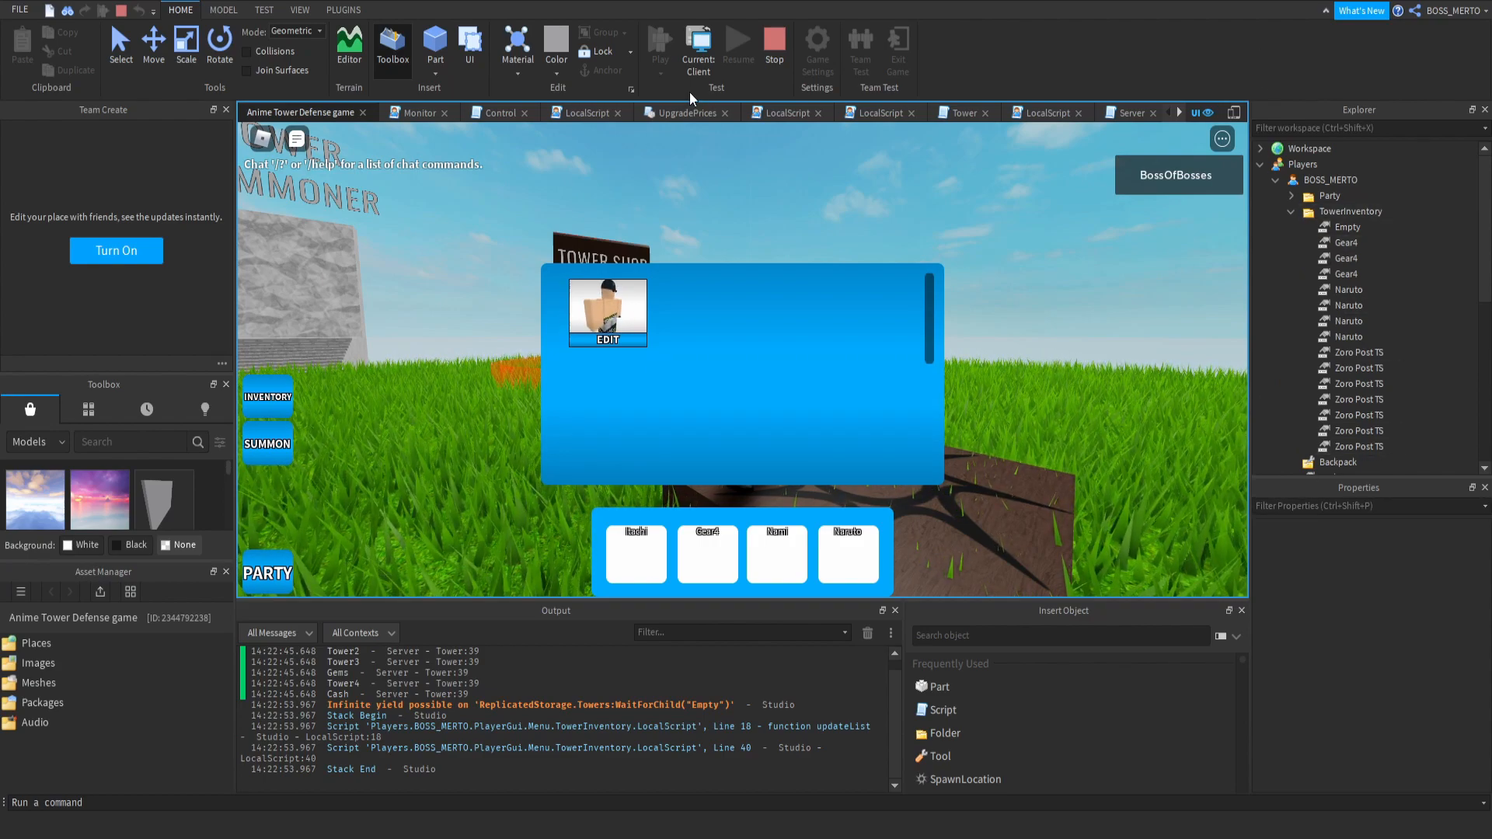
mouse_move(709, 413)
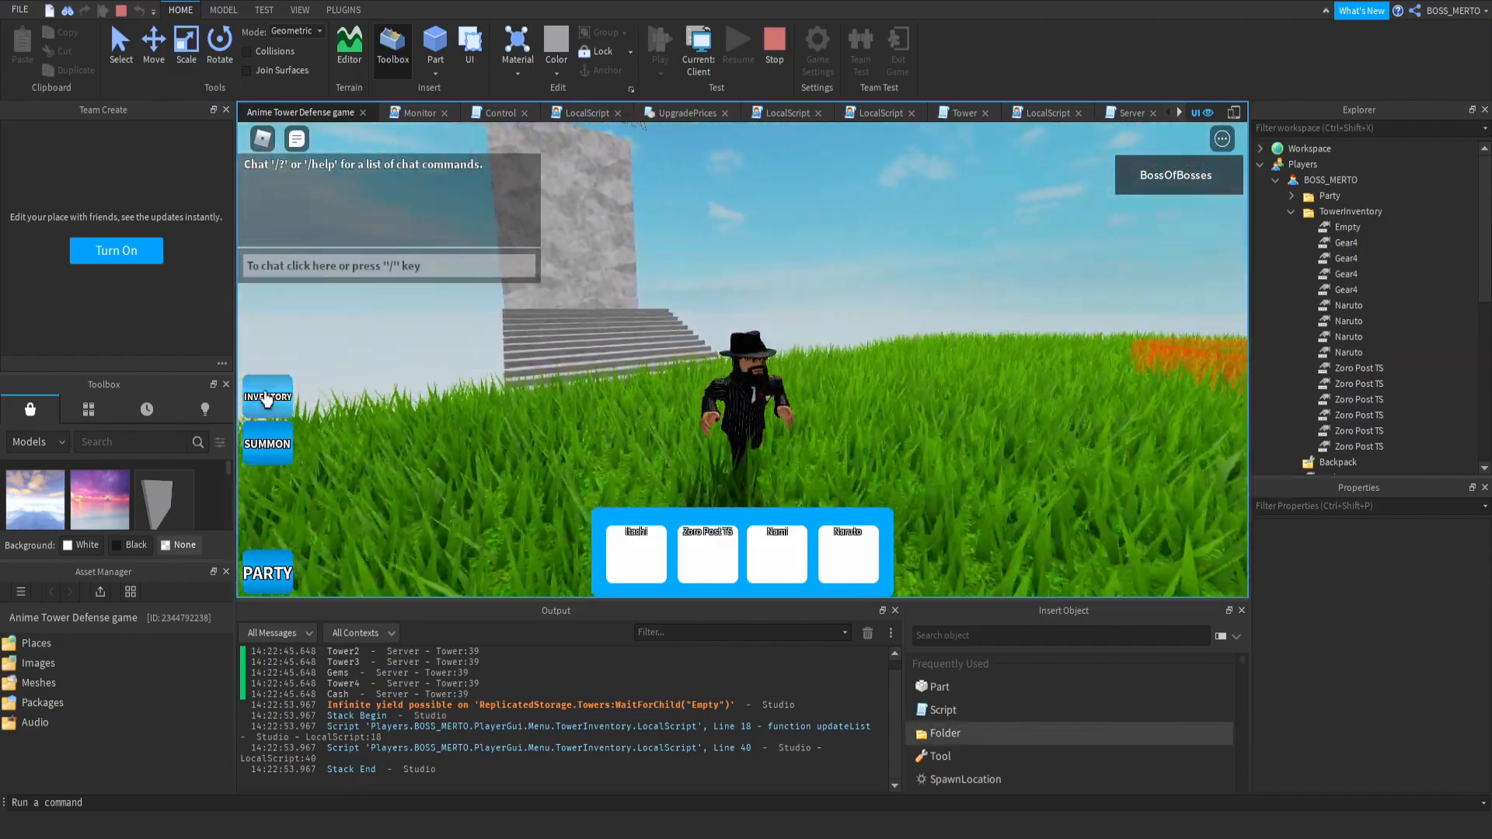
Select the infinite-yield warning and inspect the Empty and Gear4 TowerInventory values in Properties.
left_click(267, 397)
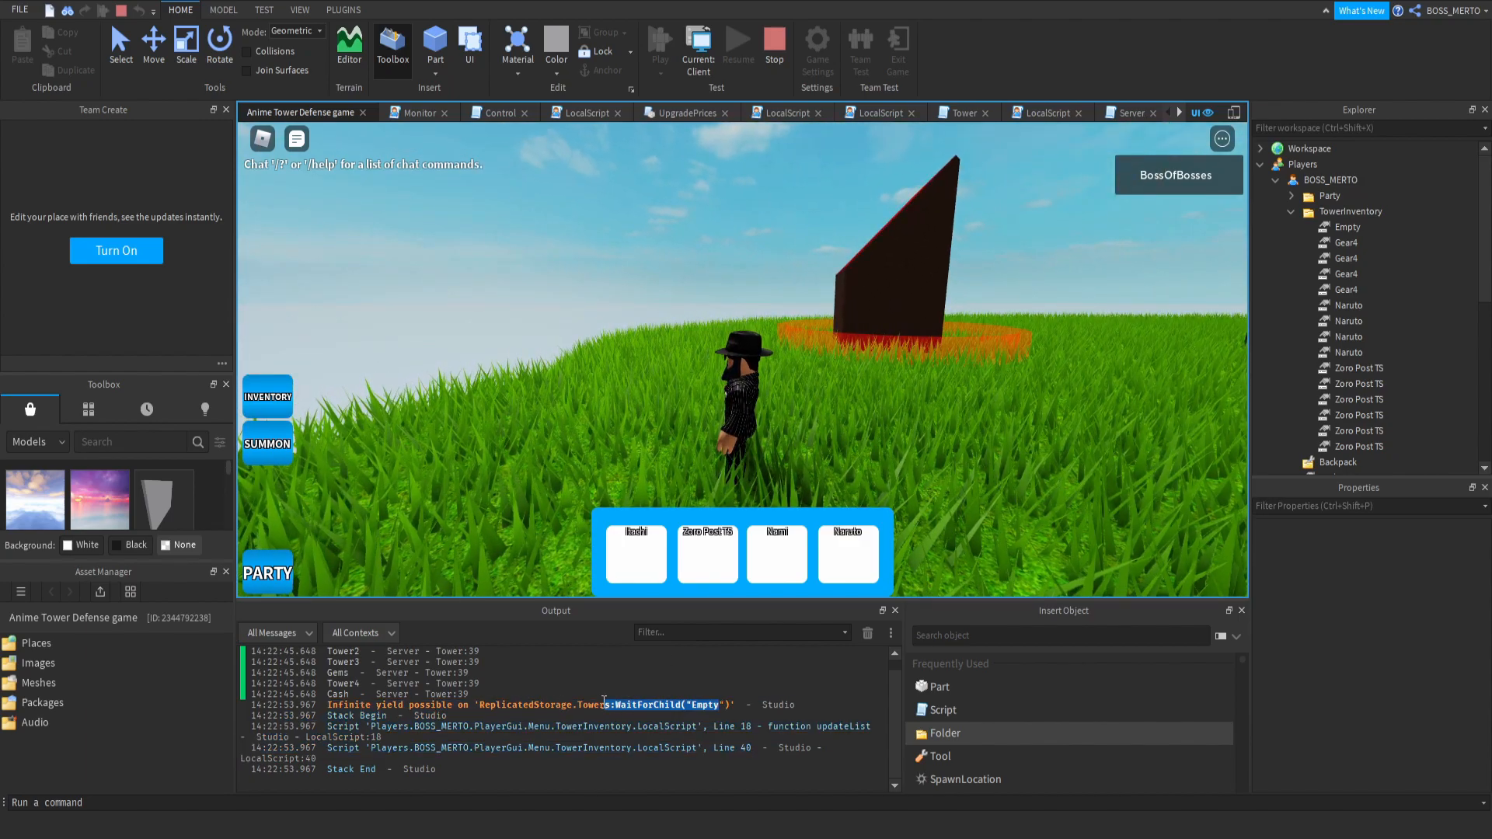
double_click(708, 706)
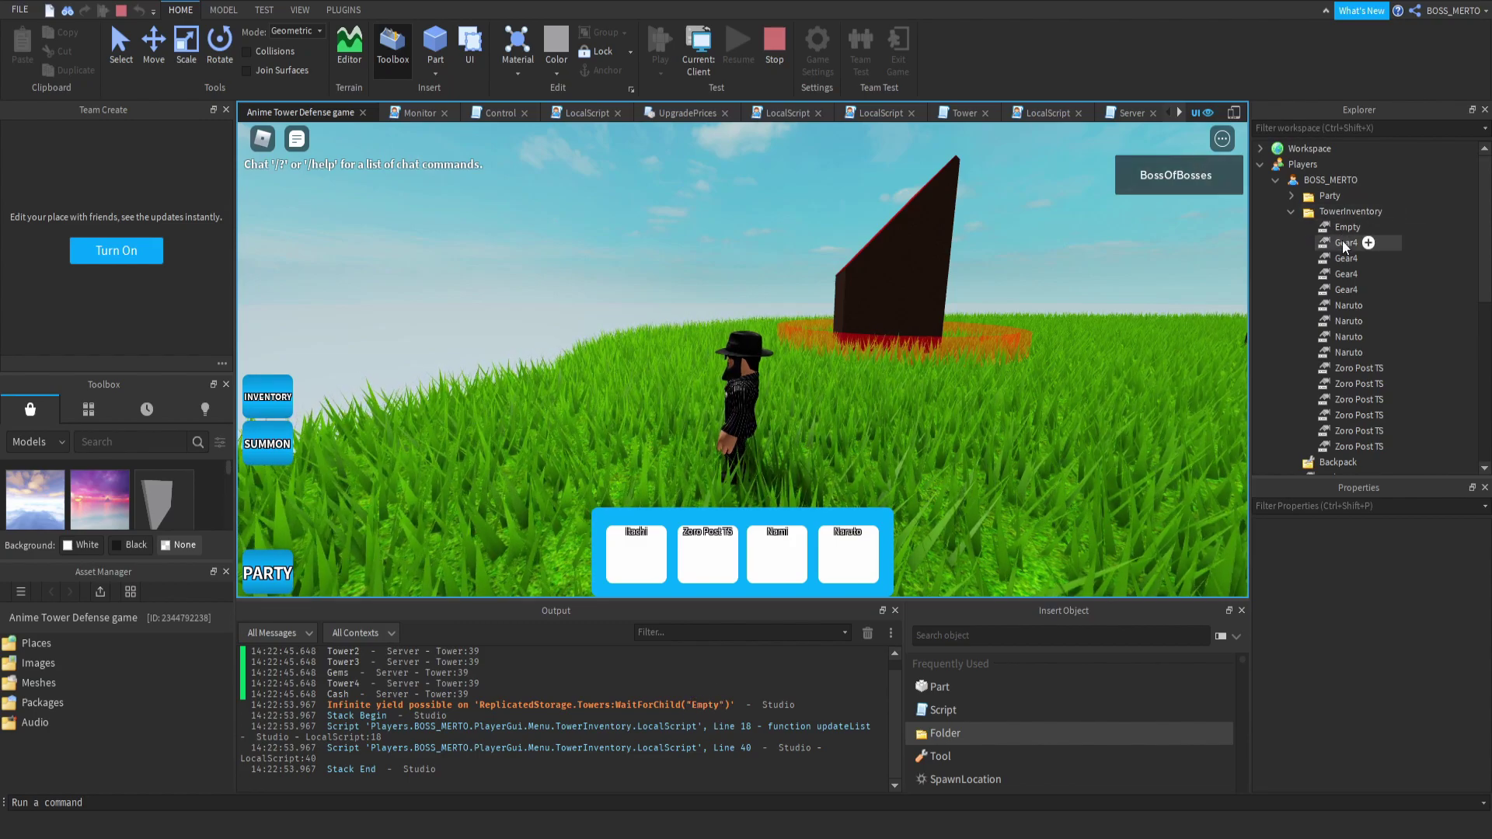
left_click(1348, 227)
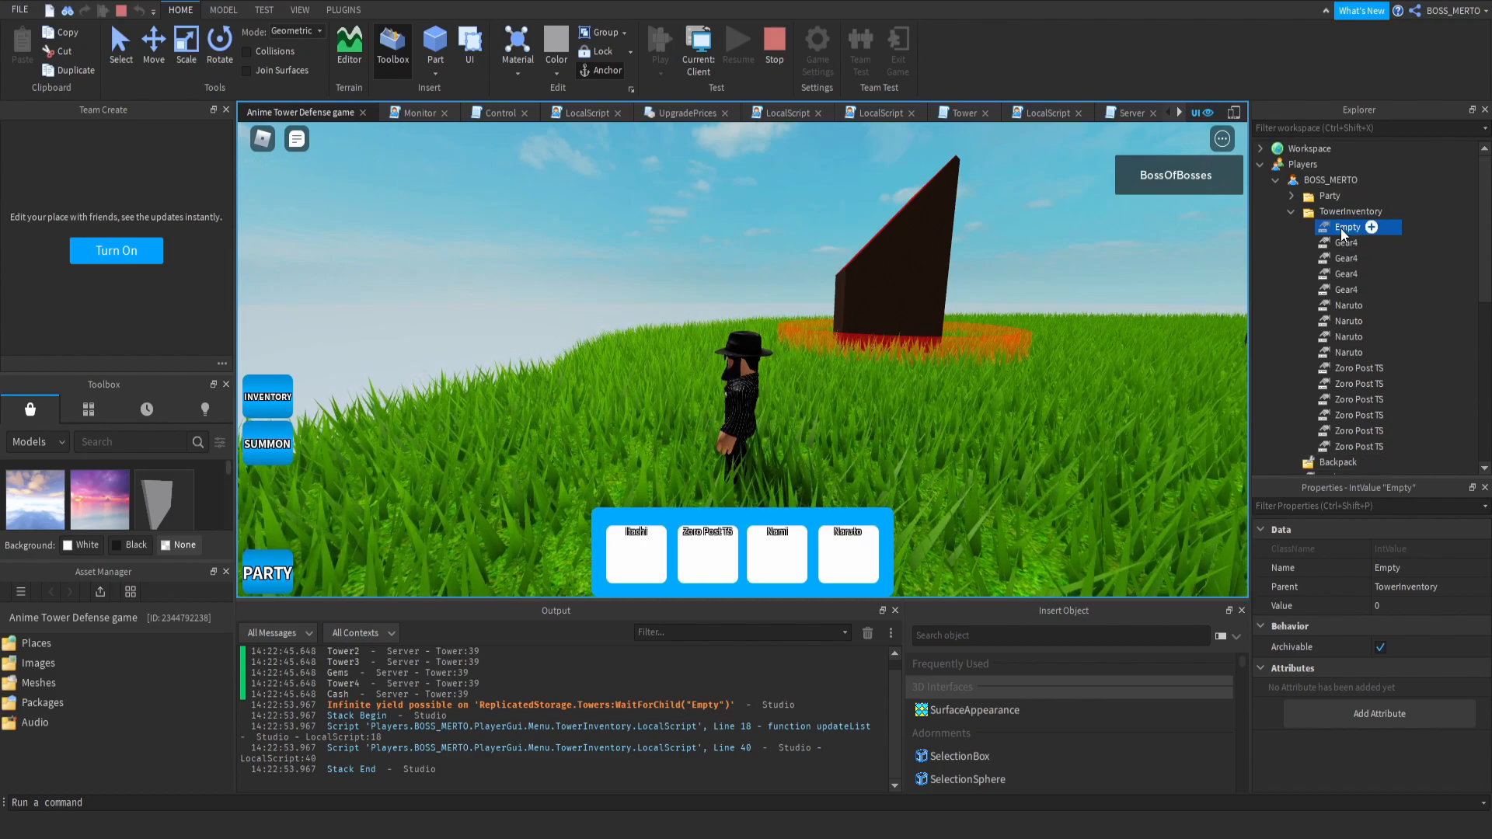
left_click(1346, 258)
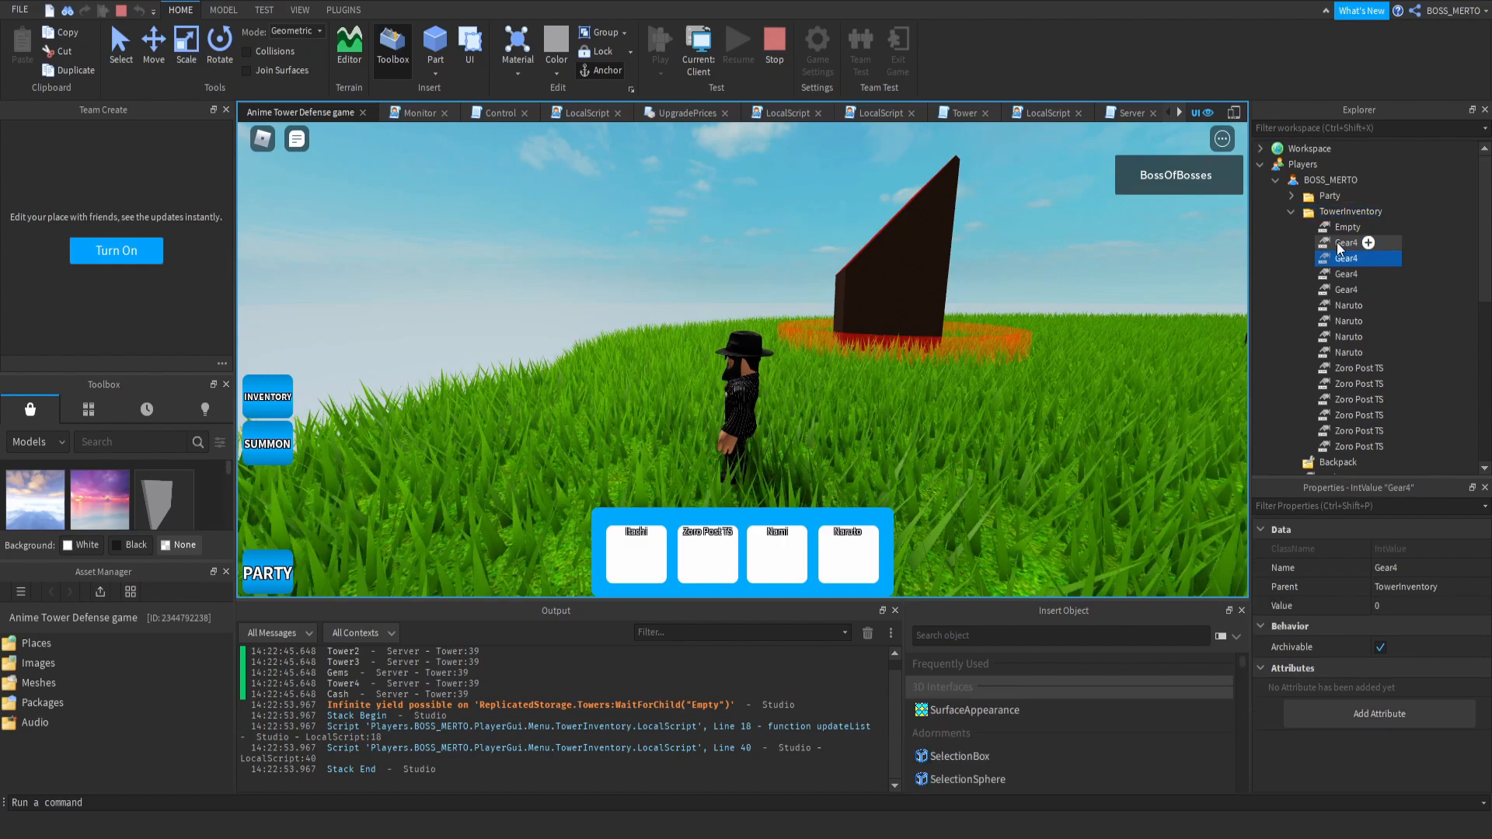
left_click(1351, 211)
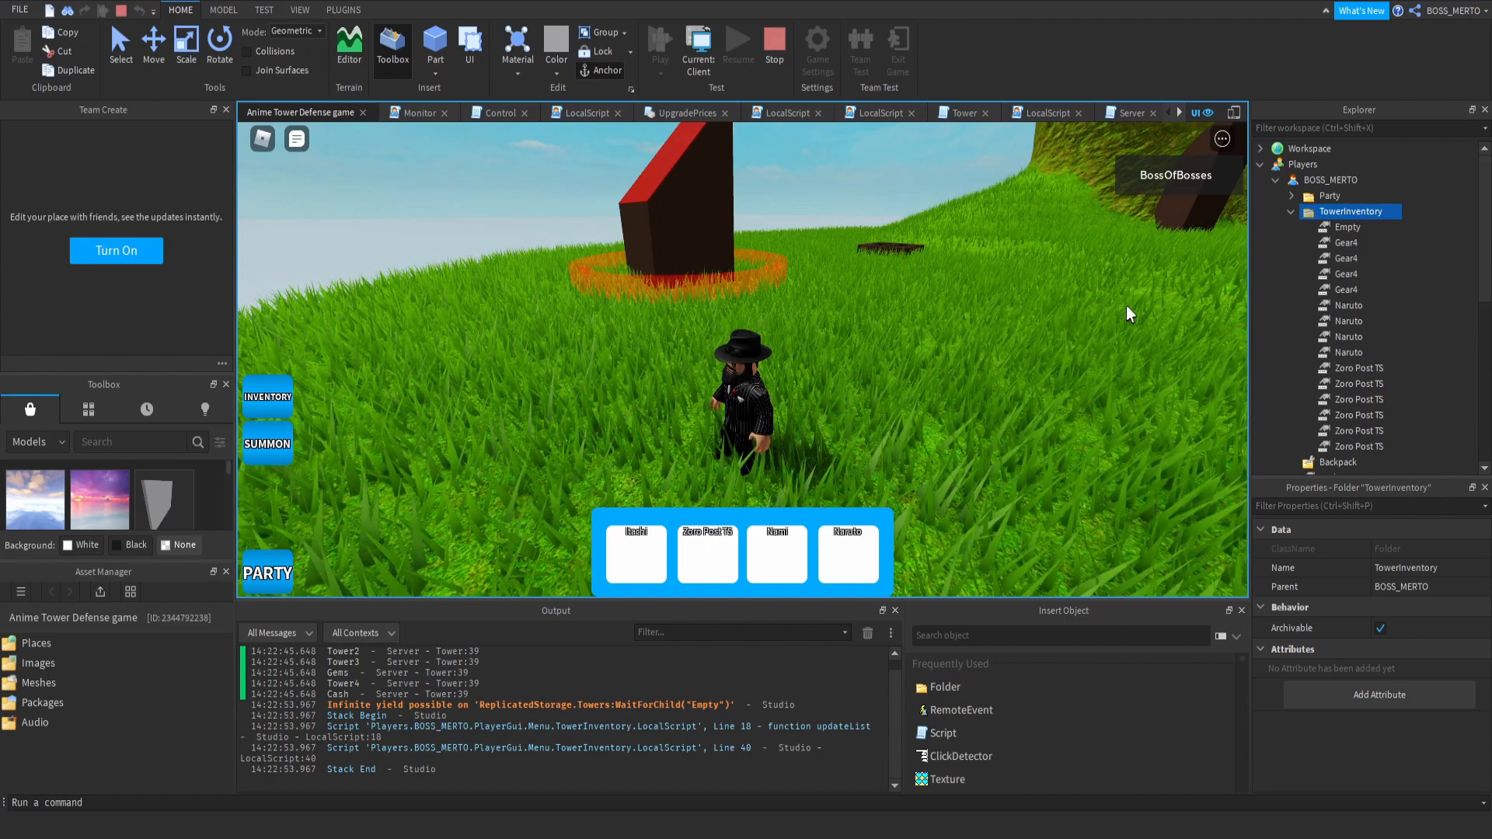
left_click(1347, 227)
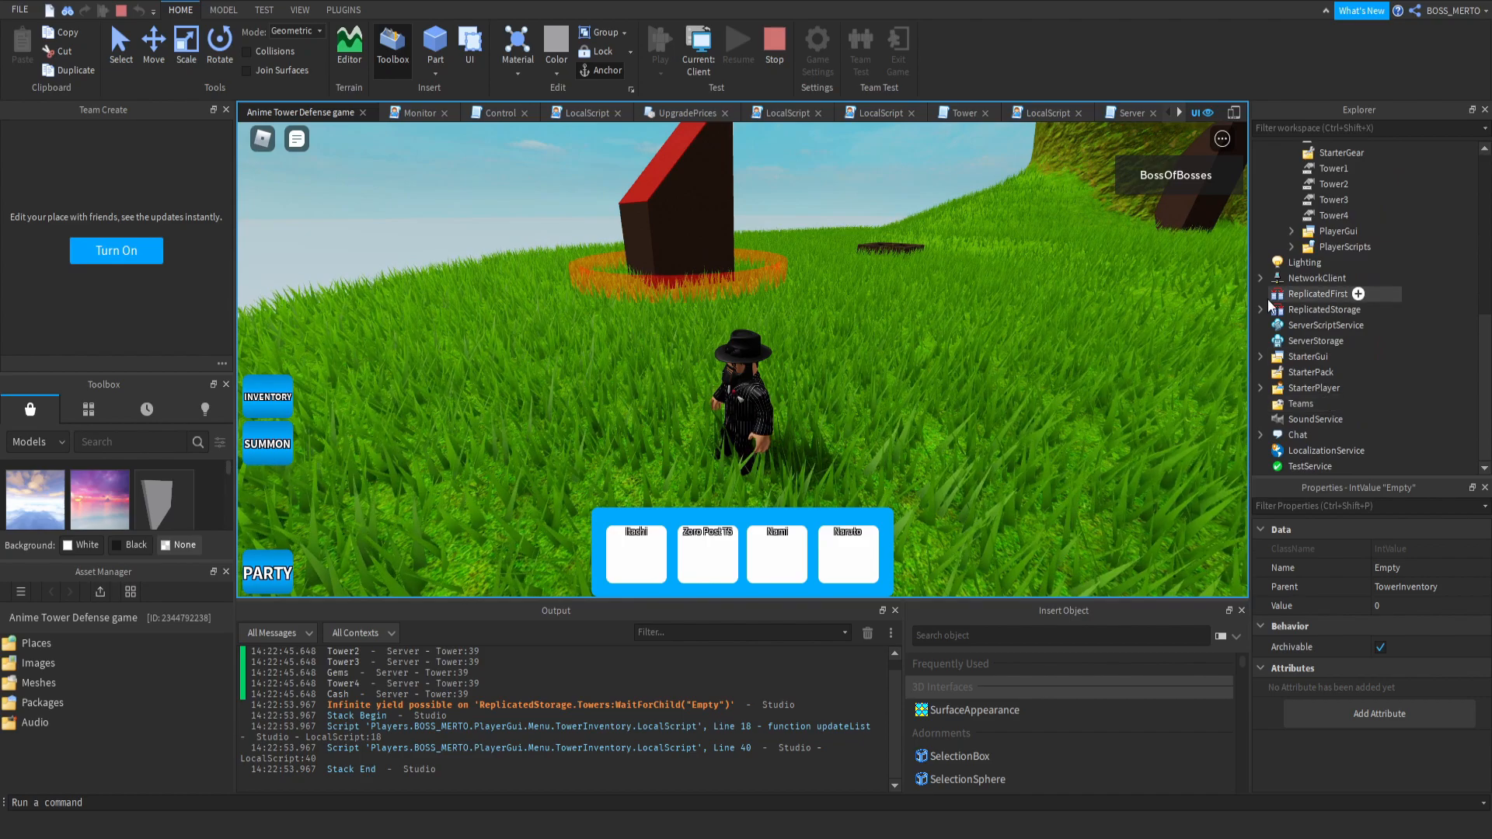
Expand ReplicatedStorage > Towers showing only Gear4, Naruto and Zoro Post TS models.
left_click(1262, 309)
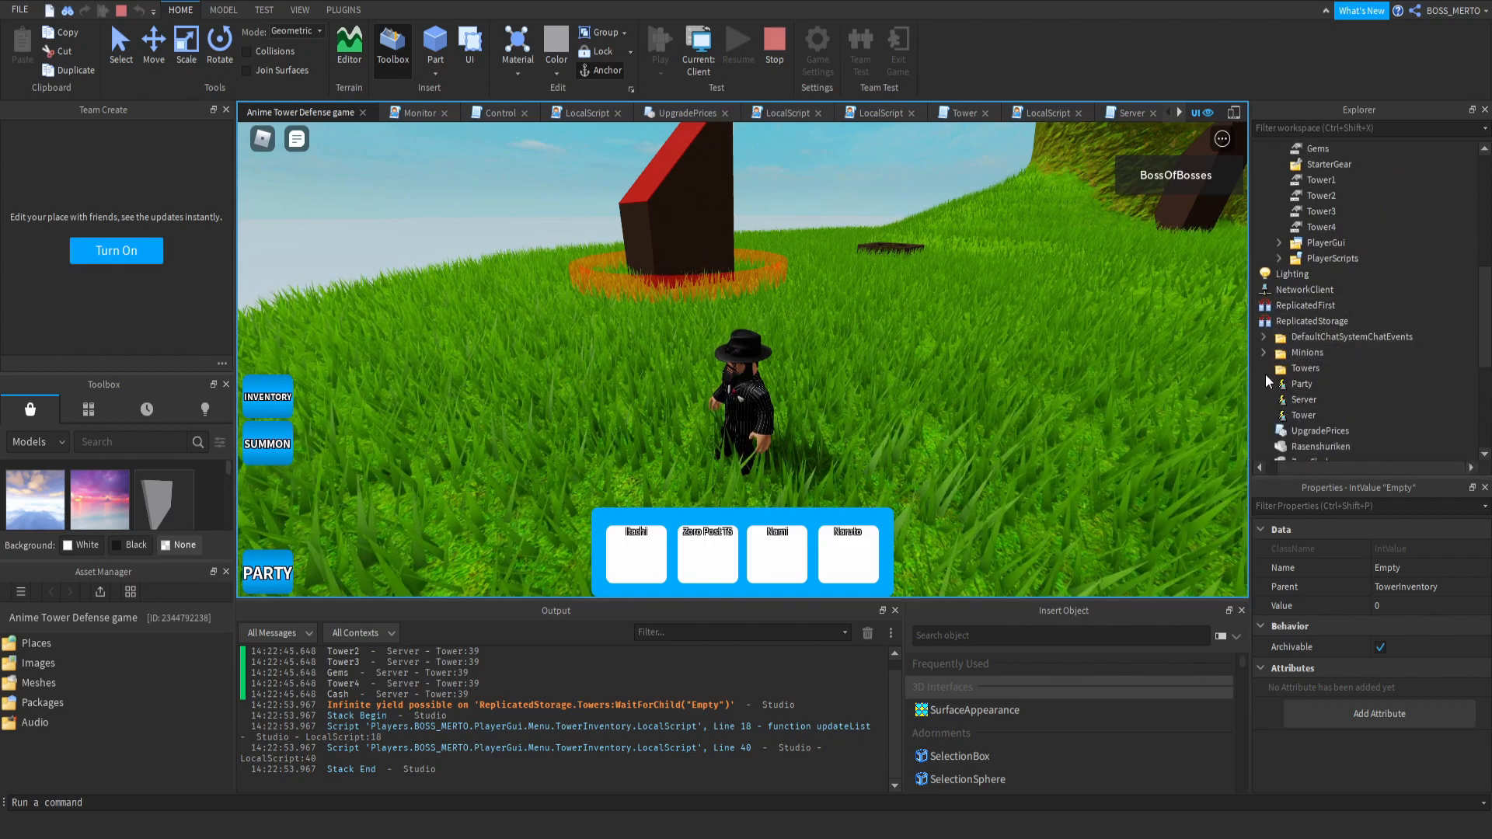
left_click(1280, 367)
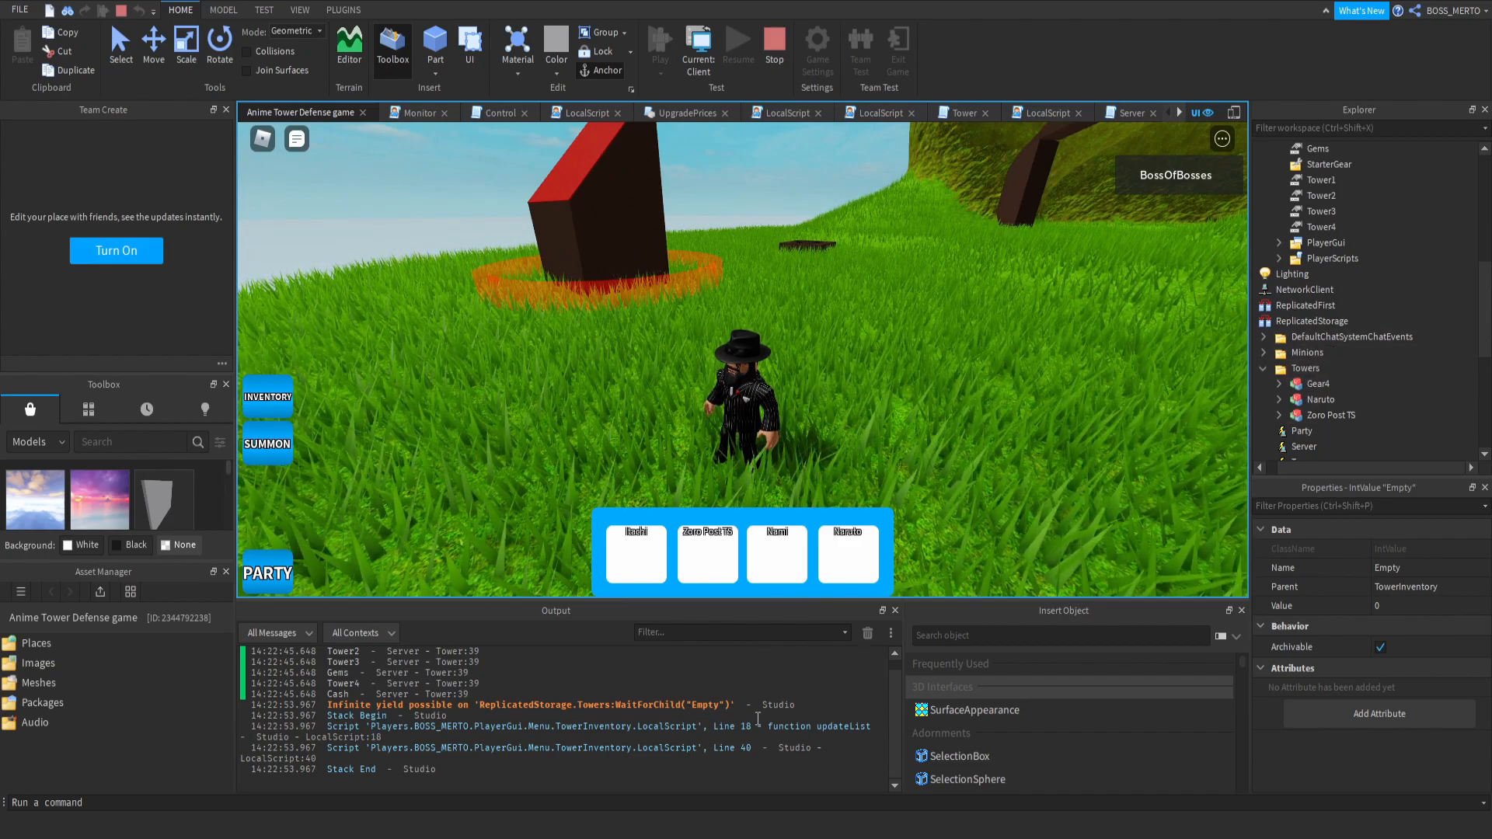
left_click(529, 706)
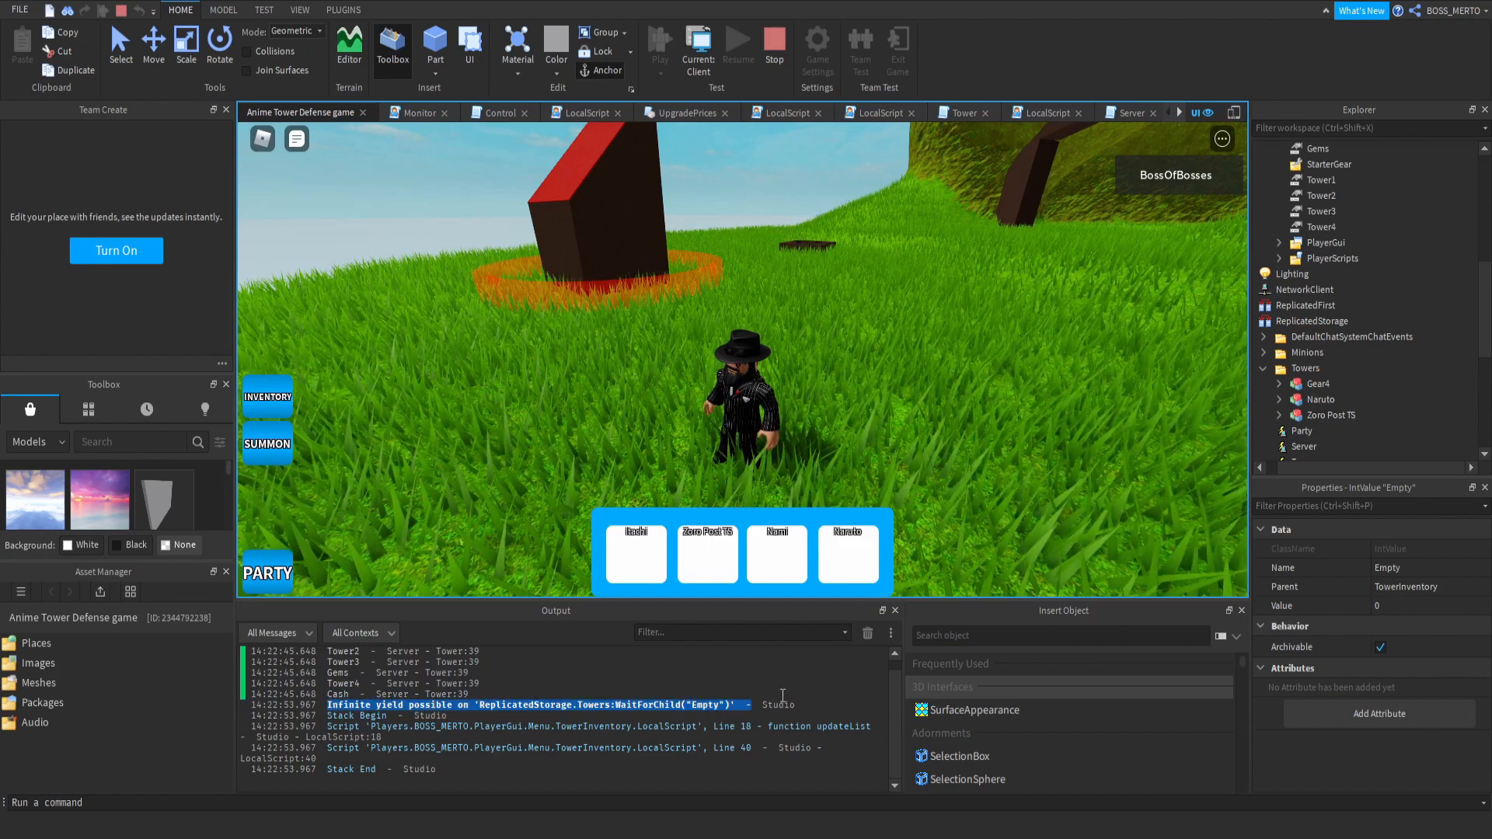
left_click(1306, 369)
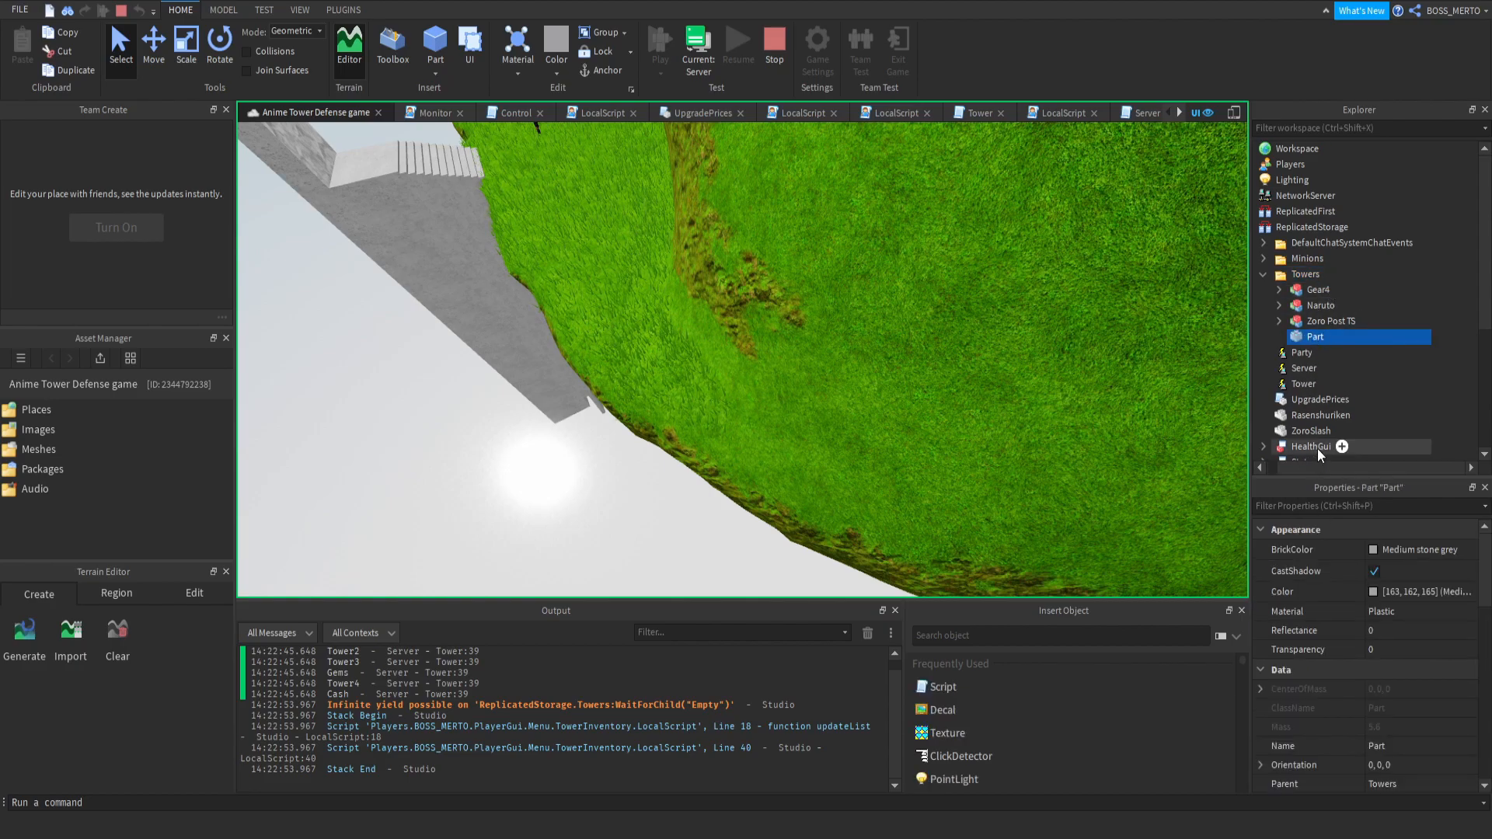
Name the new Towers part 'Empty', start a playtest and check the in-game inventory.
type("Empty")
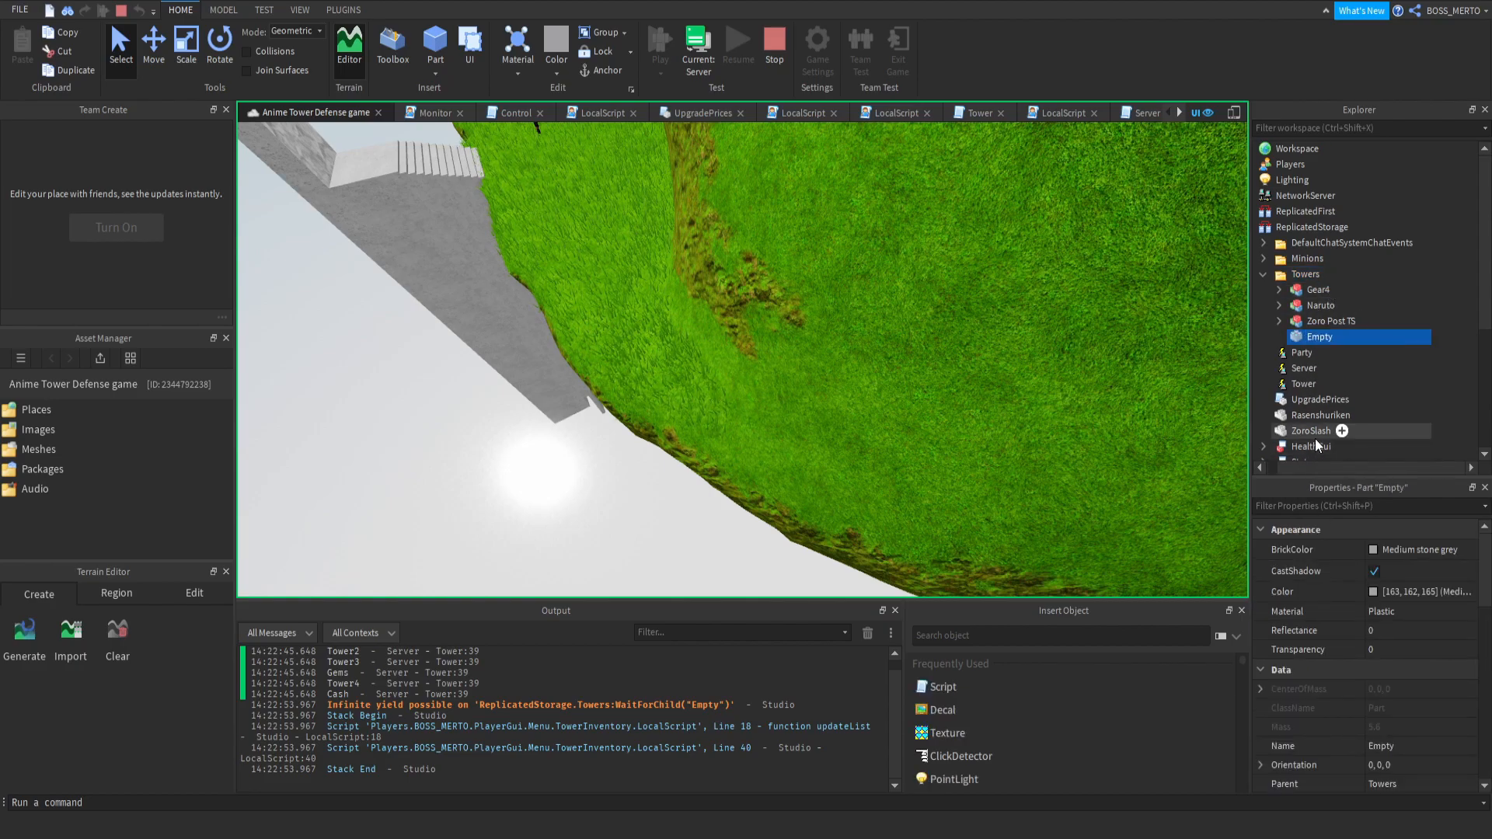
left_click(655, 43)
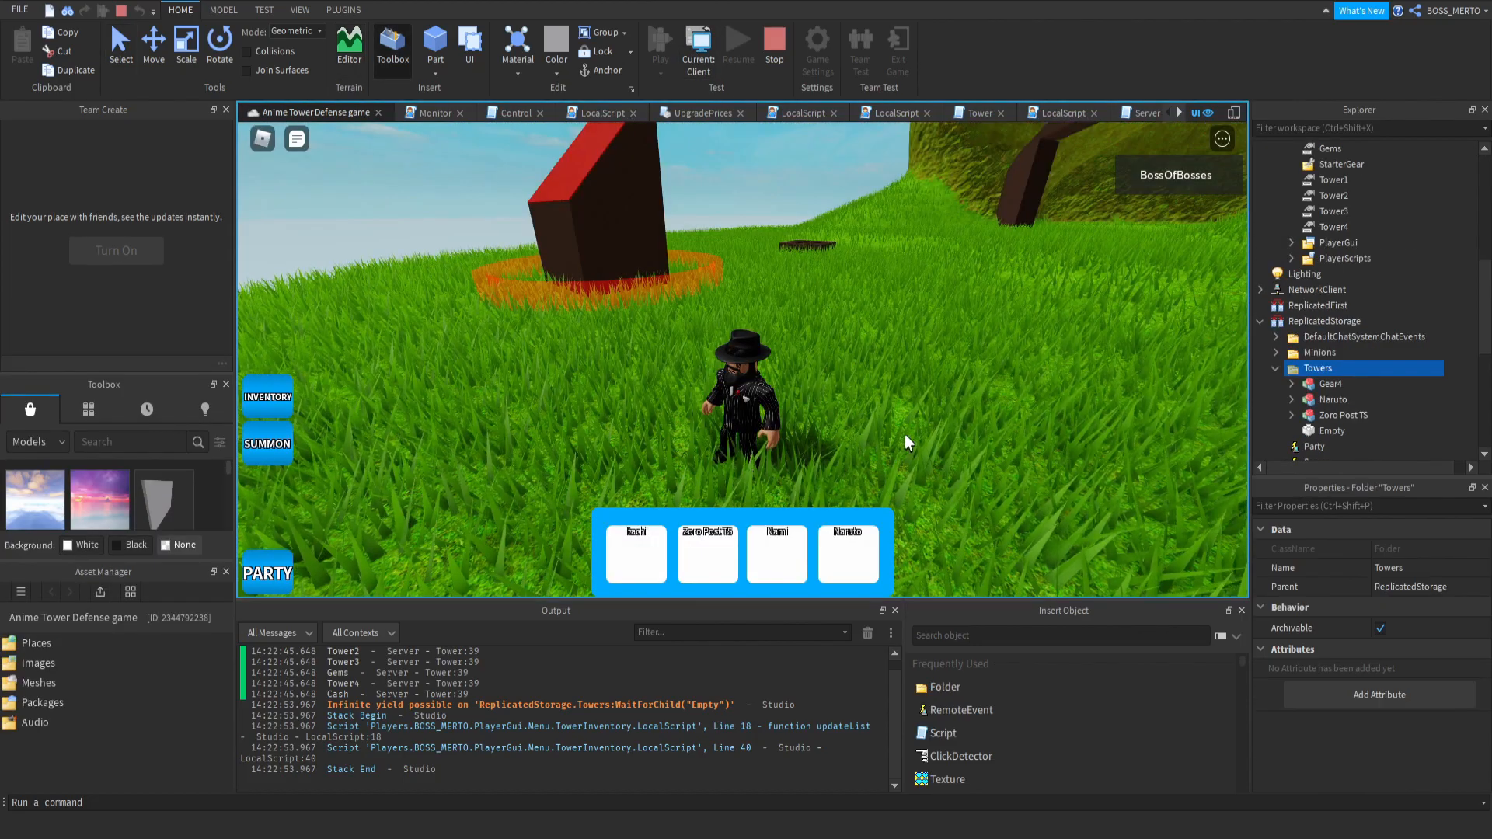
left_click(267, 397)
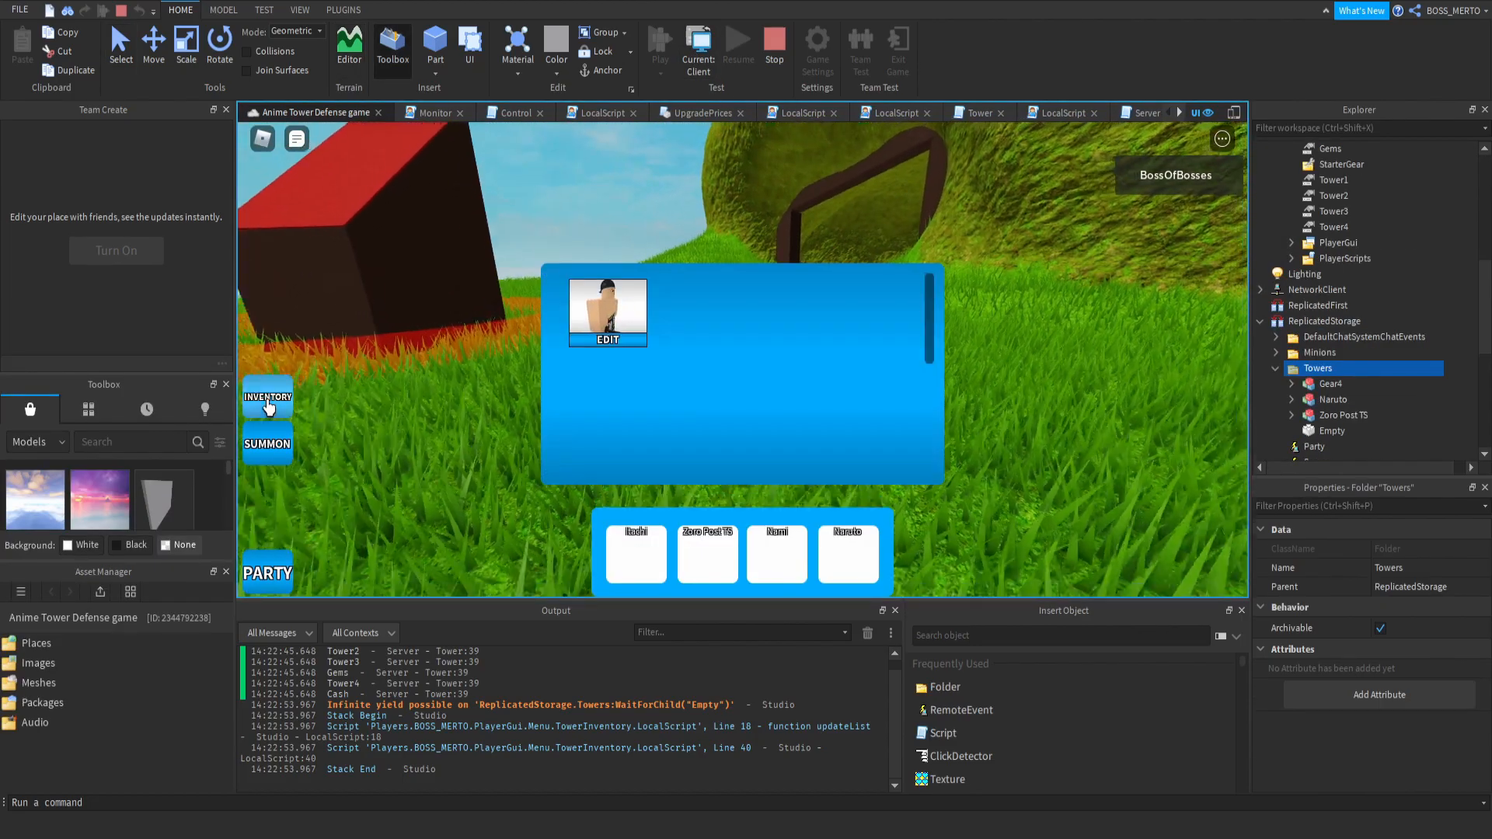
left_click(267, 397)
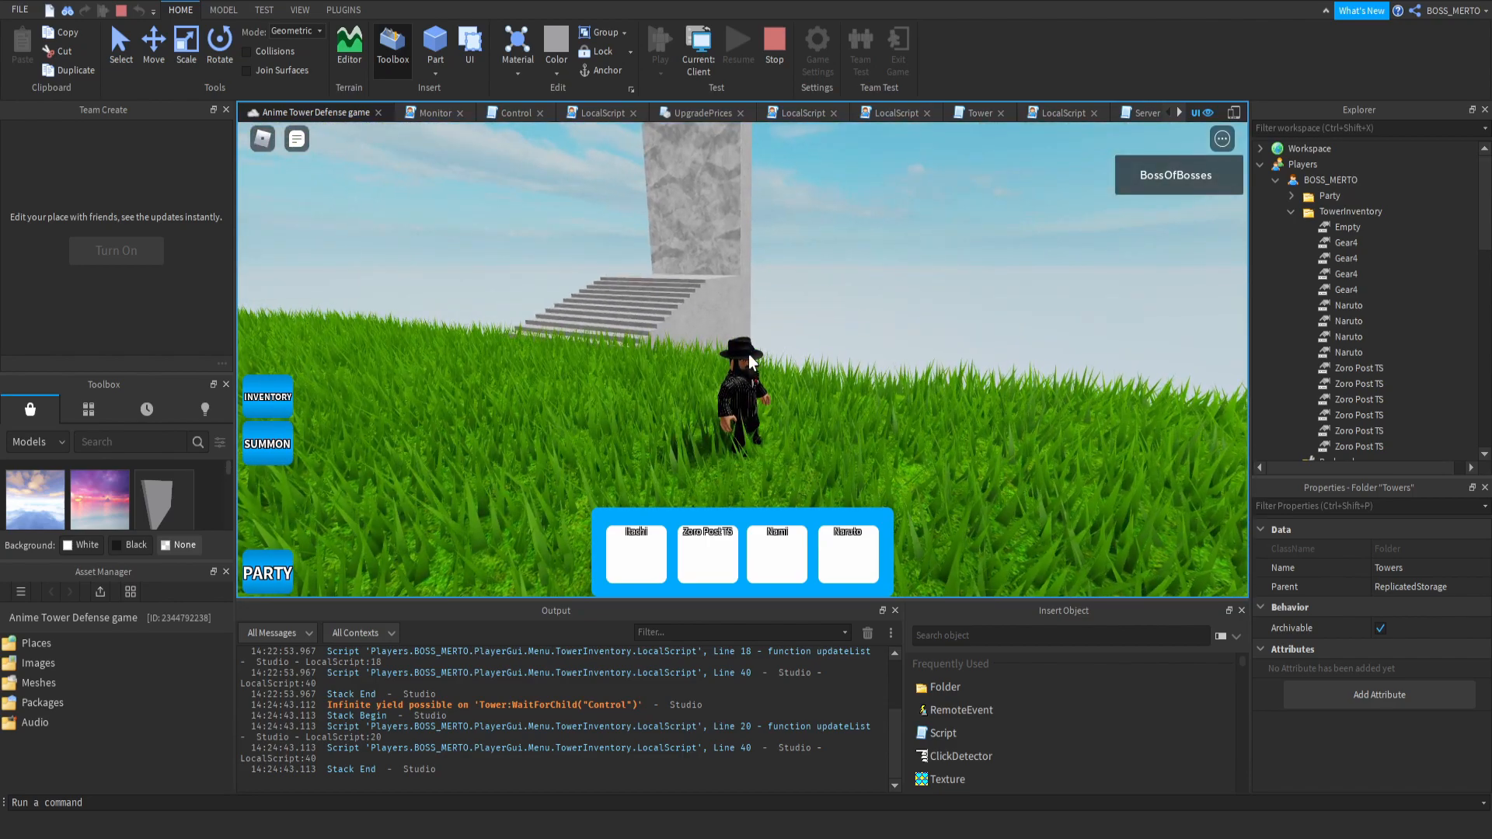
Select the Empty inventory value, stop the test and start a fresh playtest.
left_click(1348, 227)
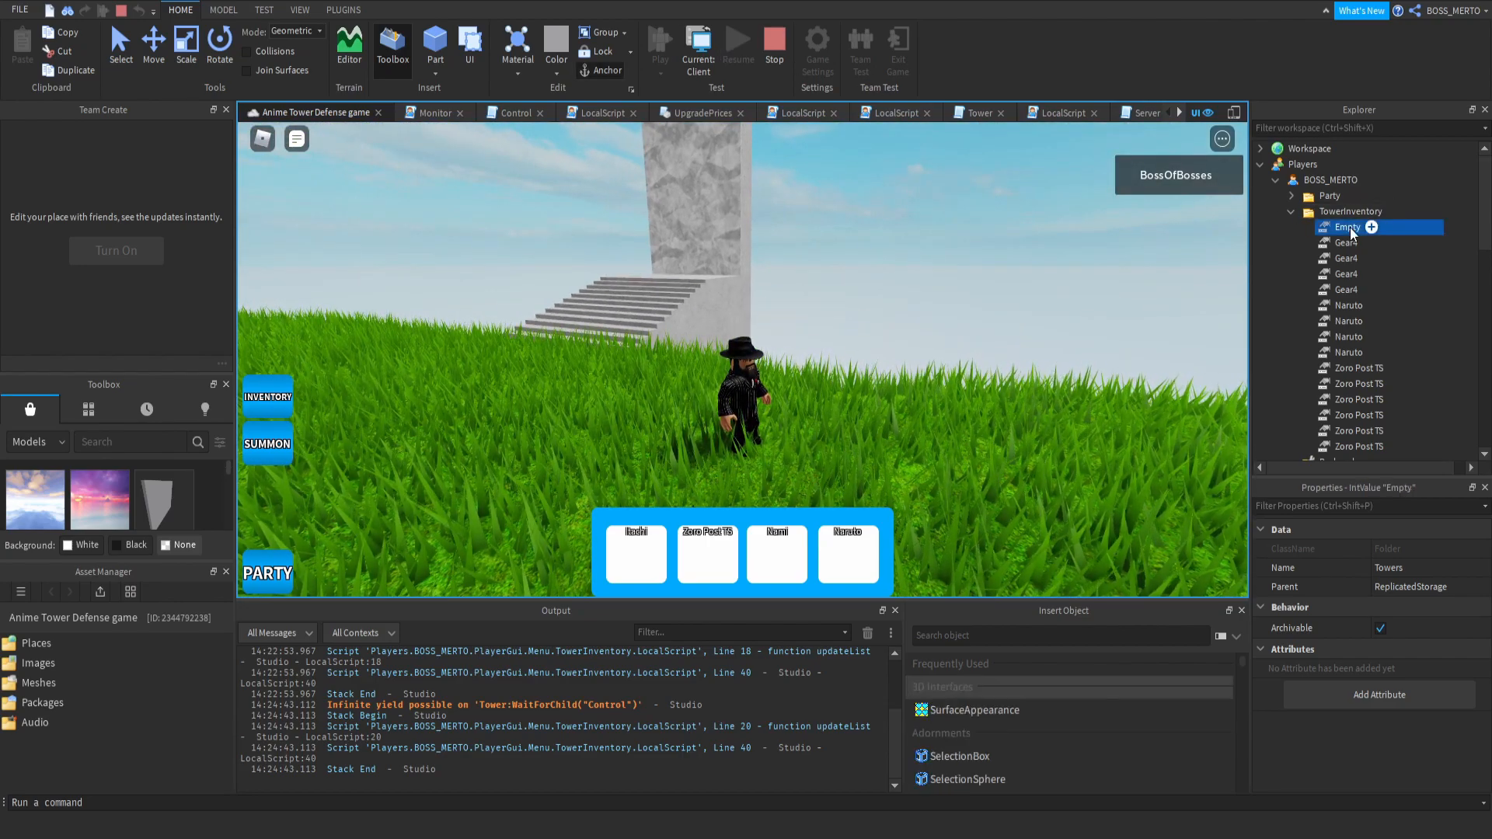
left_click(1348, 227)
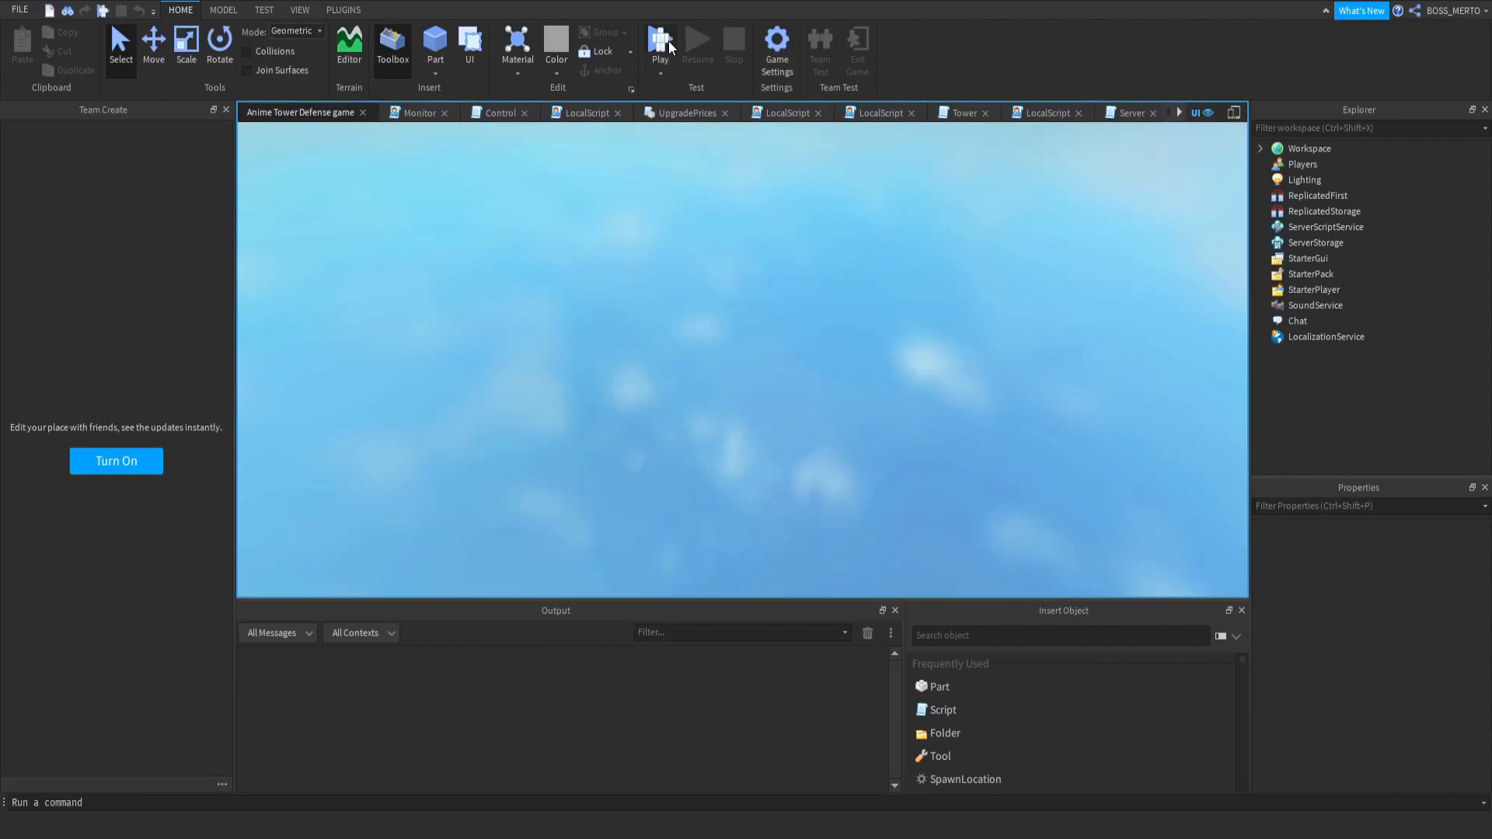
left_click(660, 39)
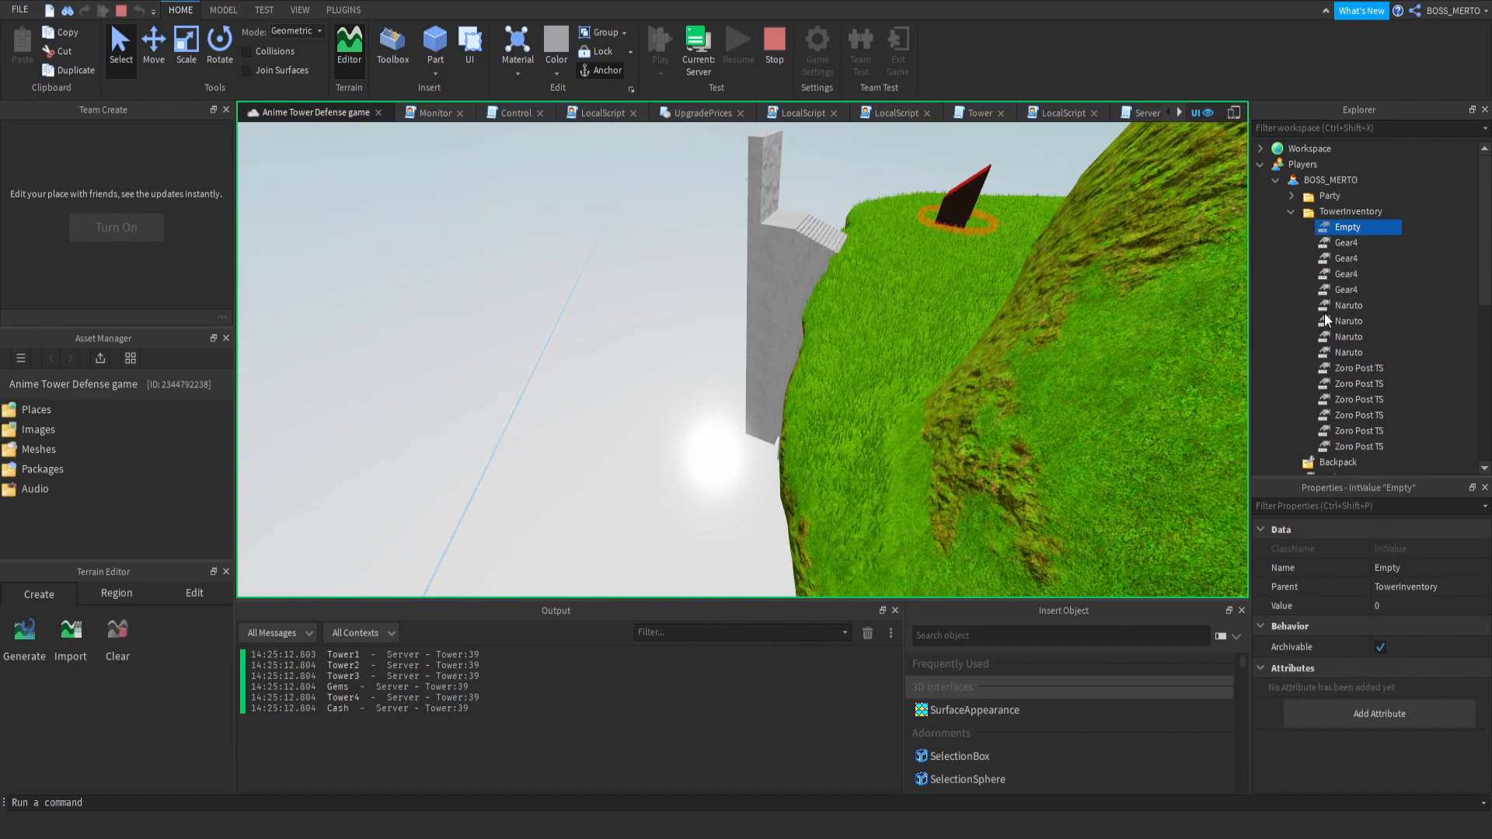
On the server confirm Tower1 and Tower2 values (Tower2 holds Empty), then return to client view.
left_click(662, 41)
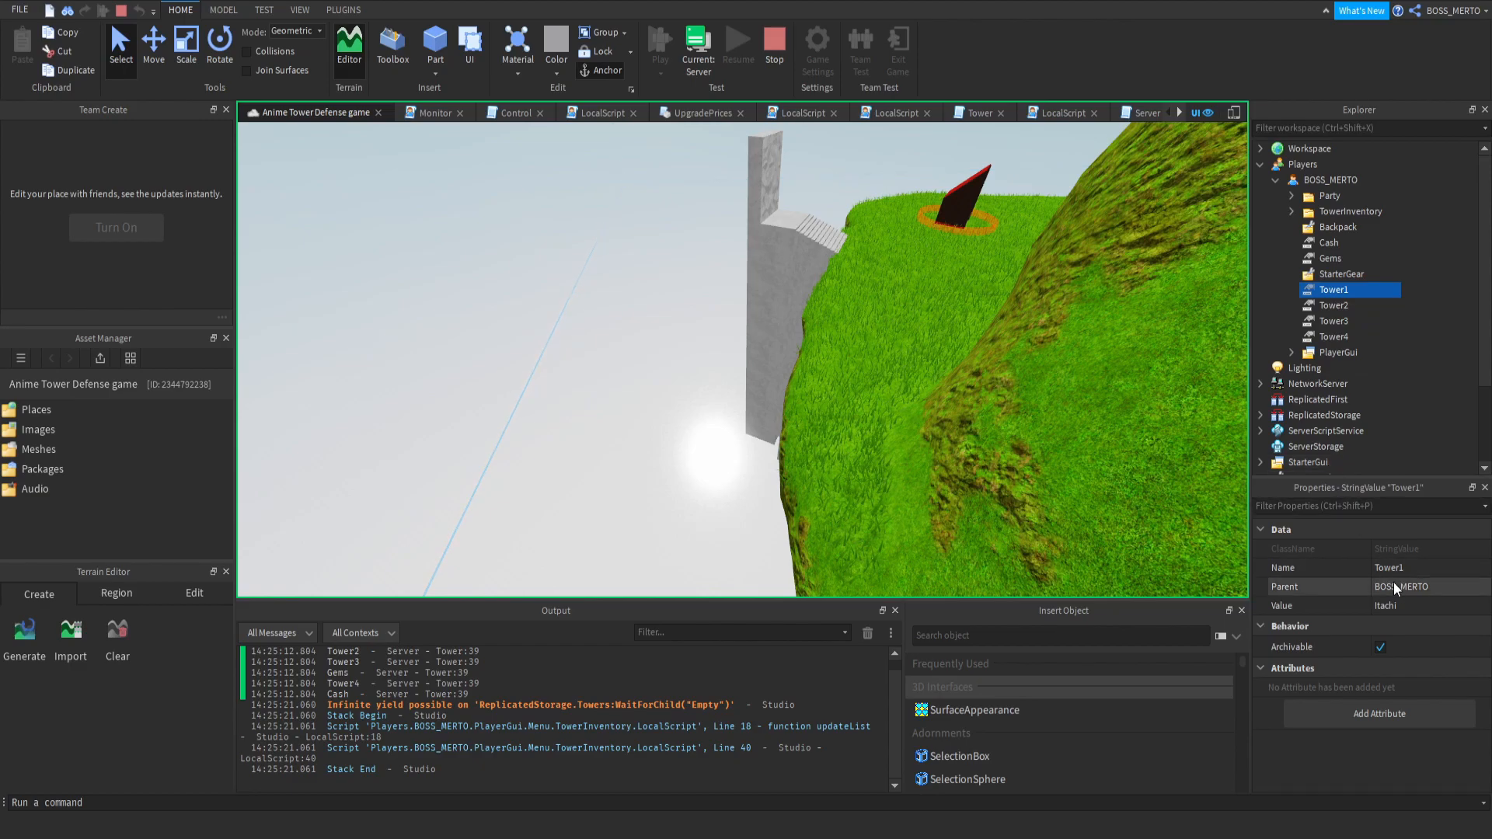
left_click(1334, 305)
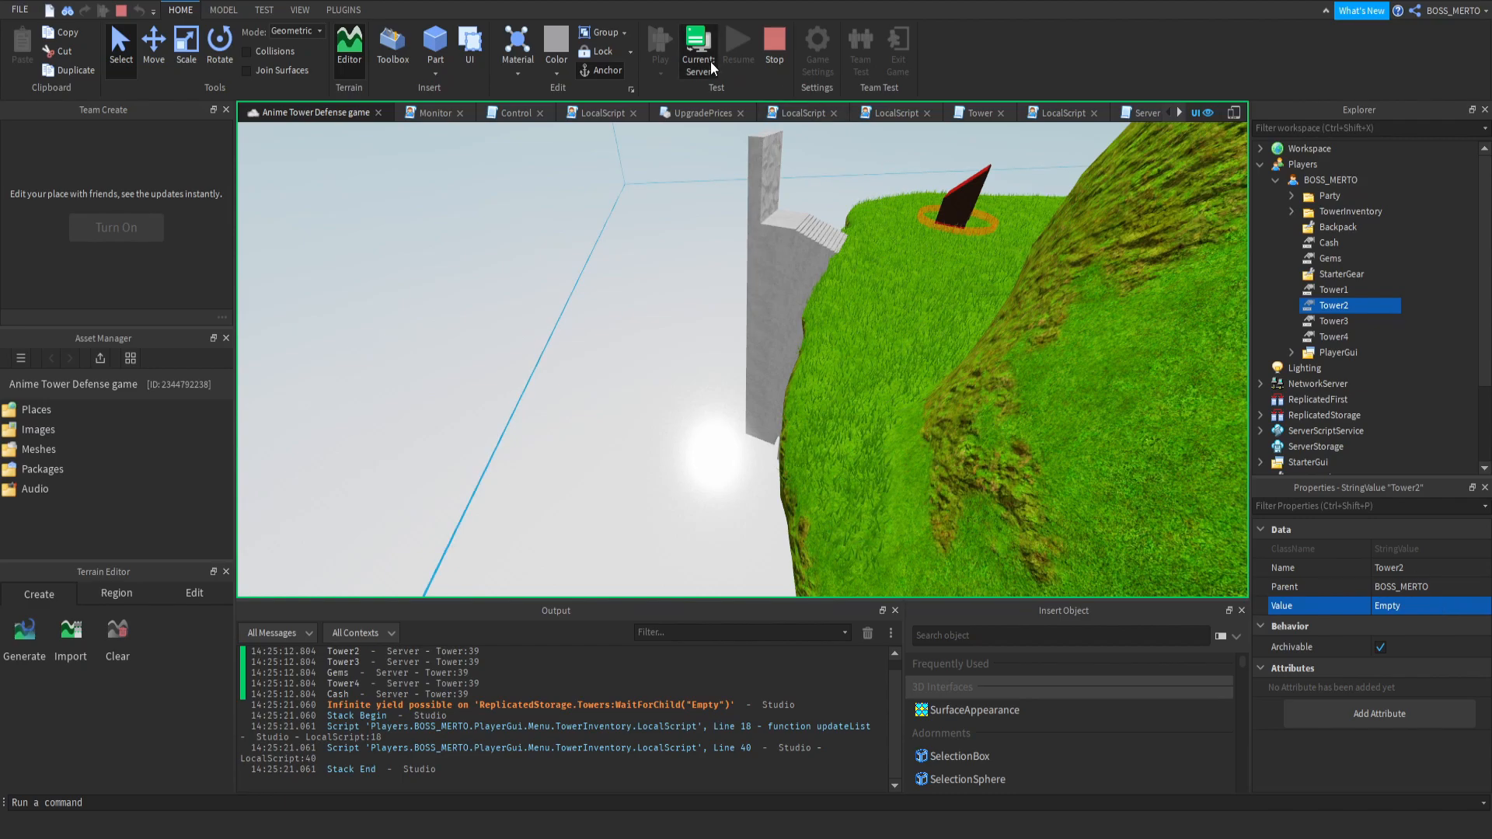
left_click(698, 43)
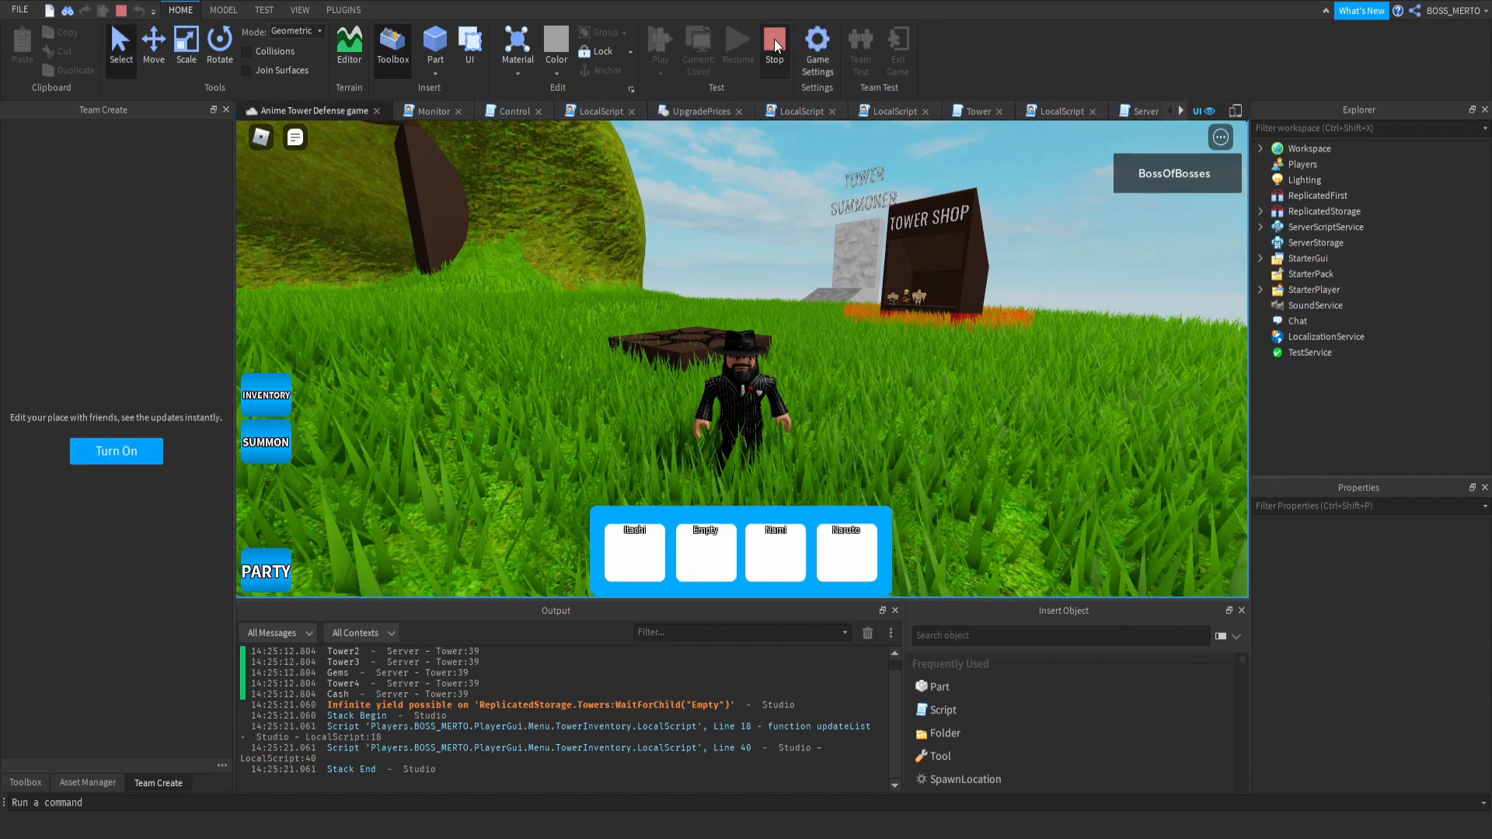
Restart the playtest and bring up the in-game tower inventory.
left_click(774, 39)
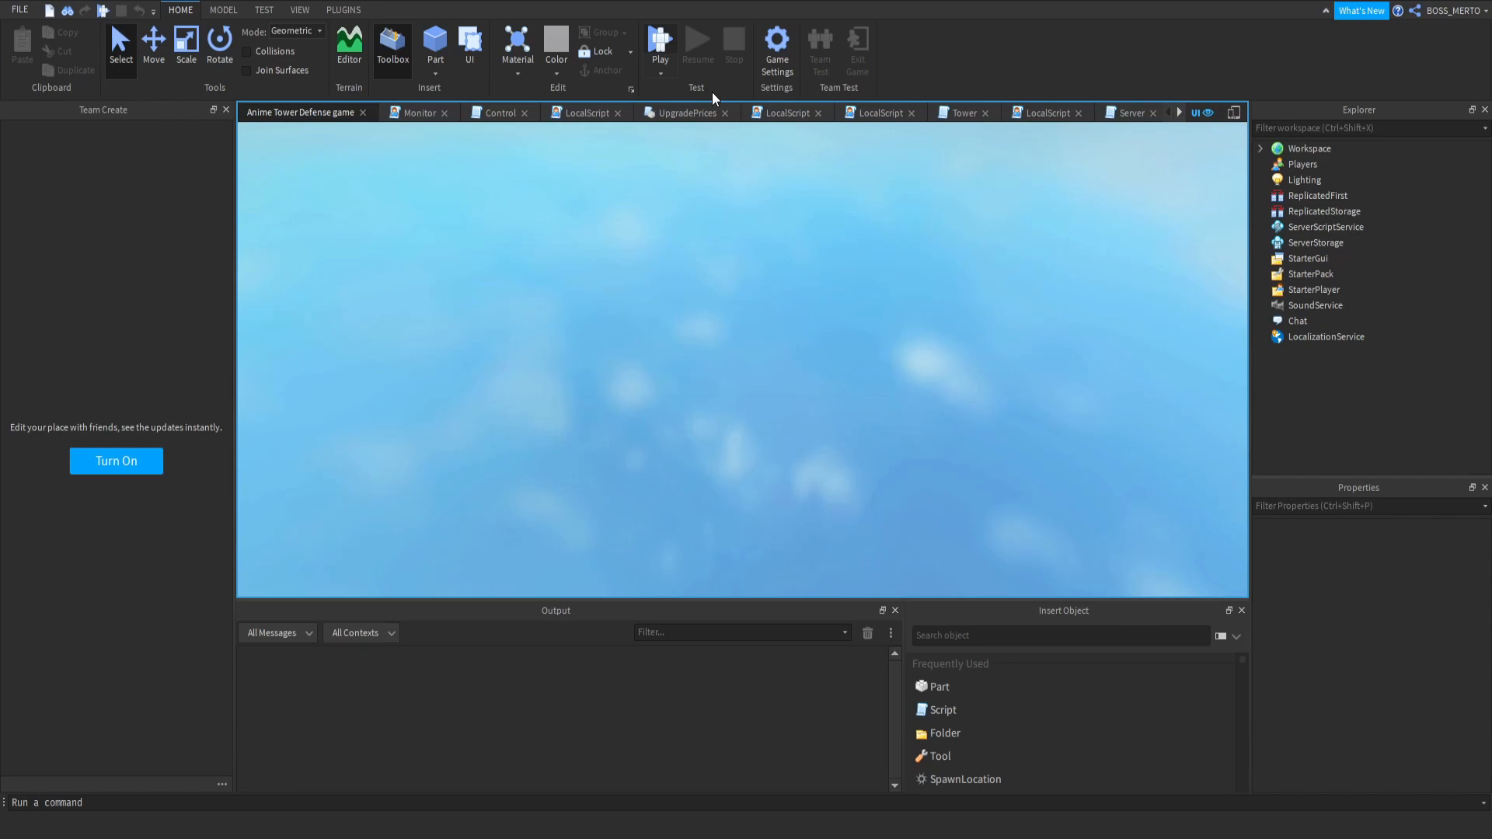
left_click(661, 37)
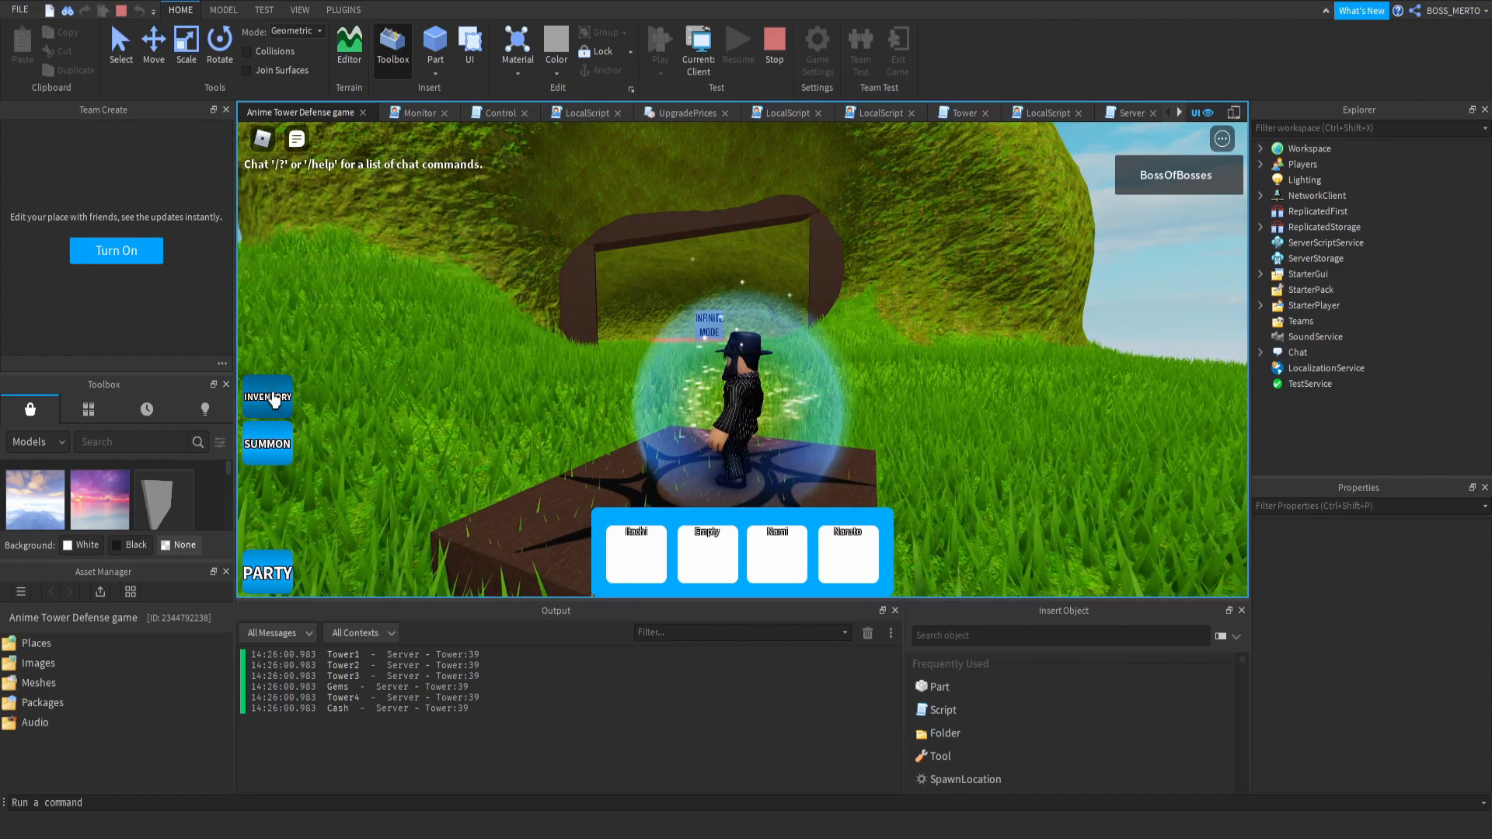
left_click(267, 396)
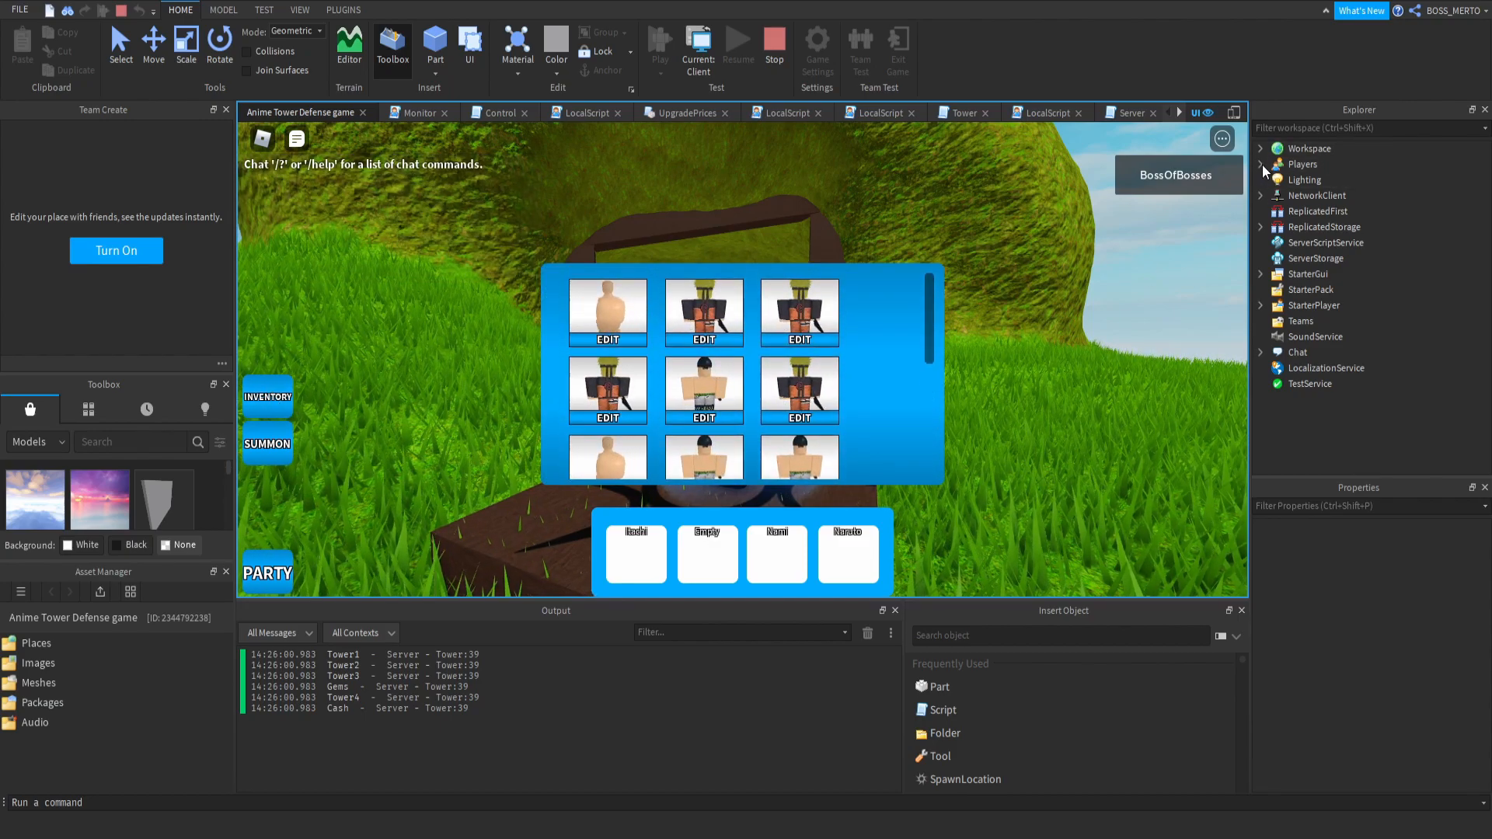
Expand the player's TowerInventory in Explorer and switch to the server view.
left_click(1261, 165)
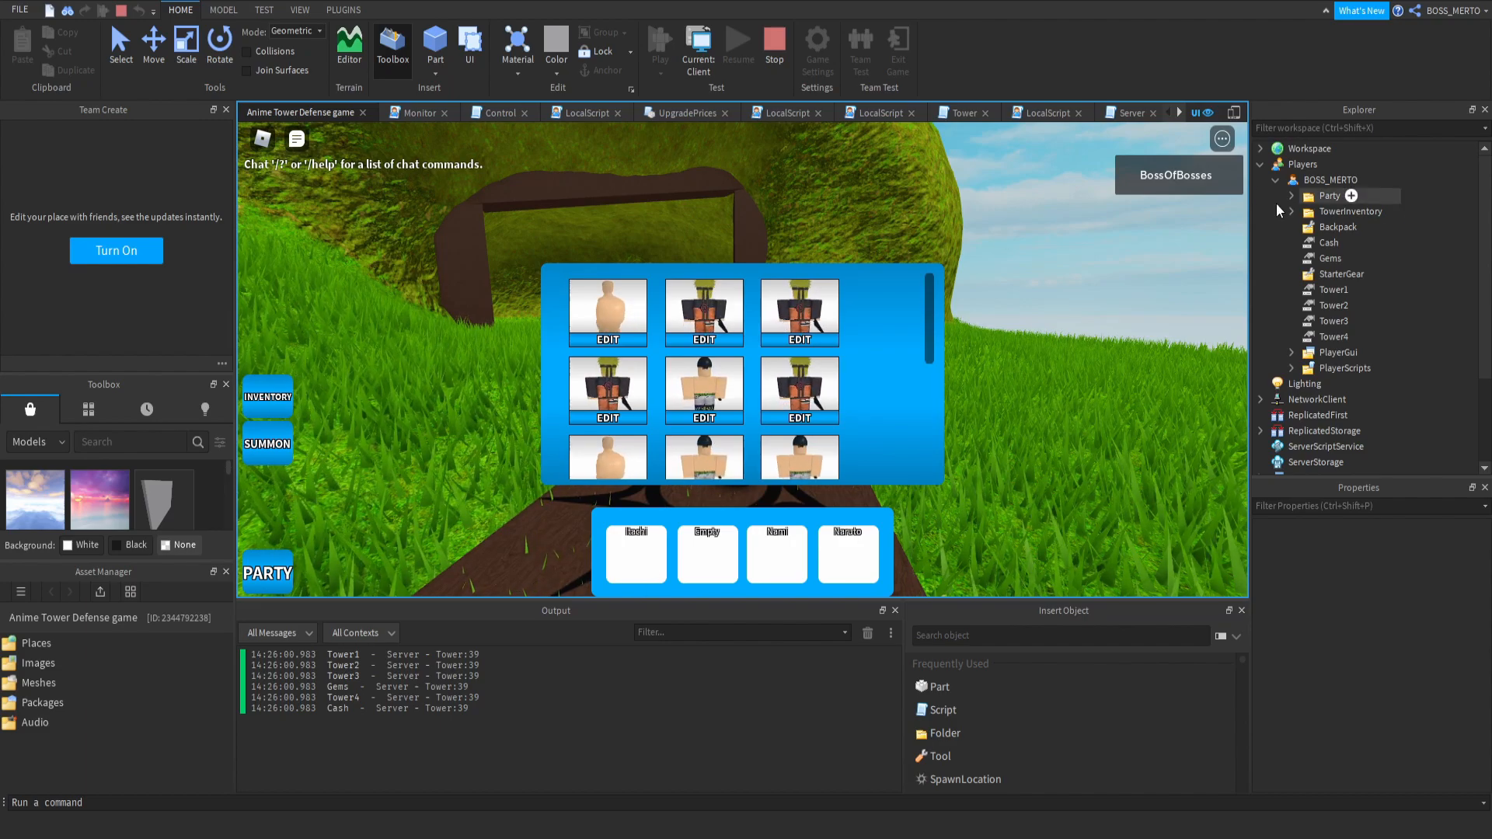
left_click(1292, 212)
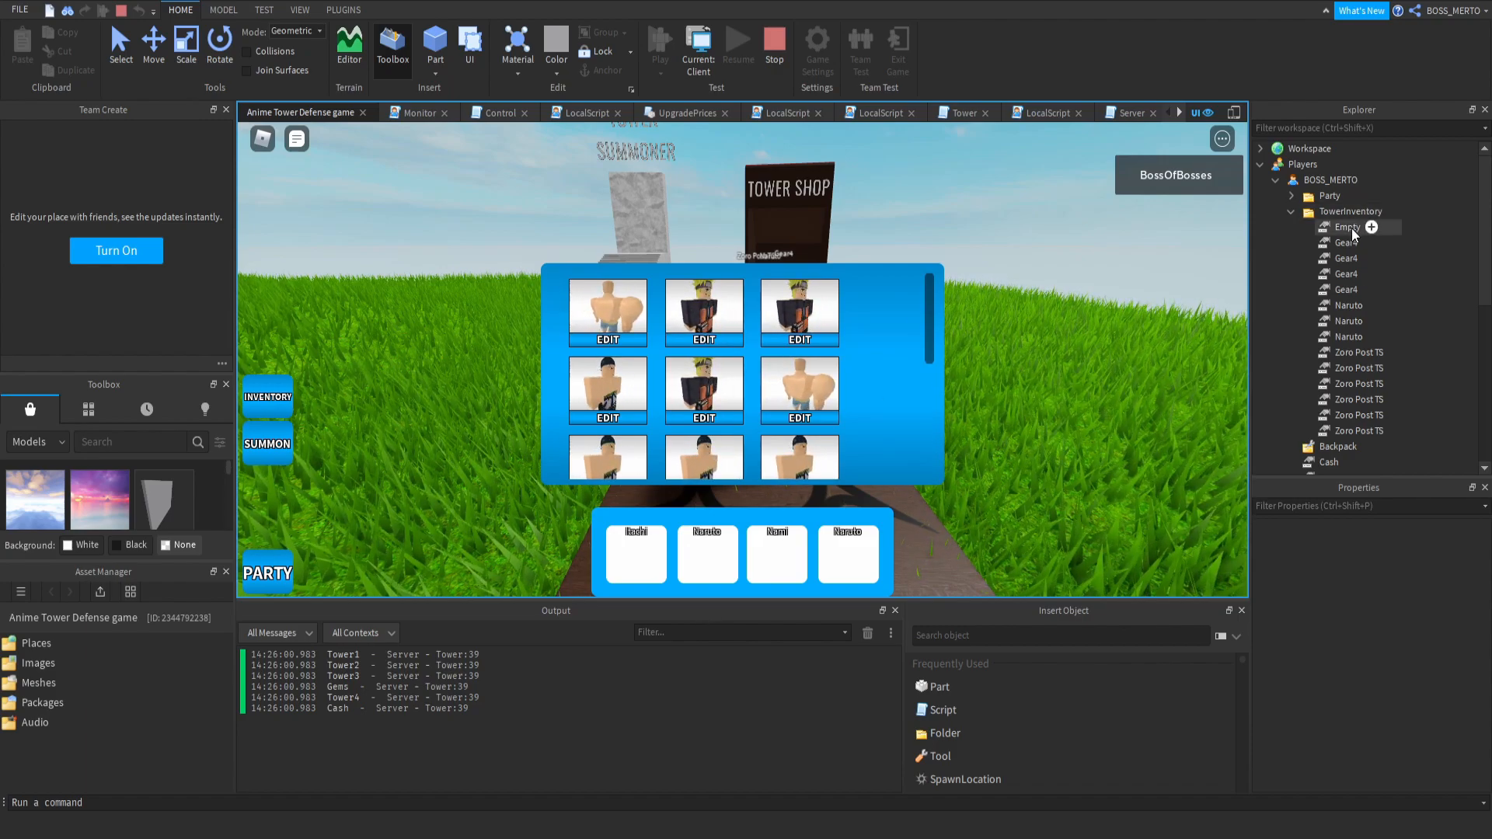
left_click(1347, 227)
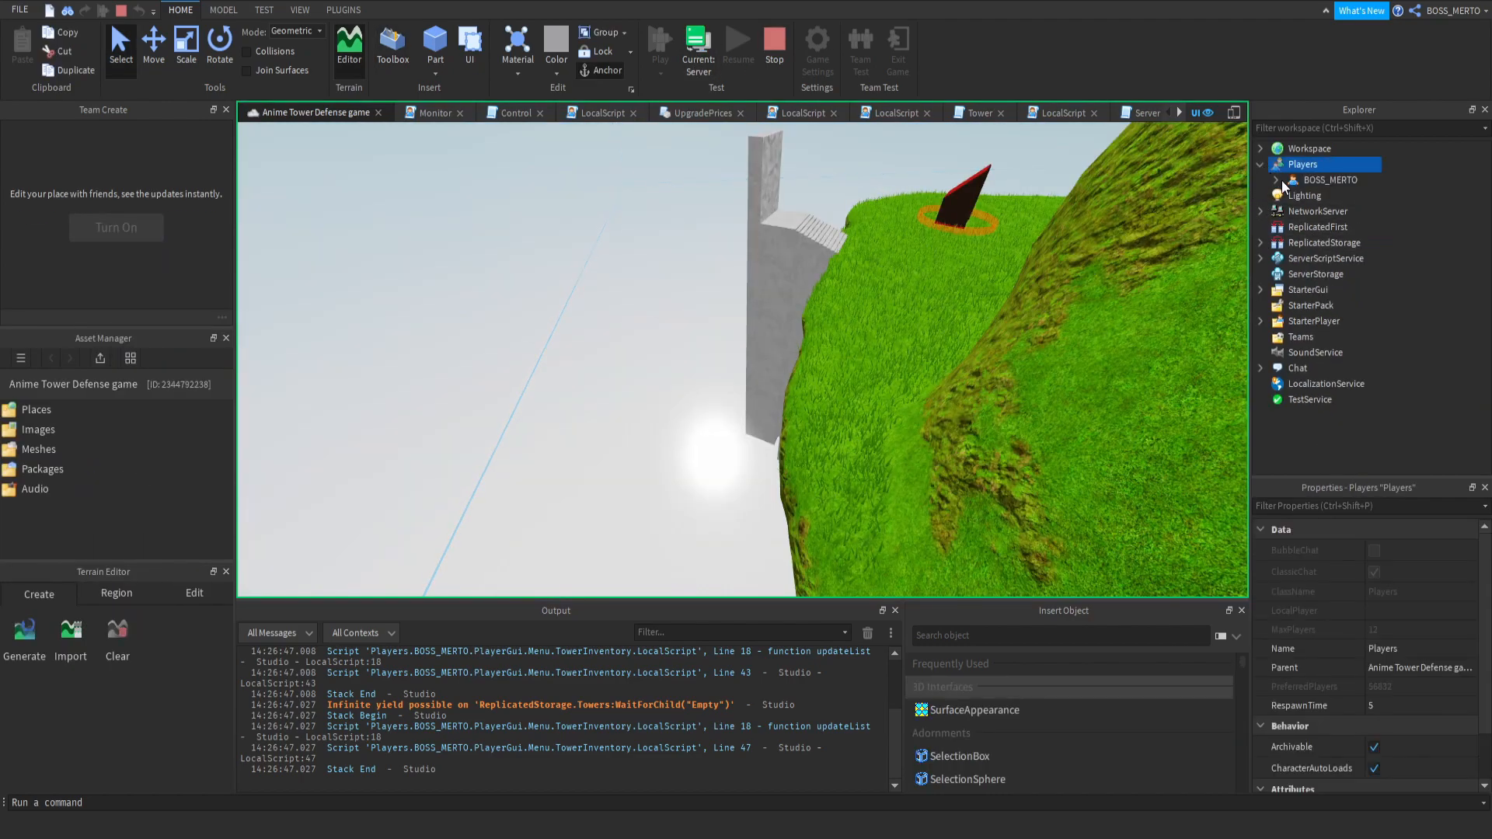
In server view select Empty, confirm Tower2 still holds Empty, then return to client view.
left_click(1281, 180)
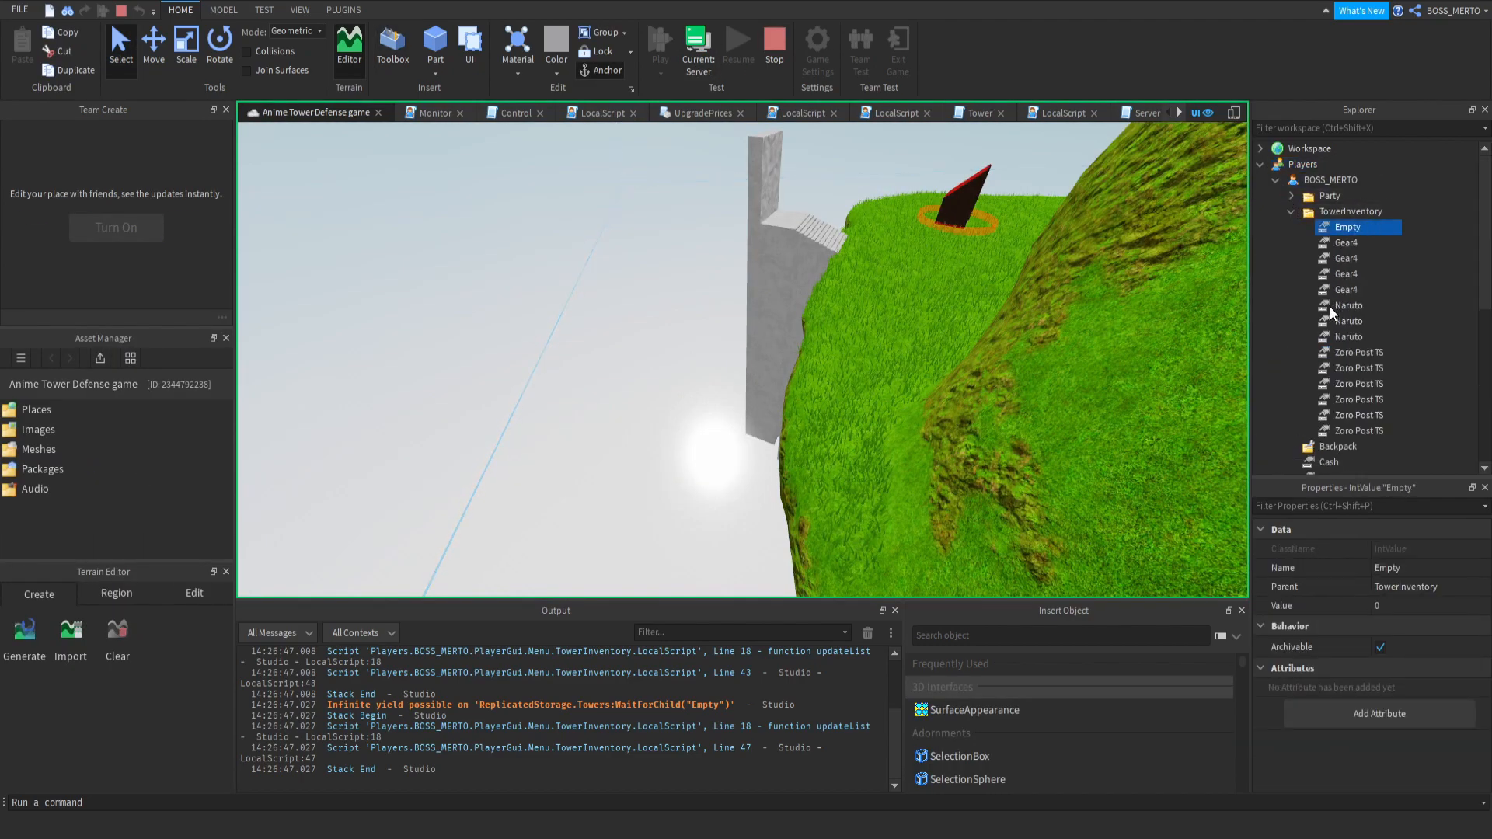
left_click(655, 44)
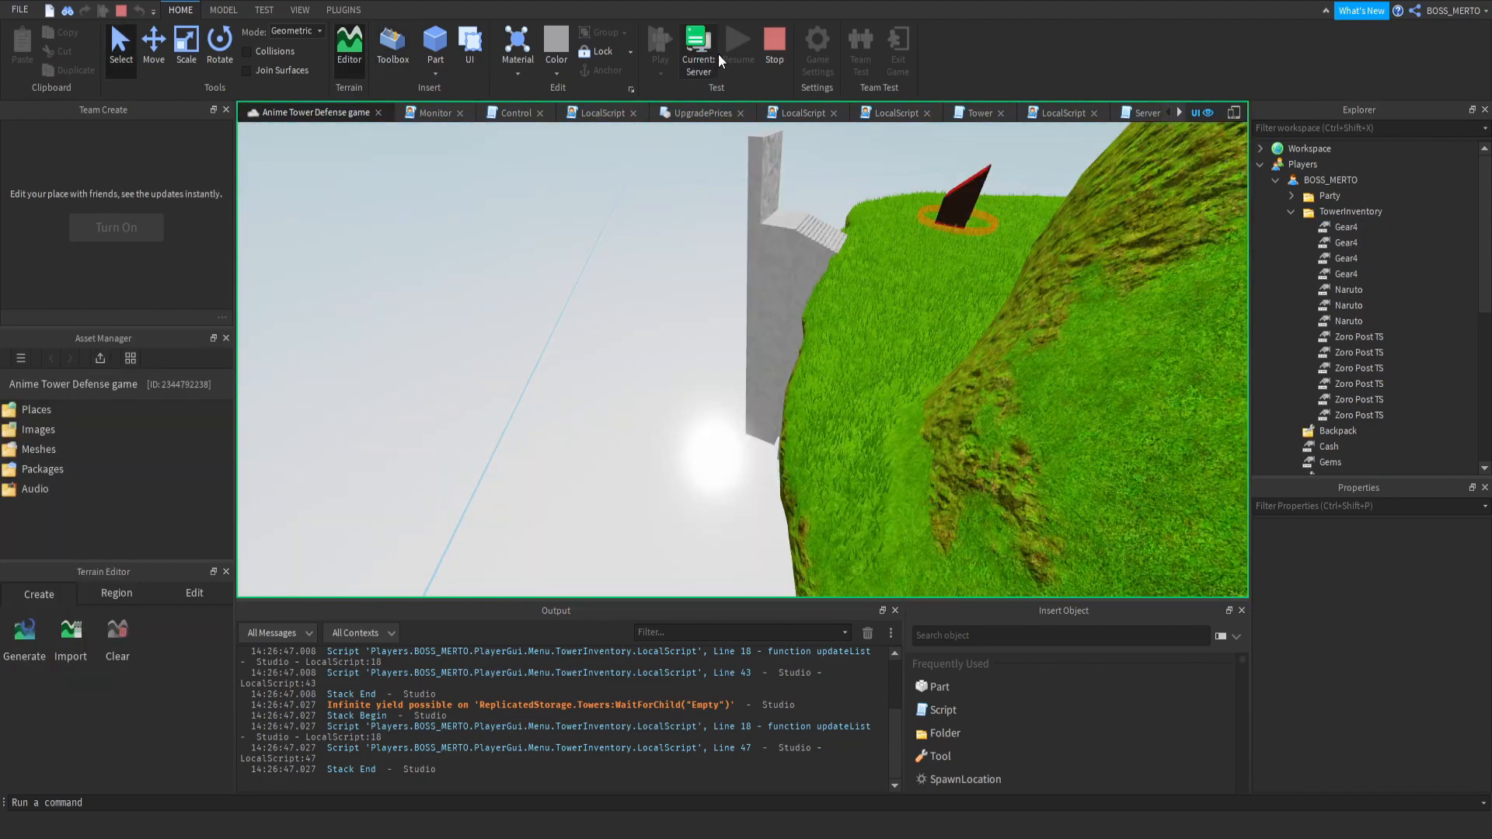
left_click(1334, 286)
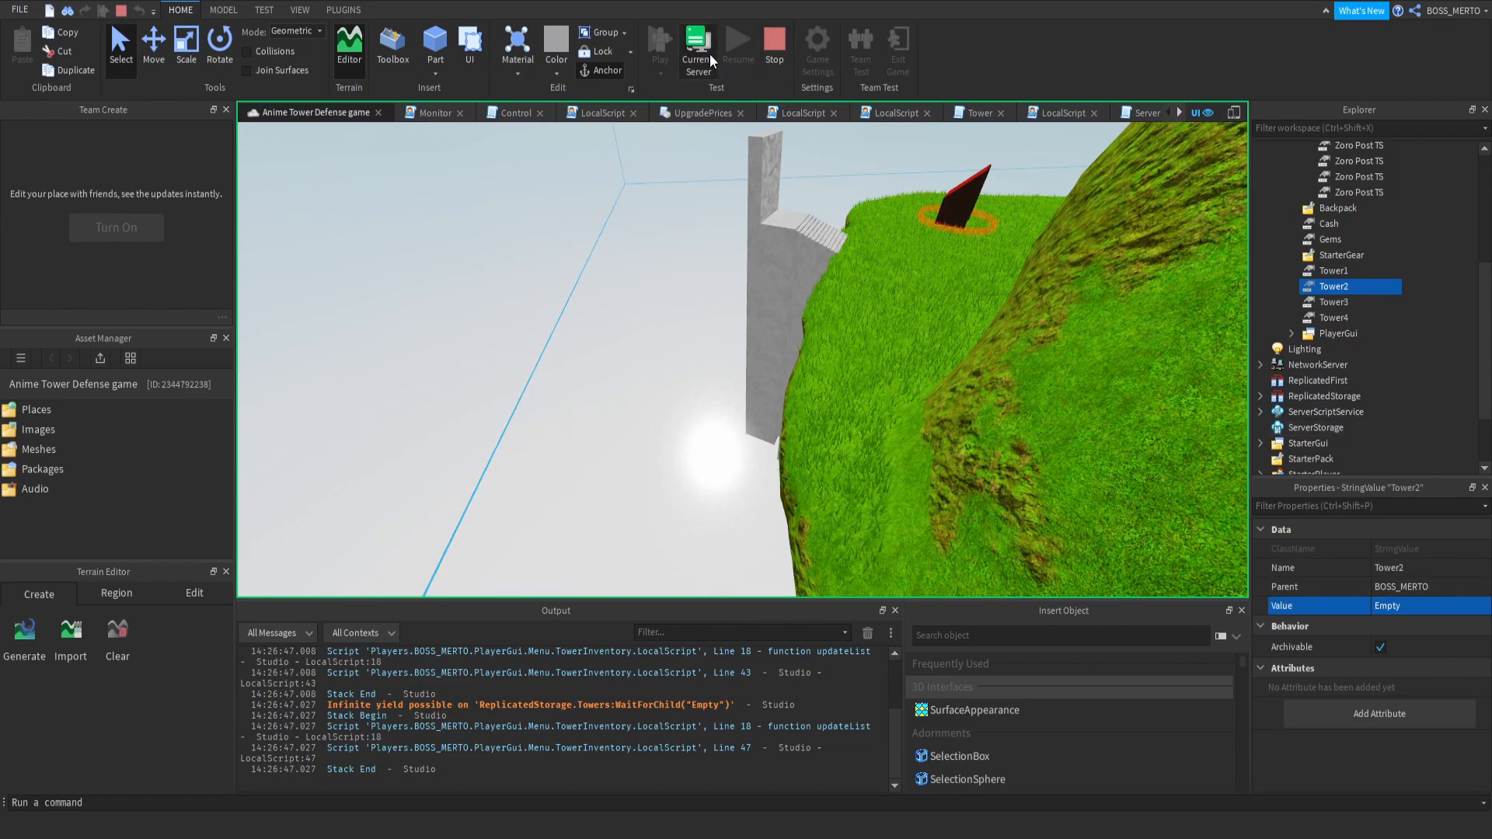
left_click(661, 44)
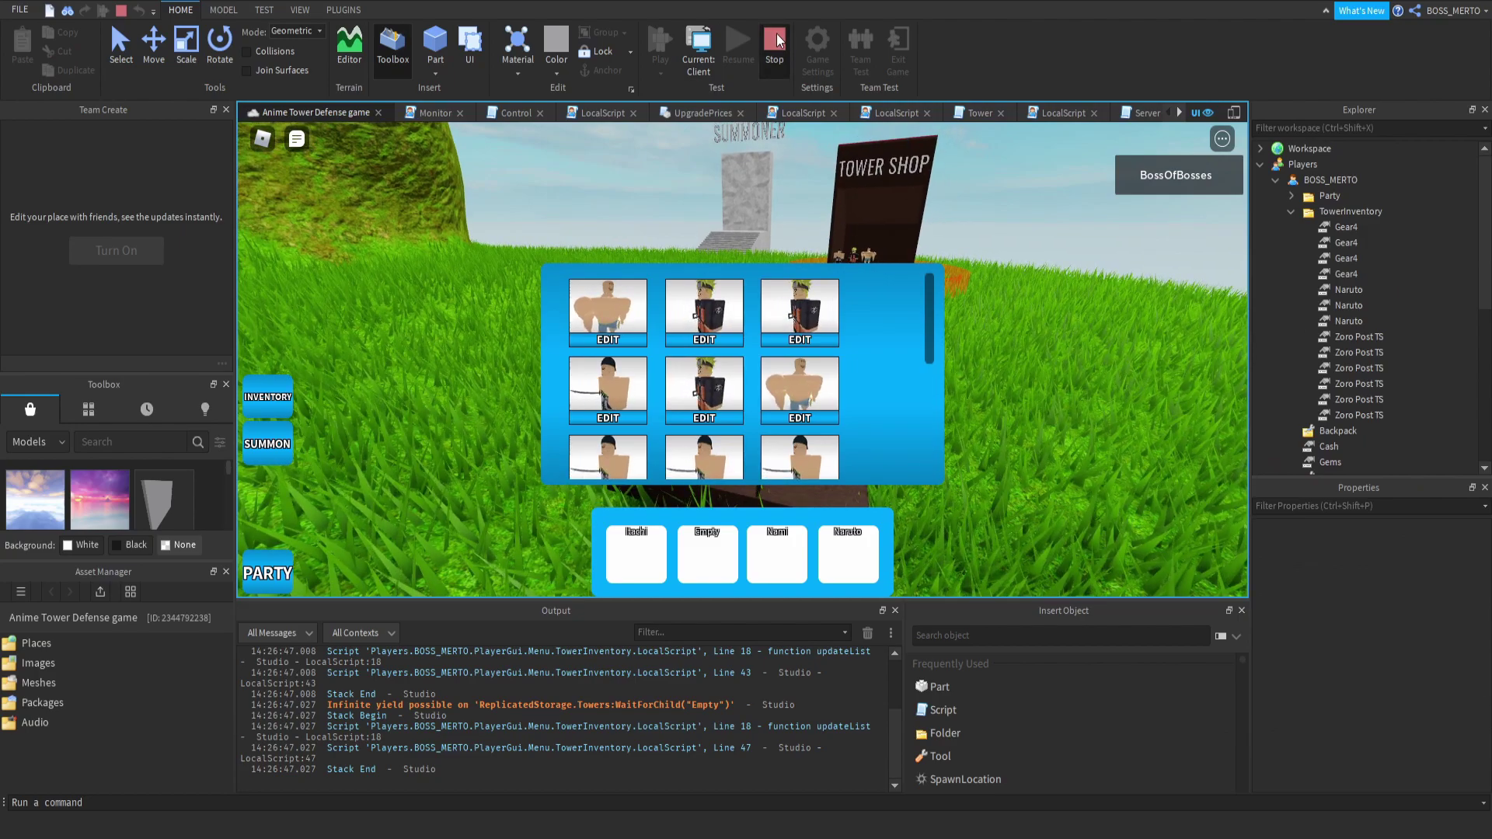
Stop the test and open the TowerInventory ActionFrame local script that sends the Change request.
left_click(774, 37)
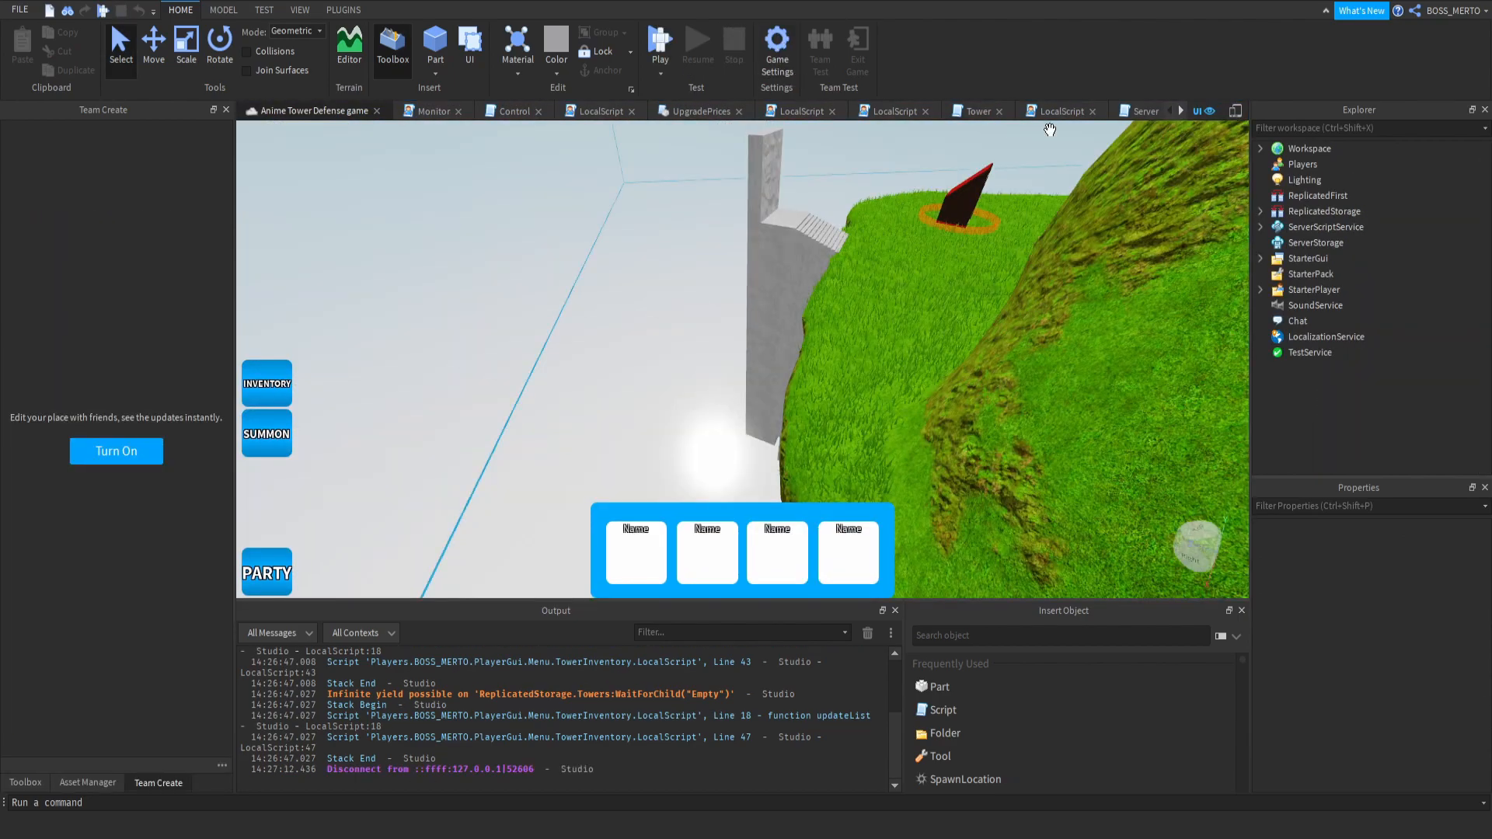
left_click(1260, 258)
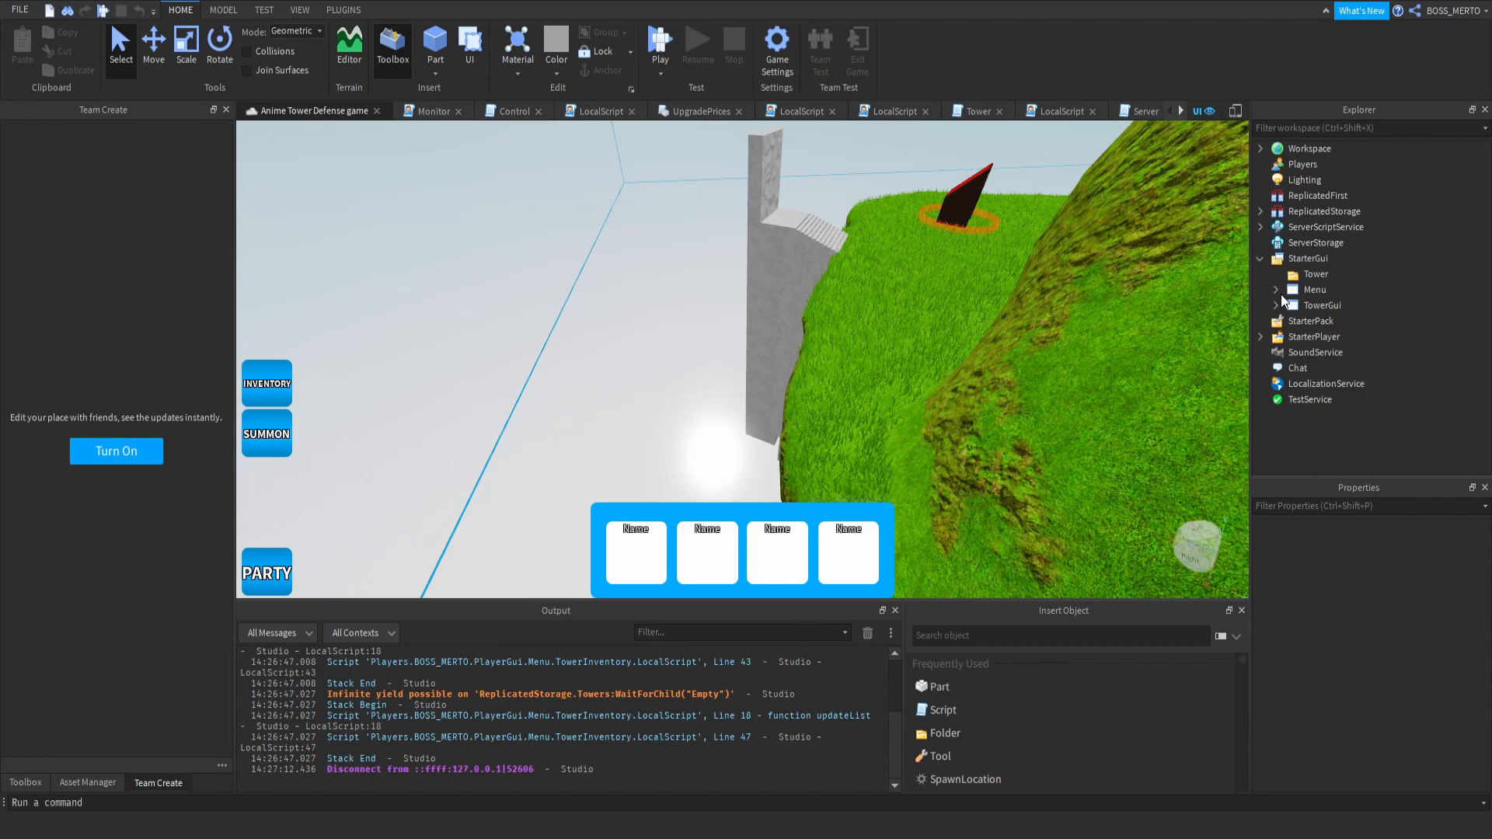
left_click(1277, 289)
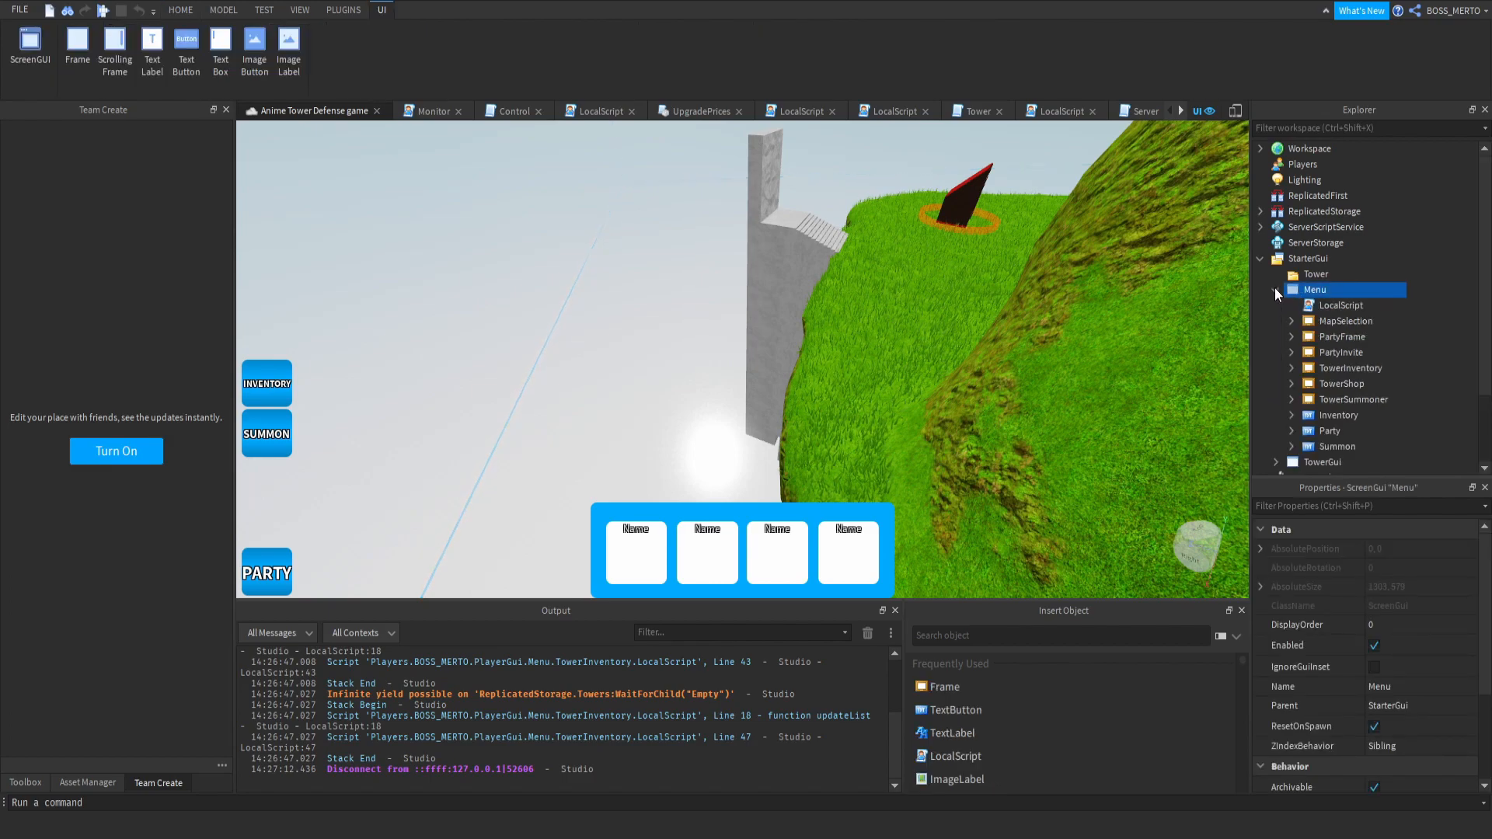
left_click(1292, 368)
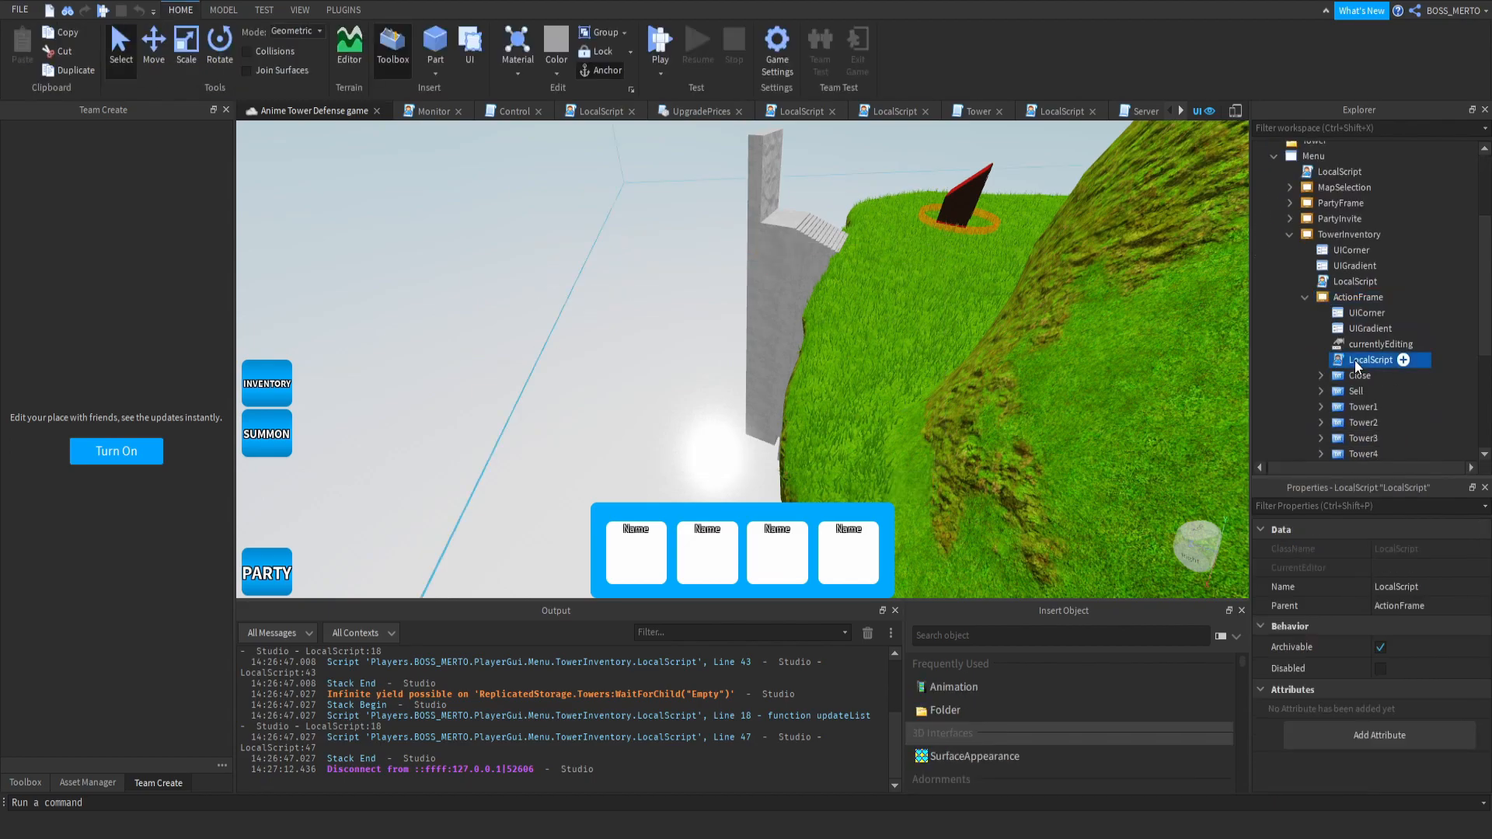
double_click(1370, 361)
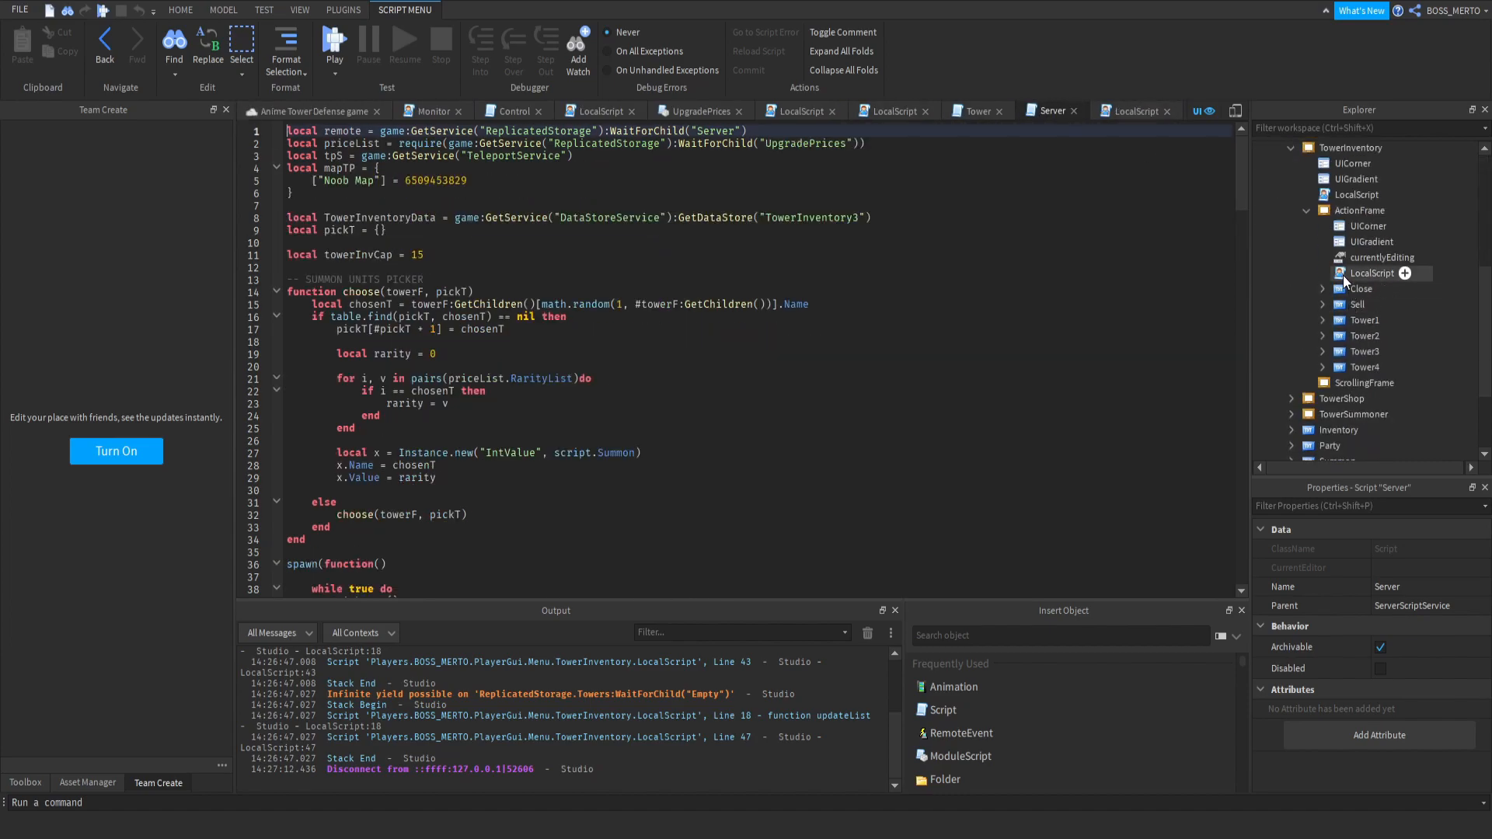
left_click(1371, 272)
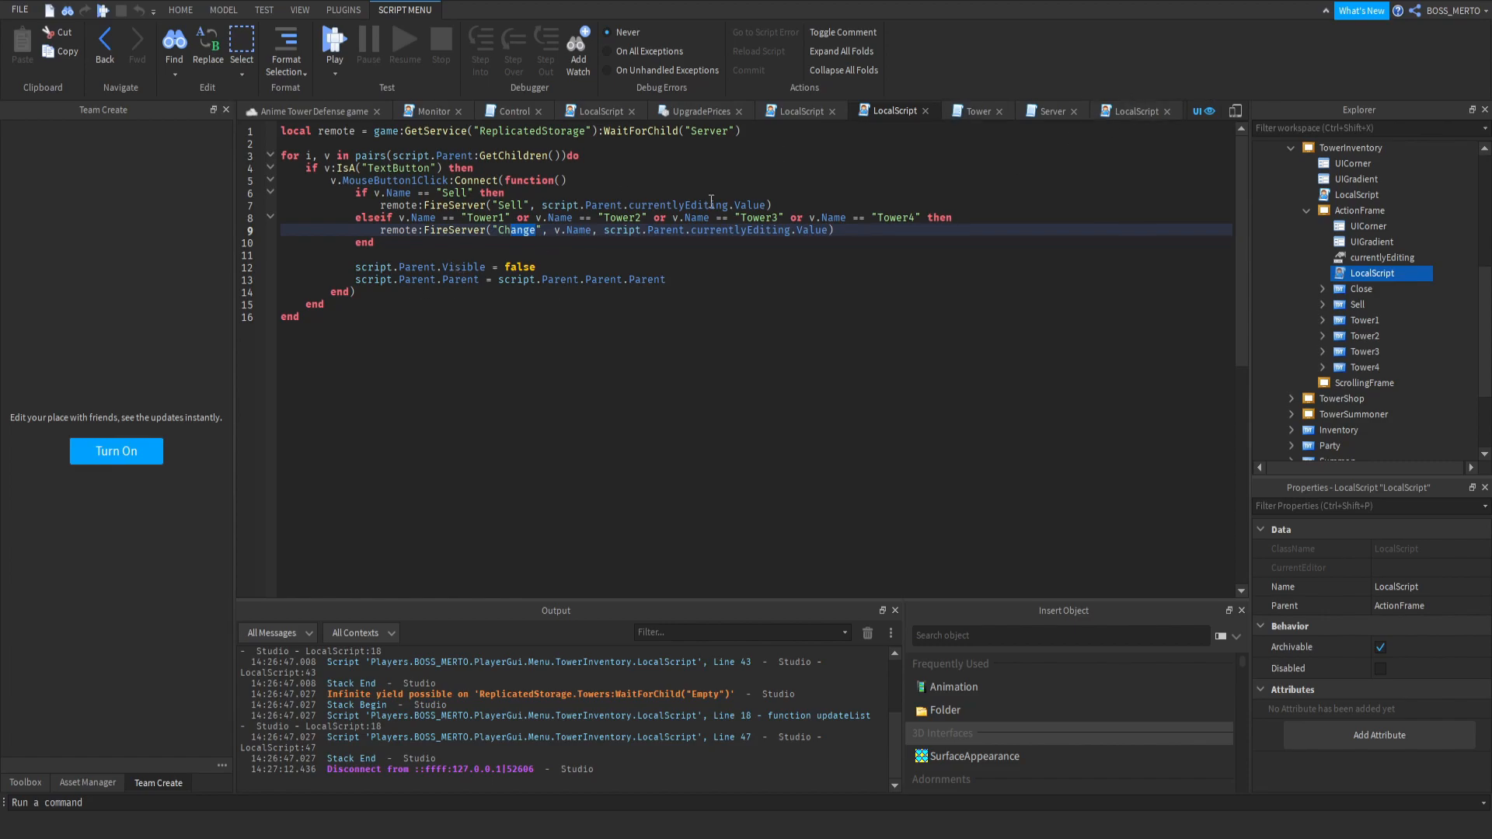
In the Server script start a new line in the Change branch, then return to the 3D scene.
left_click(1052, 112)
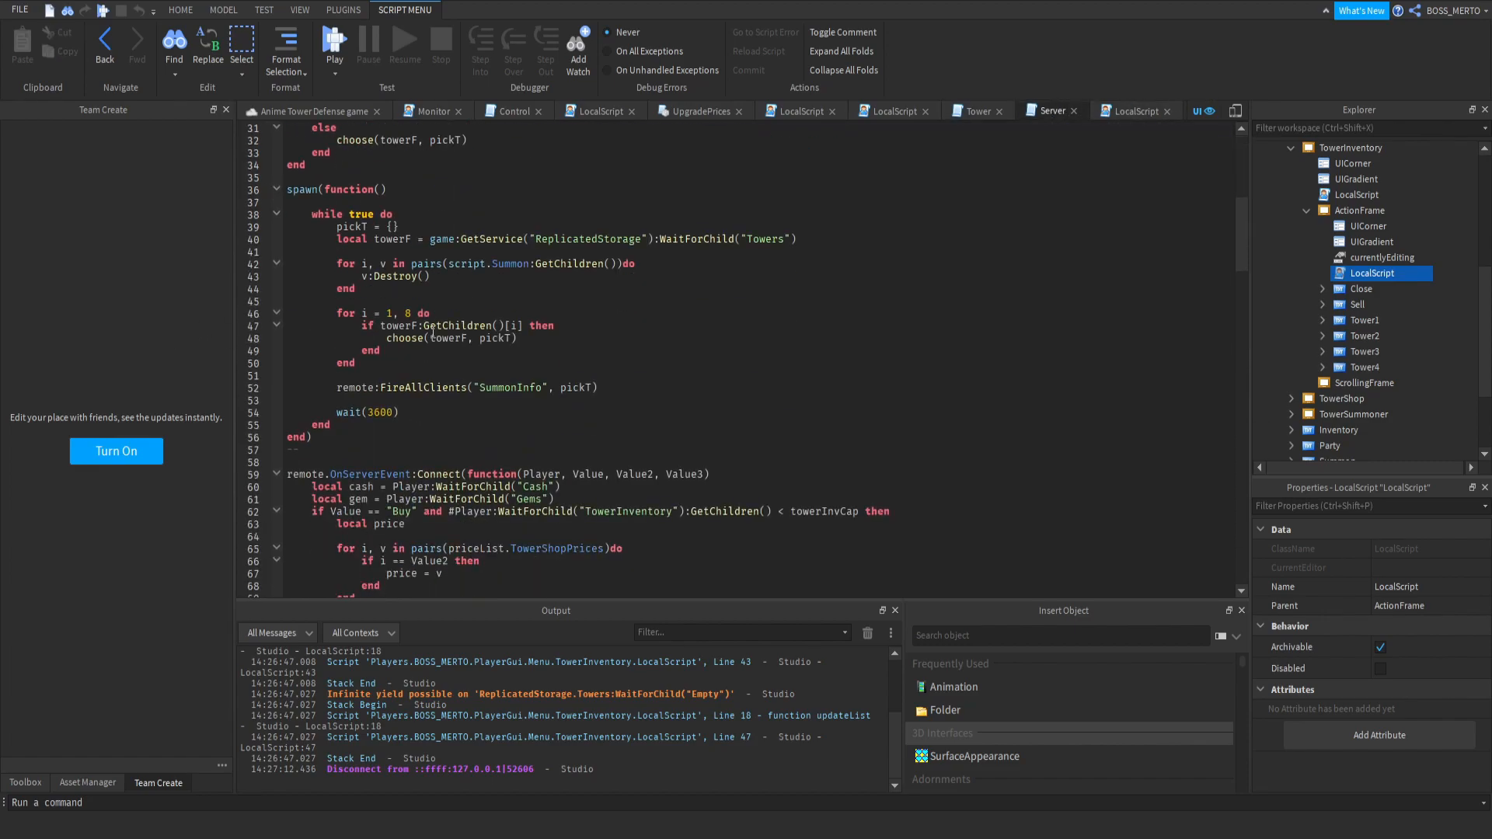
scroll("down", 3)
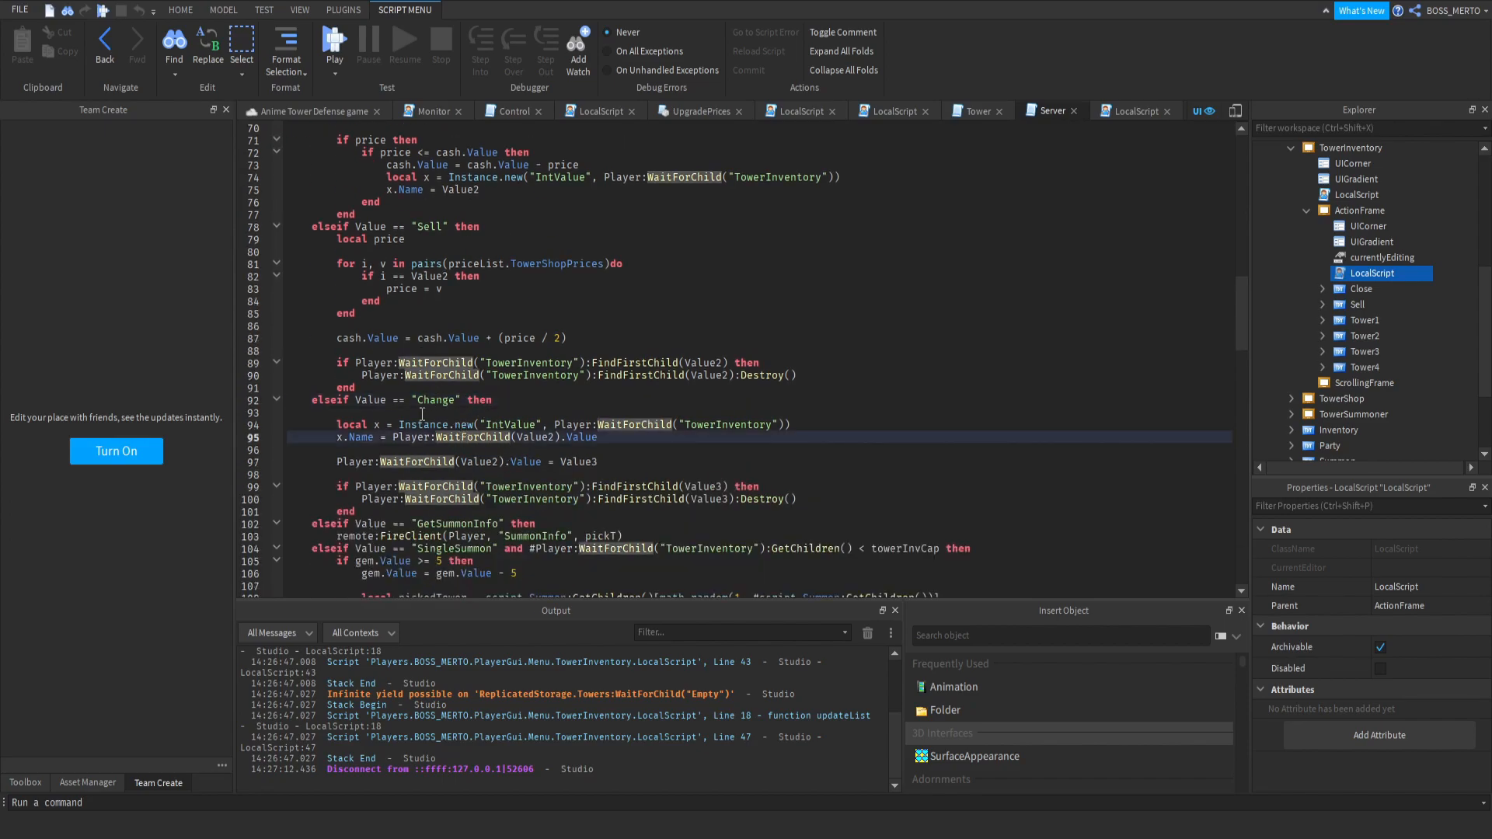
left_click(417, 413)
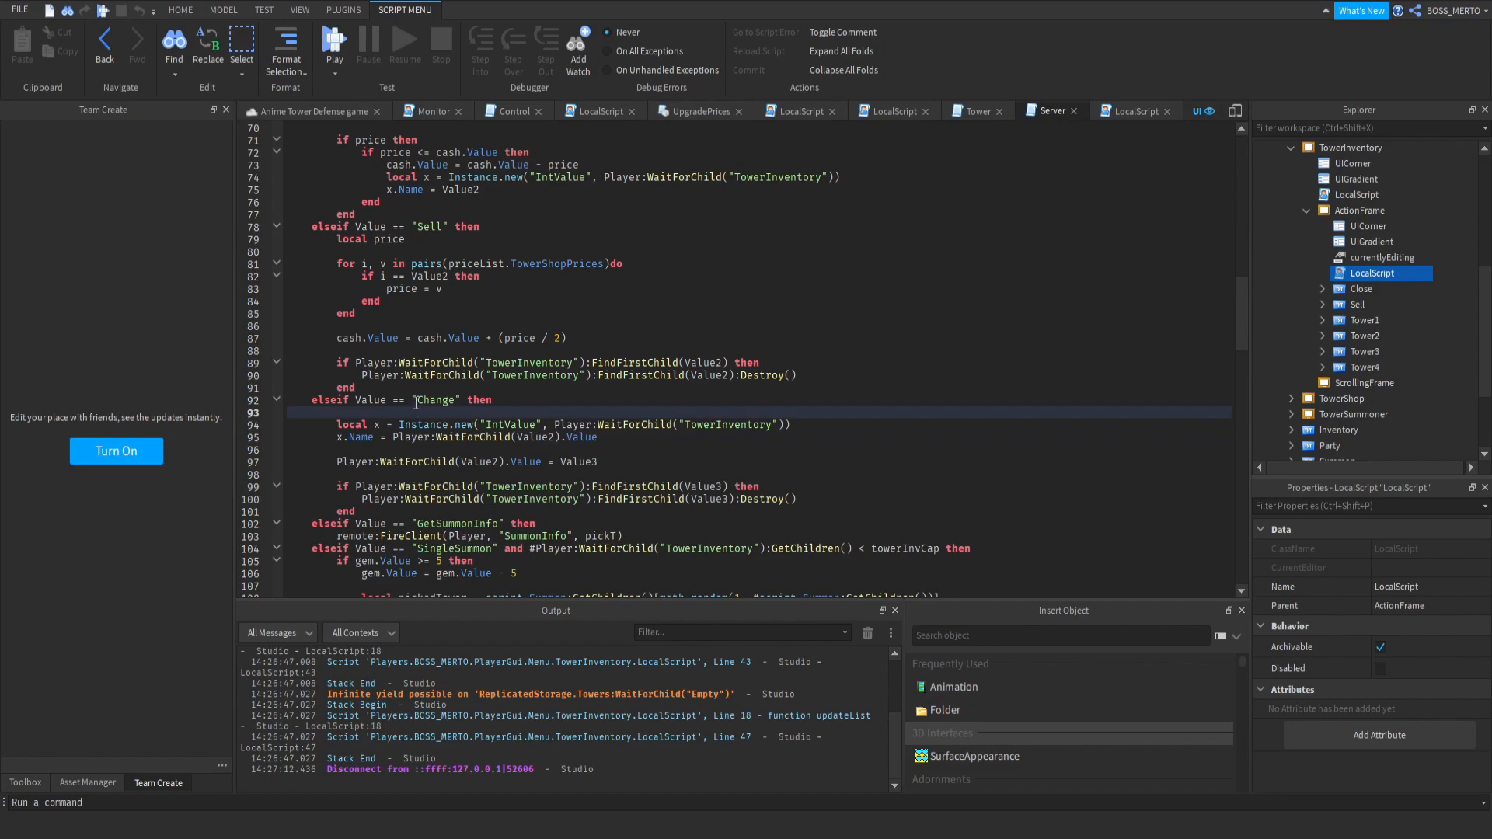
left_click(355, 424)
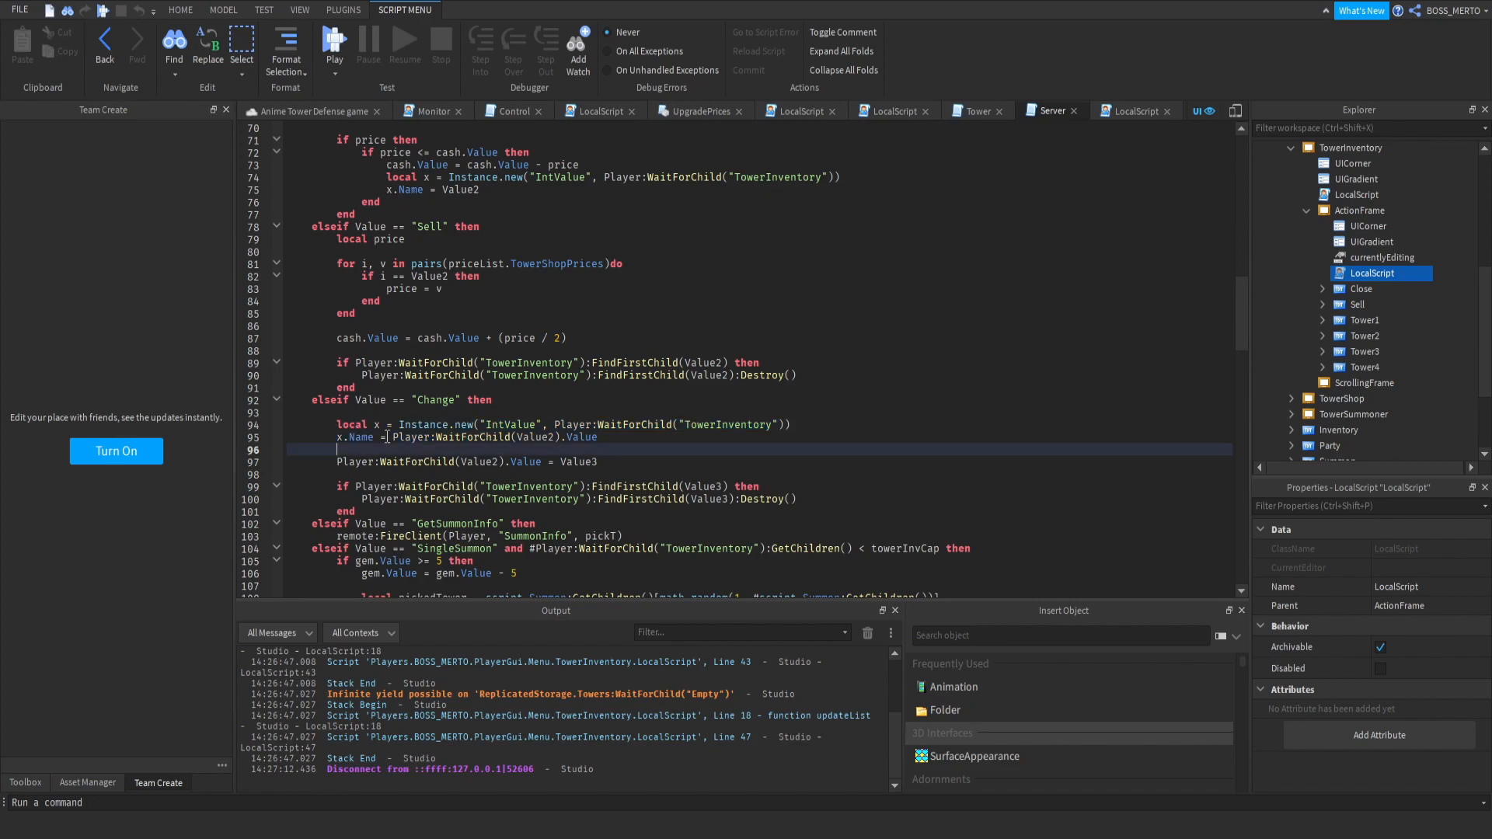
left_click_drag(338, 424, 597, 437)
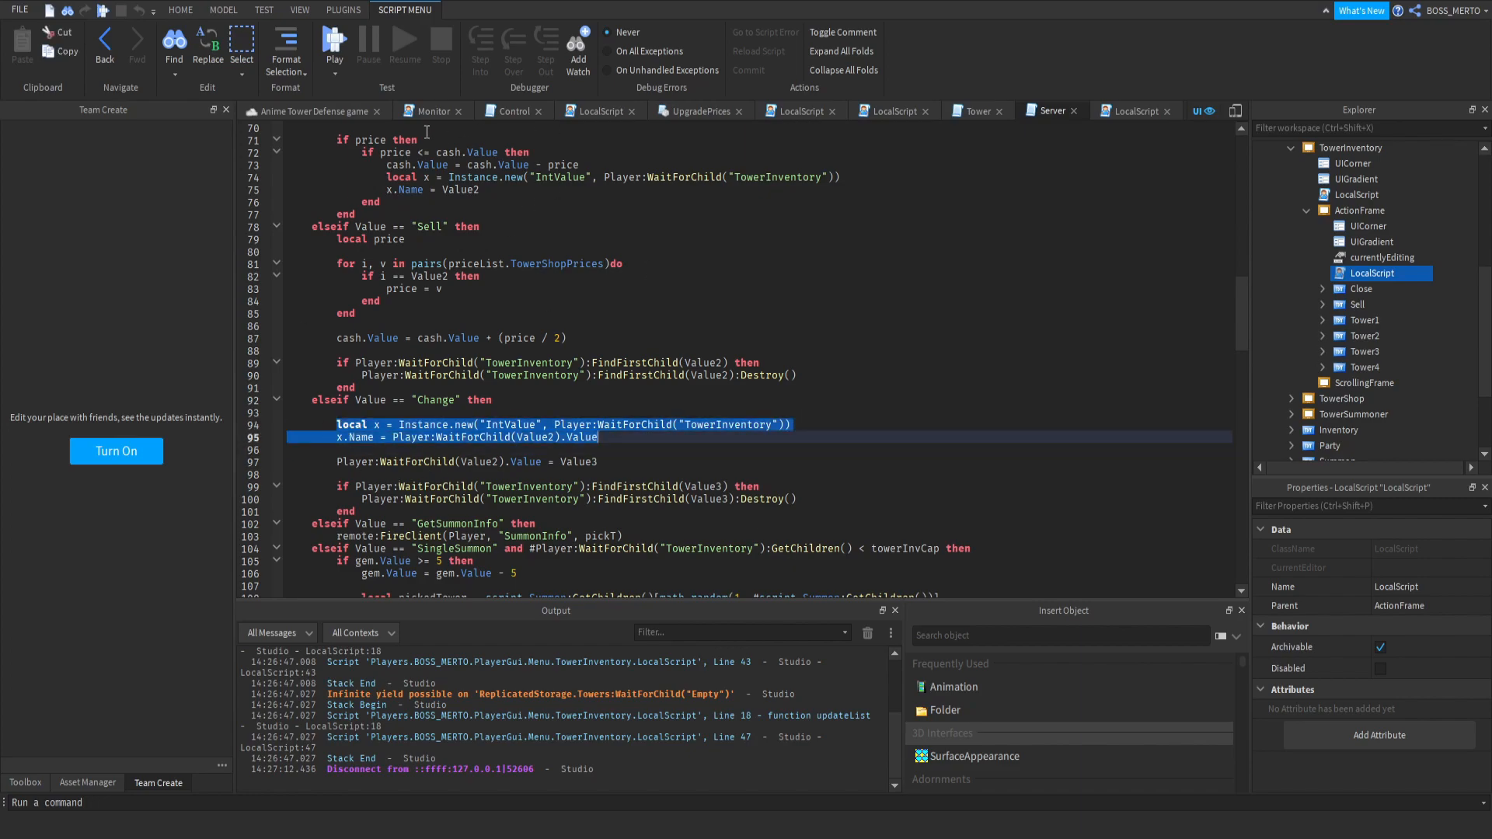
left_click(184, 11)
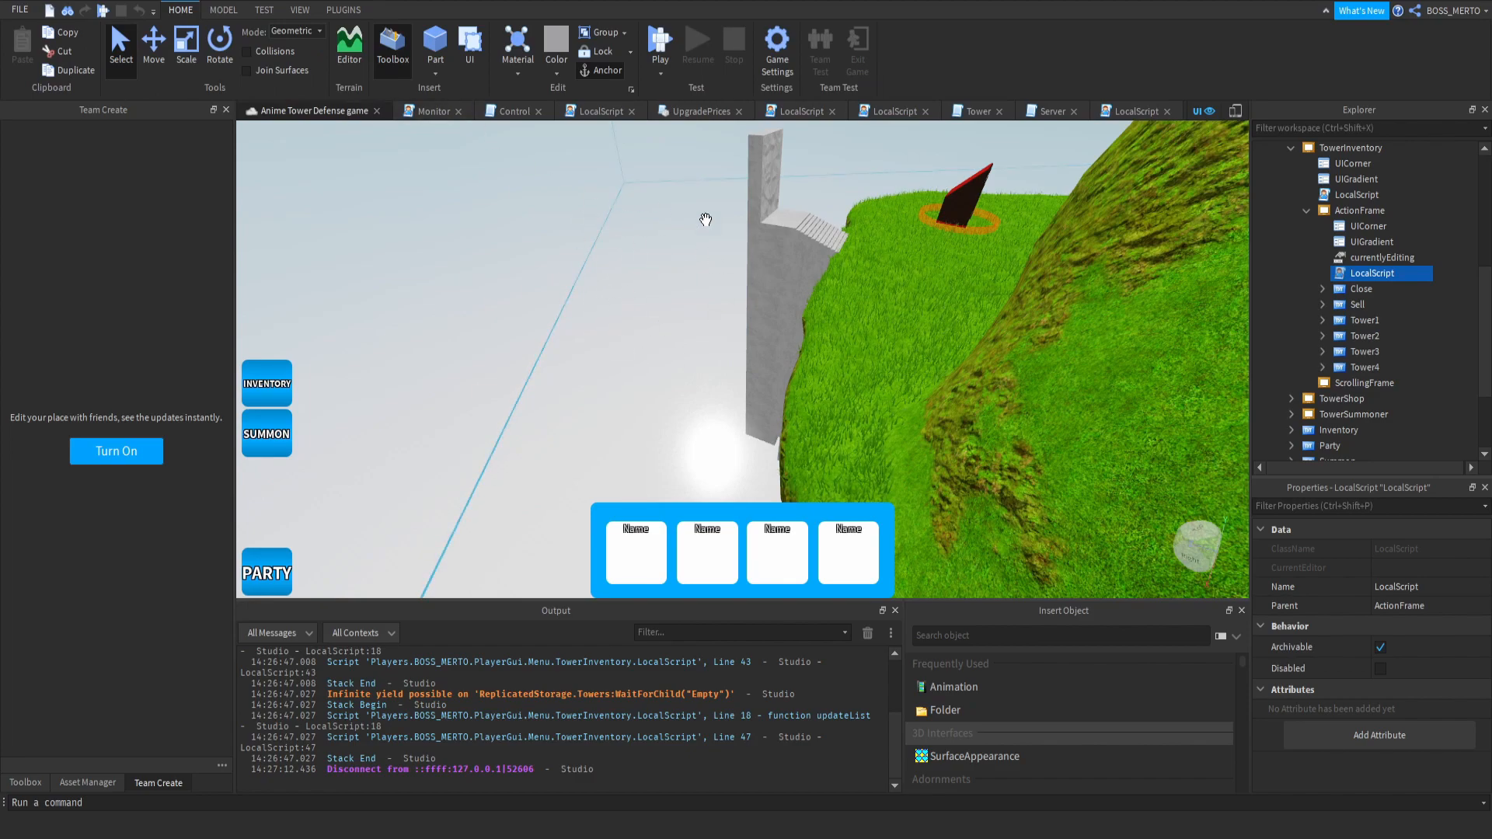
mouse_move(718, 556)
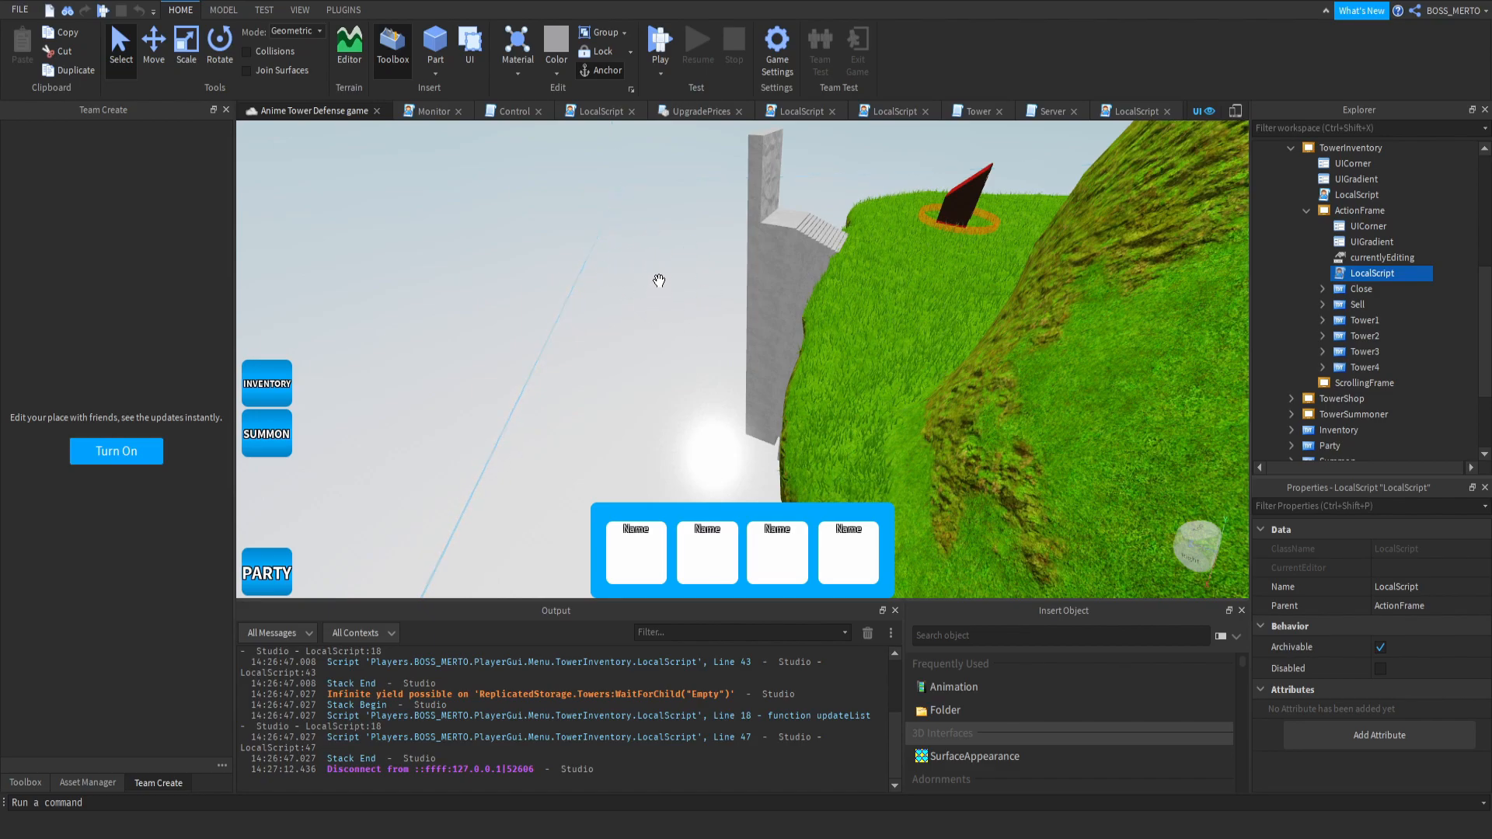
mouse_move(700, 560)
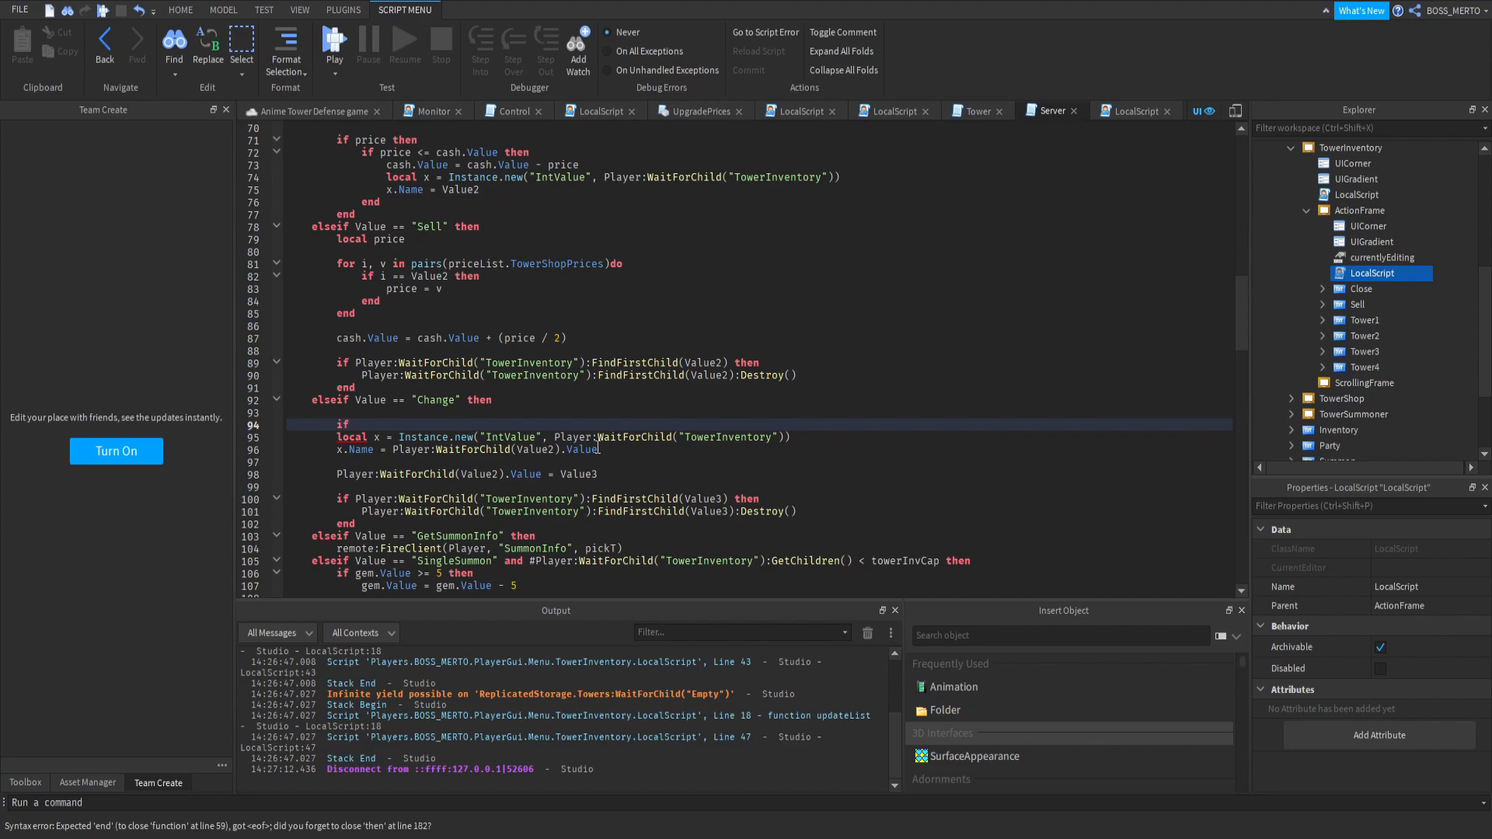
Complete the condition as if Player:WaitForChild(Value2).Value ~= "Empty" then.
type("V")
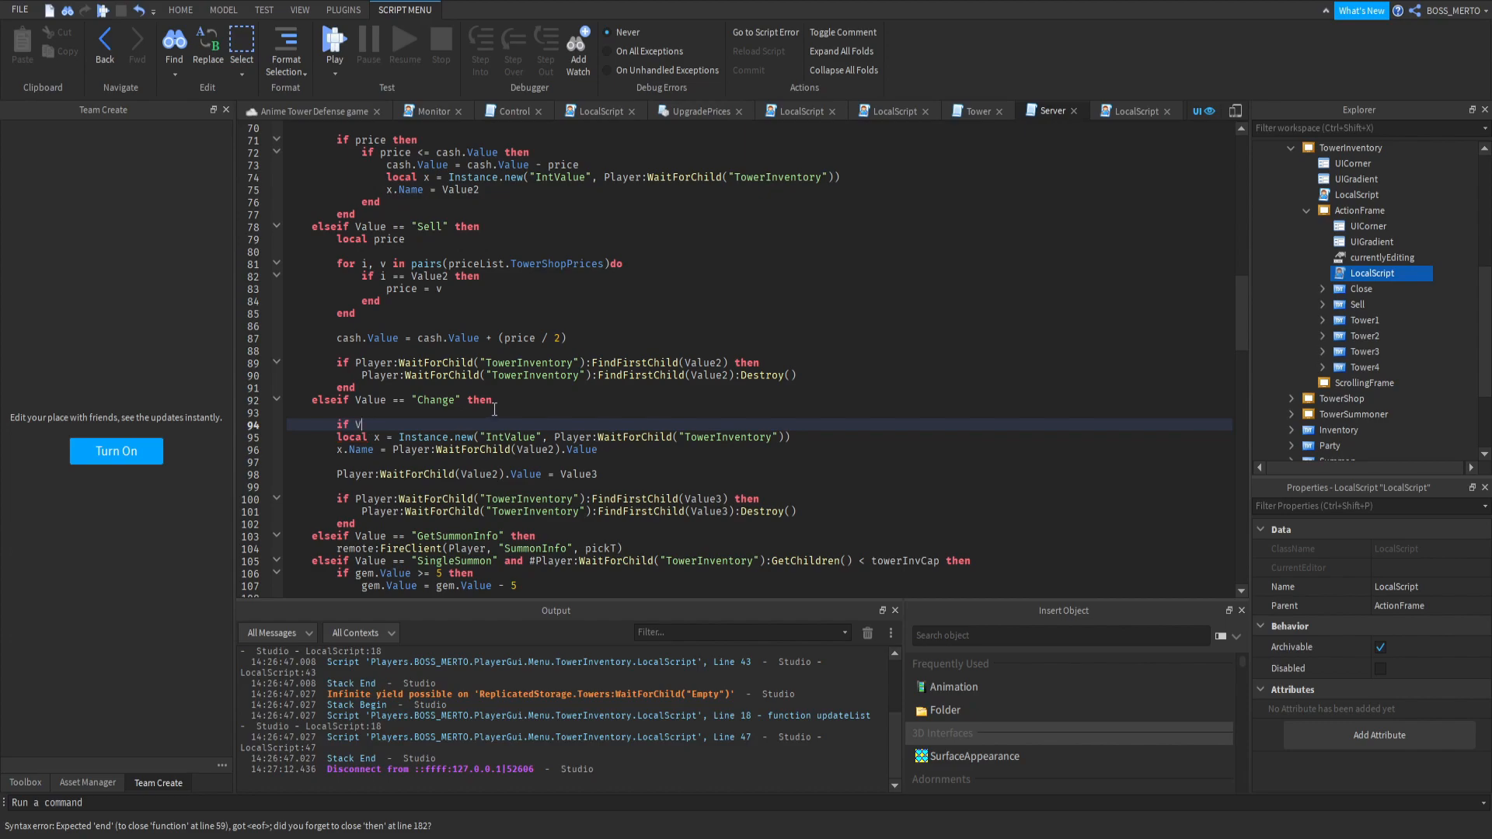
key("Backspace")
type("Player:WaitForChild(Value2).Value")
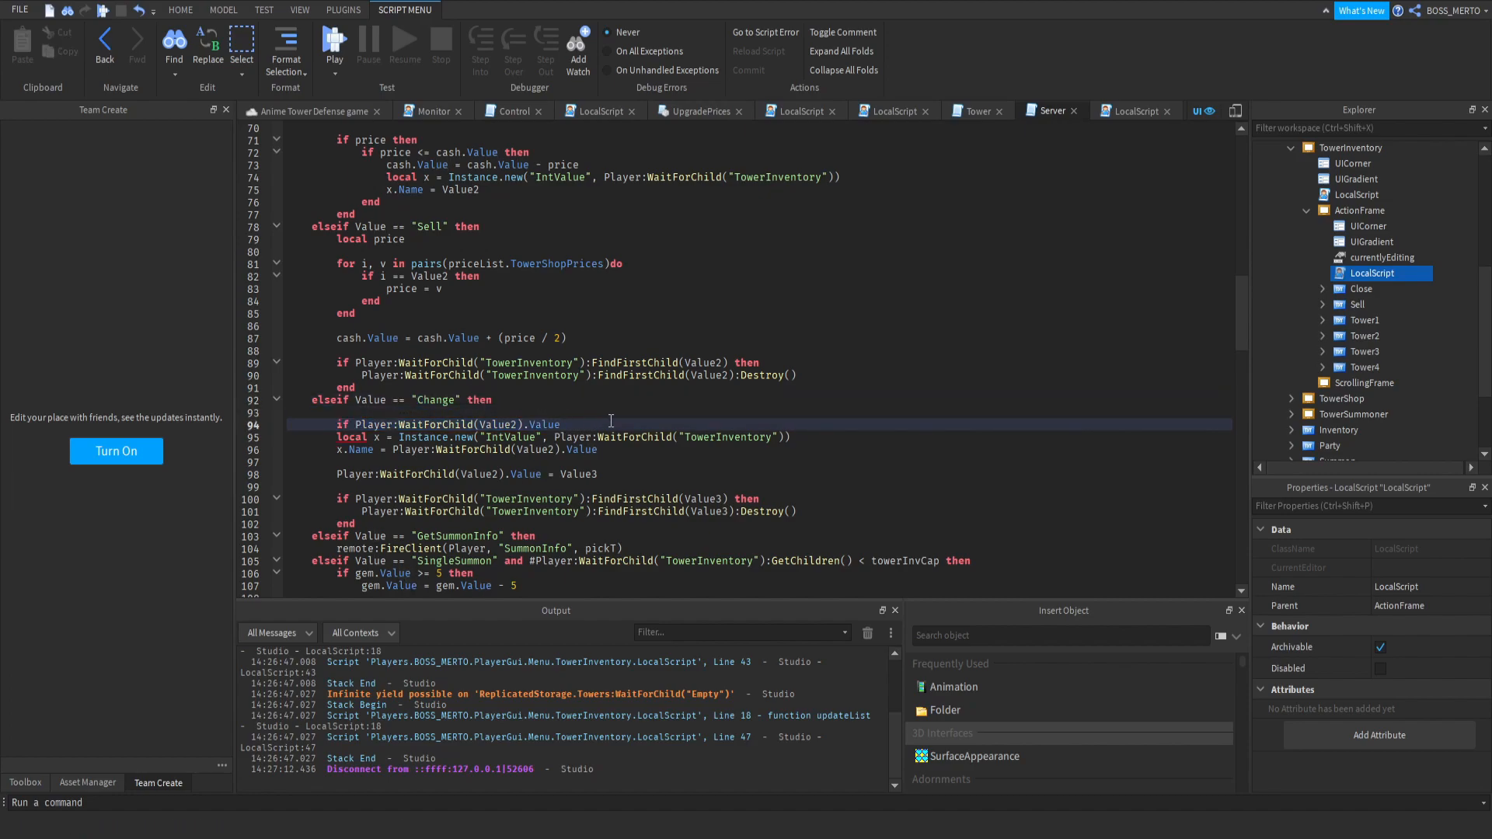
type("~0")
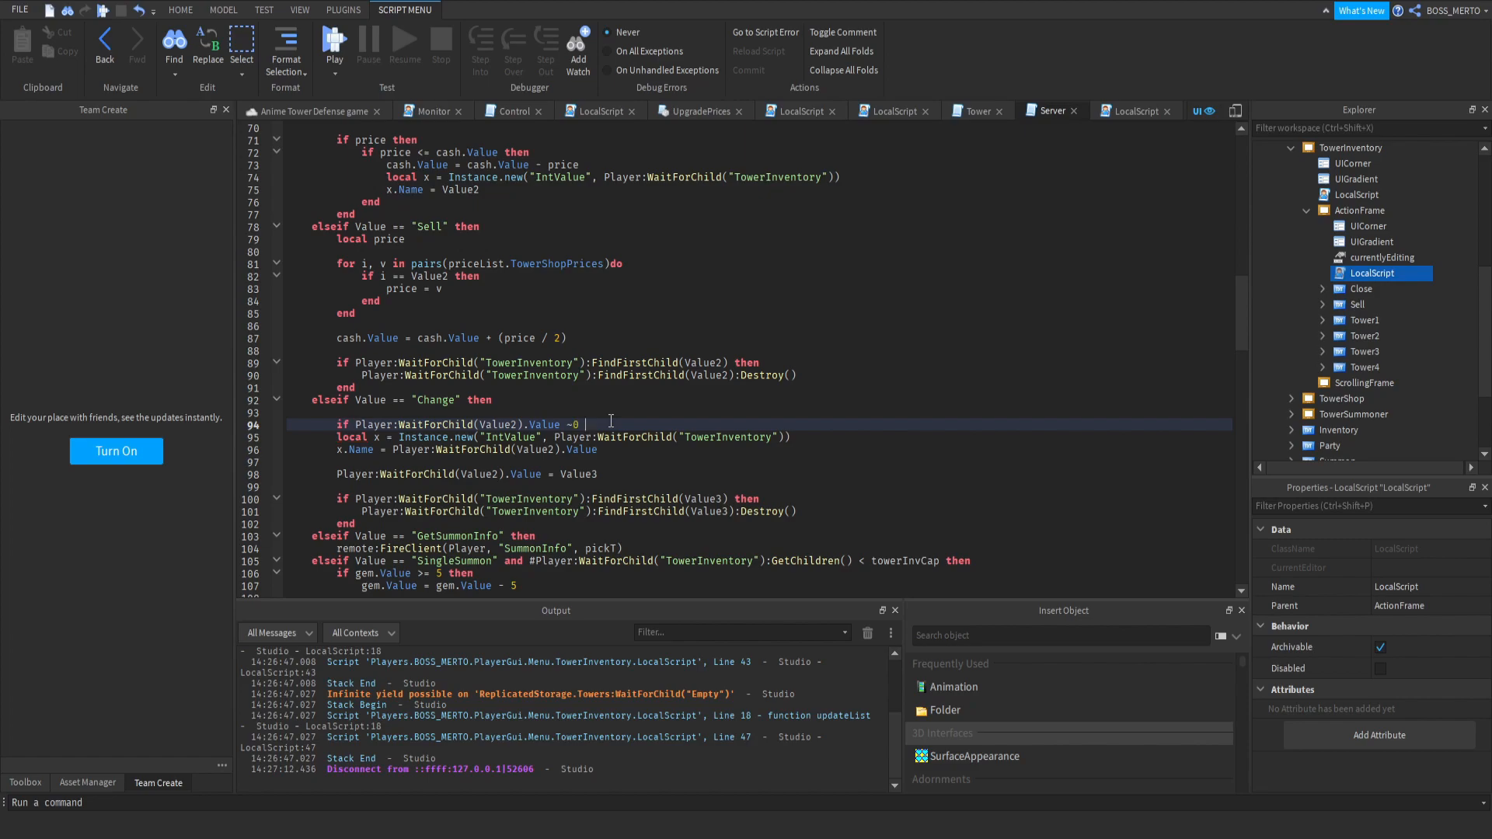
type("=")
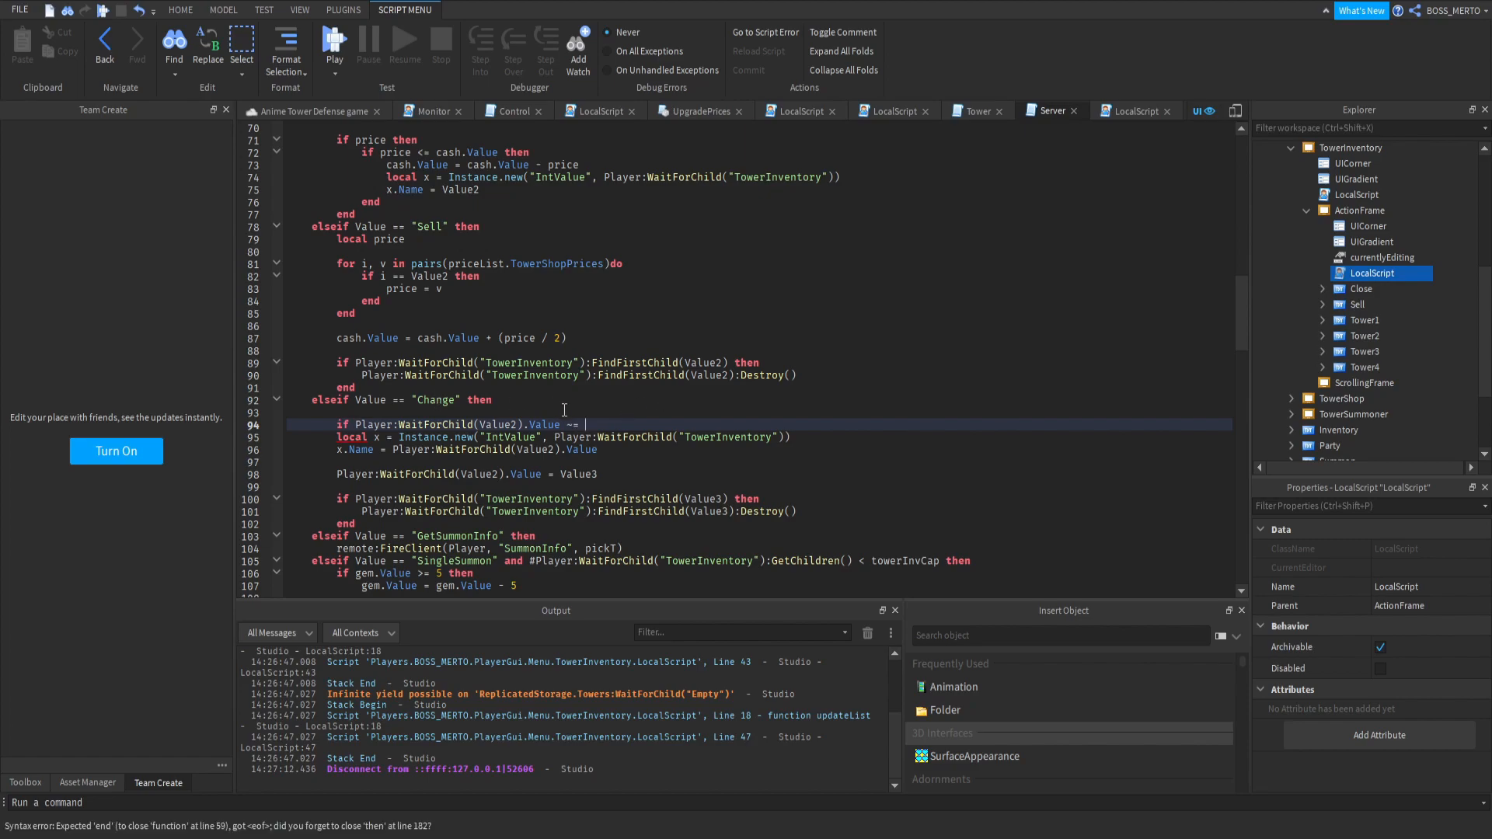
type("\"E")
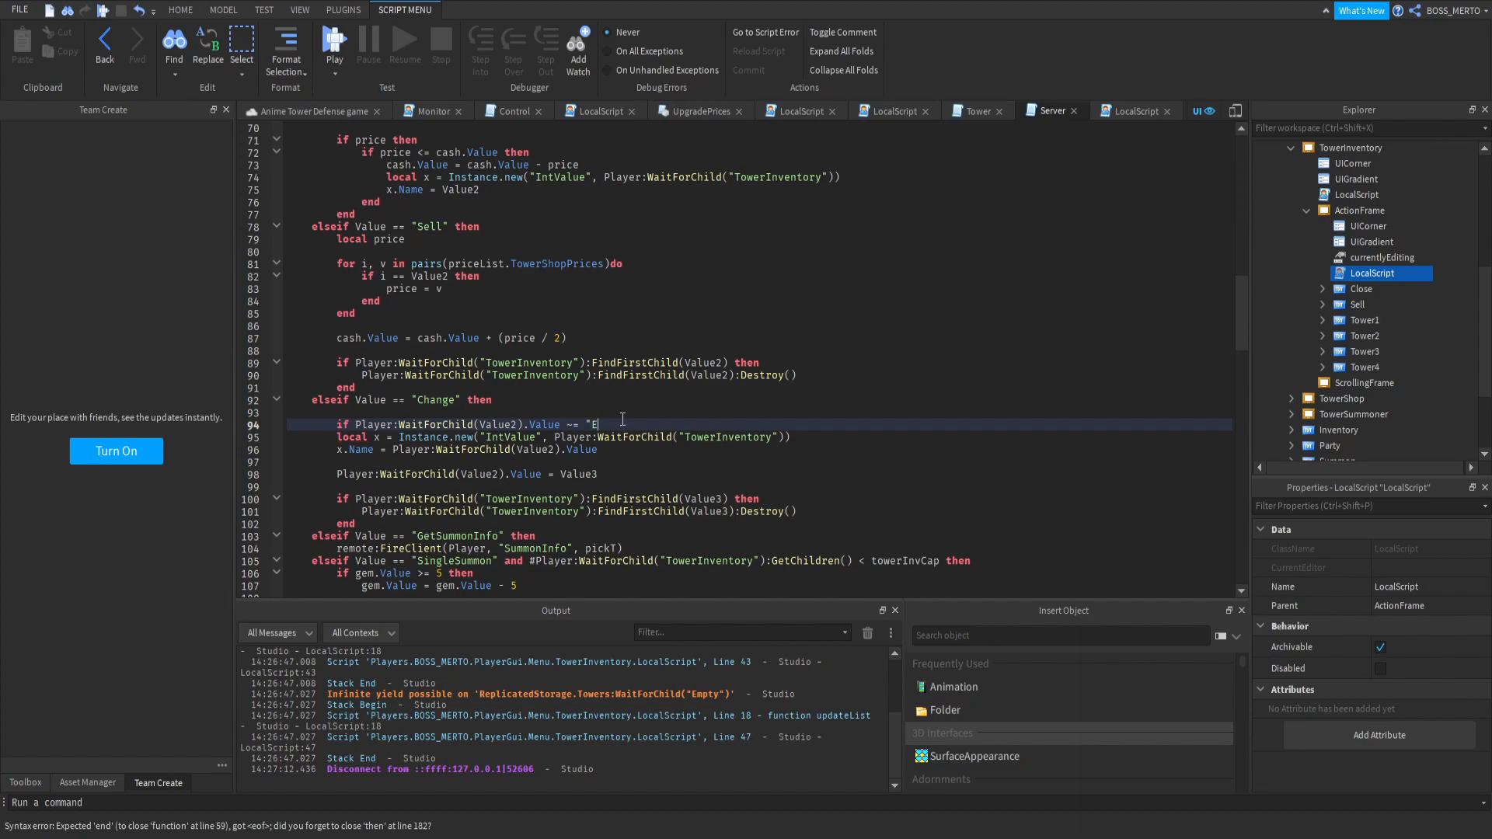
type("mpty\" th")
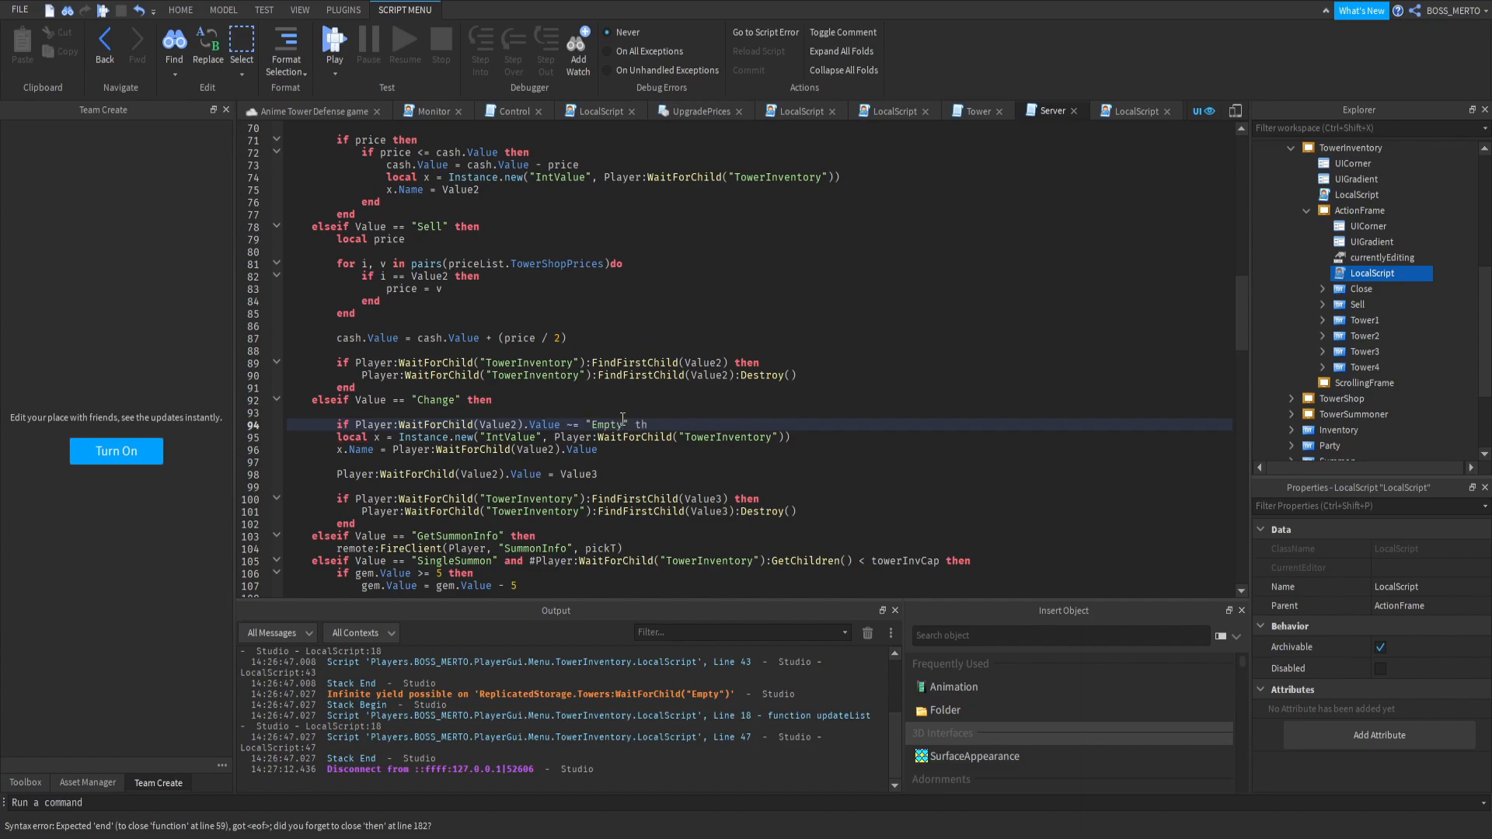
type("en")
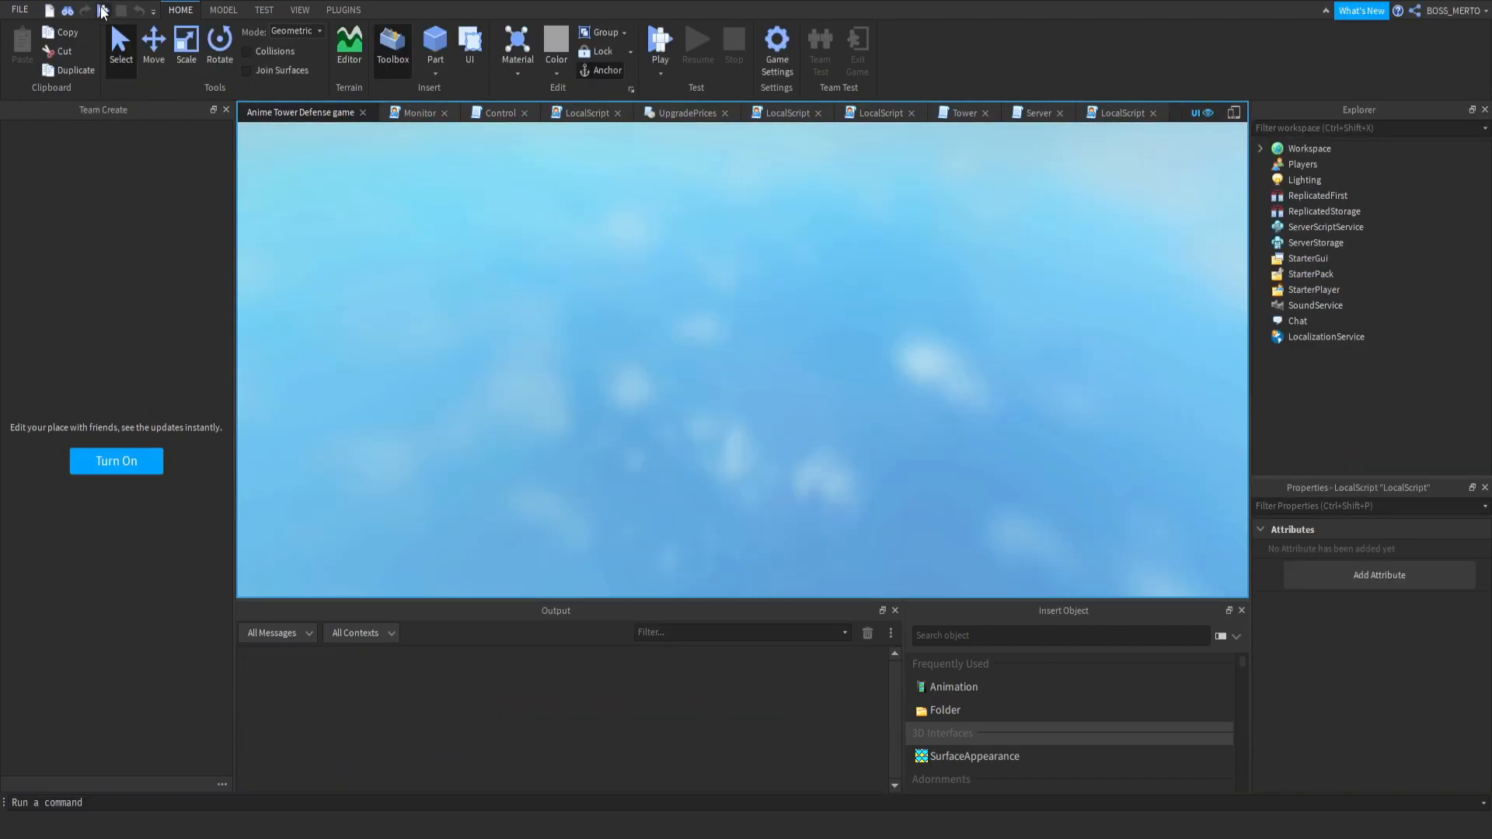
In the new playtest expand the player's TowerInventory, check the in-game inventory and view the server side.
left_click(659, 39)
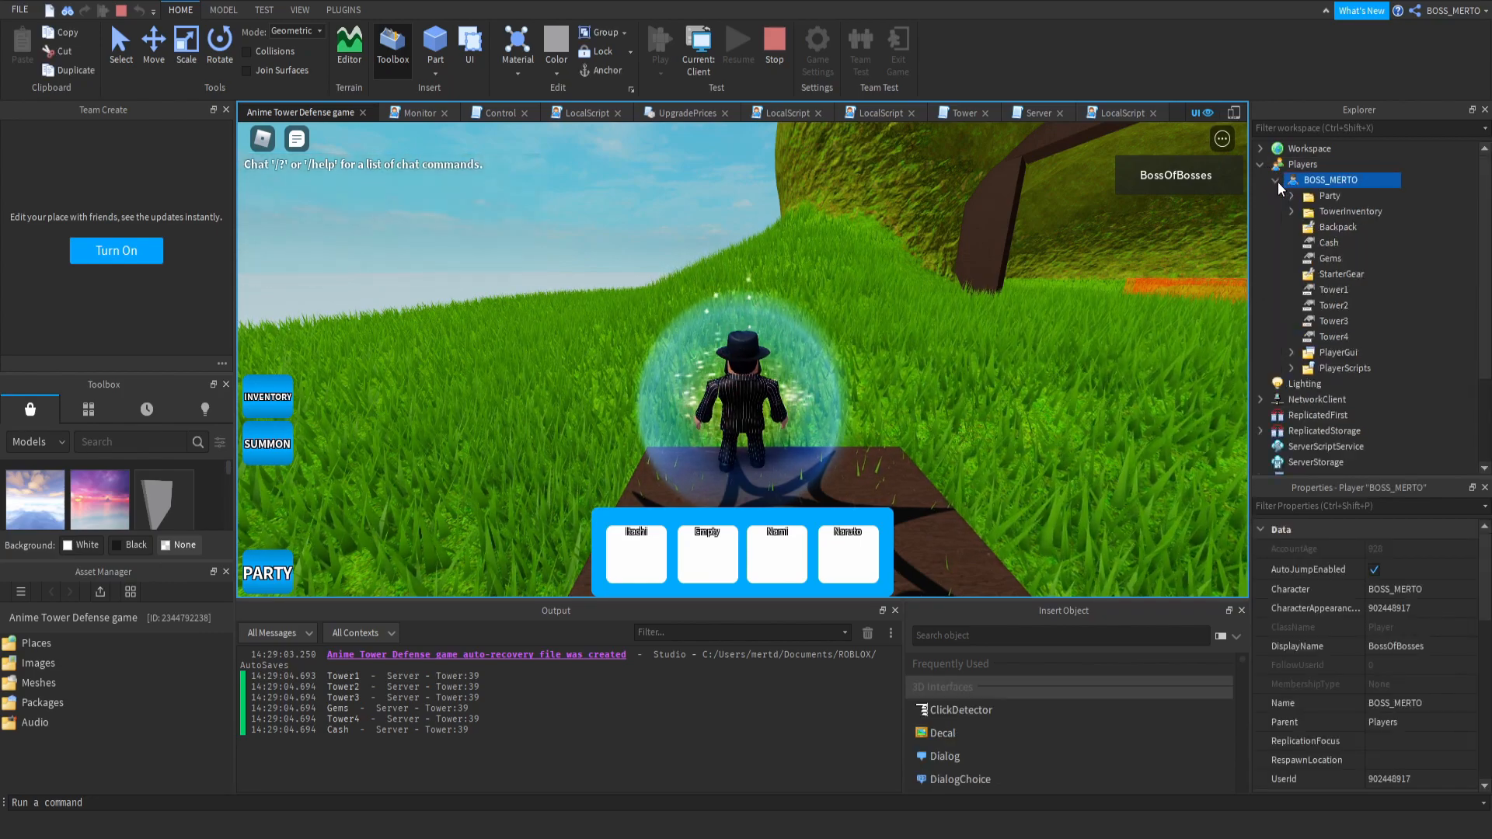
left_click(1290, 211)
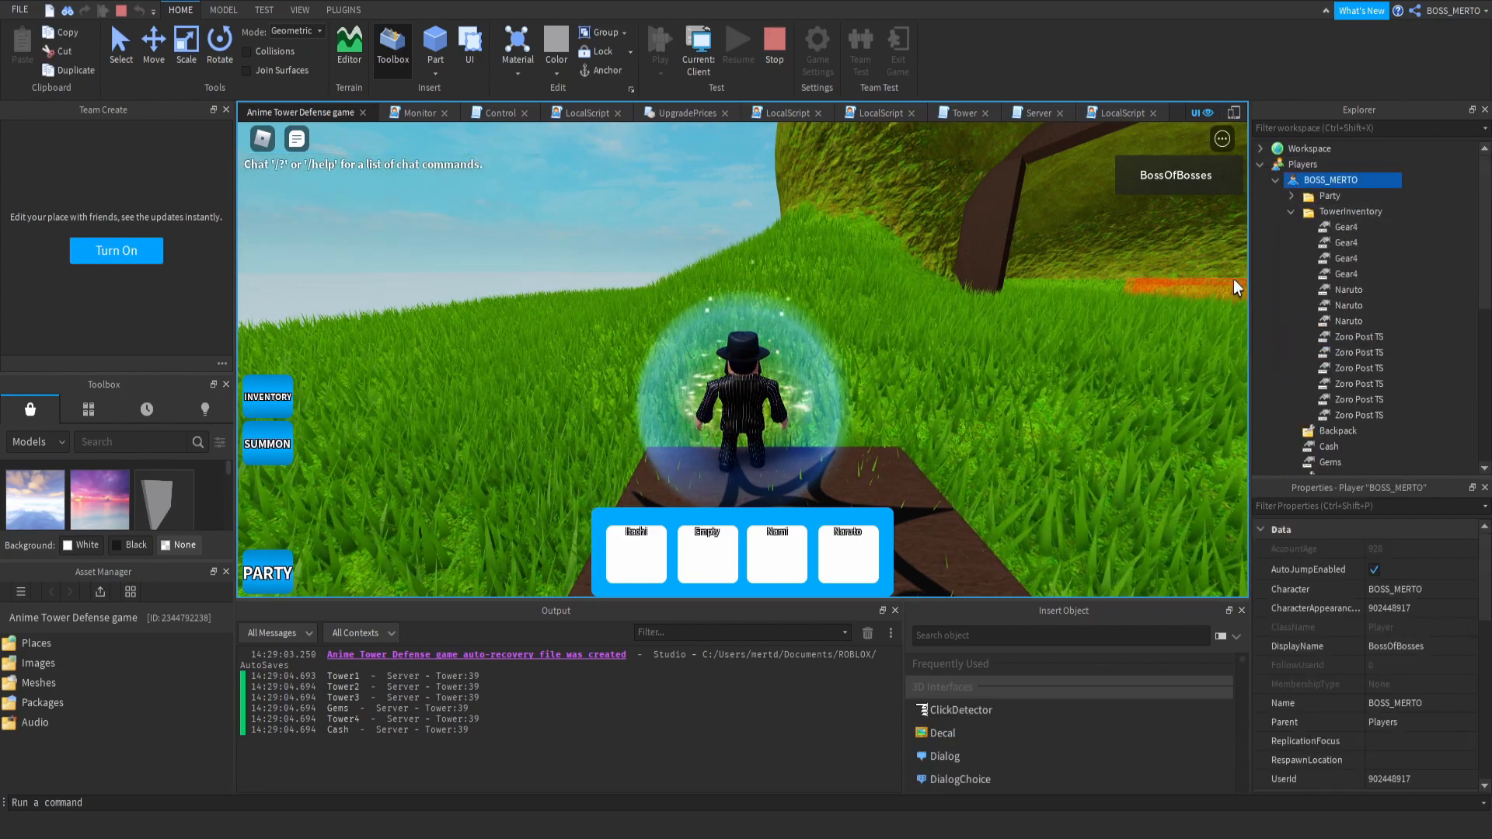
left_click(267, 396)
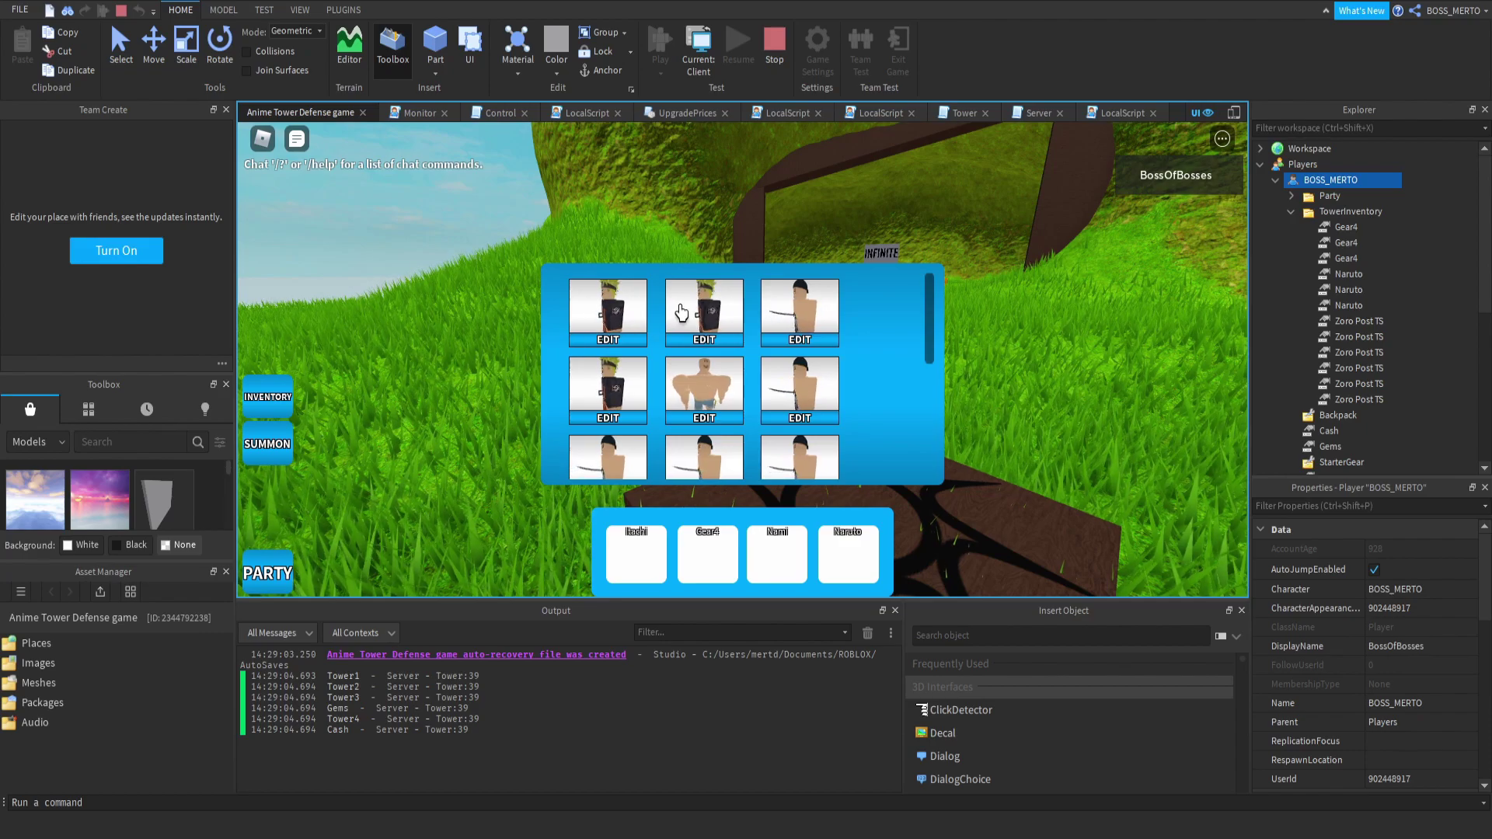
scroll("down", 3)
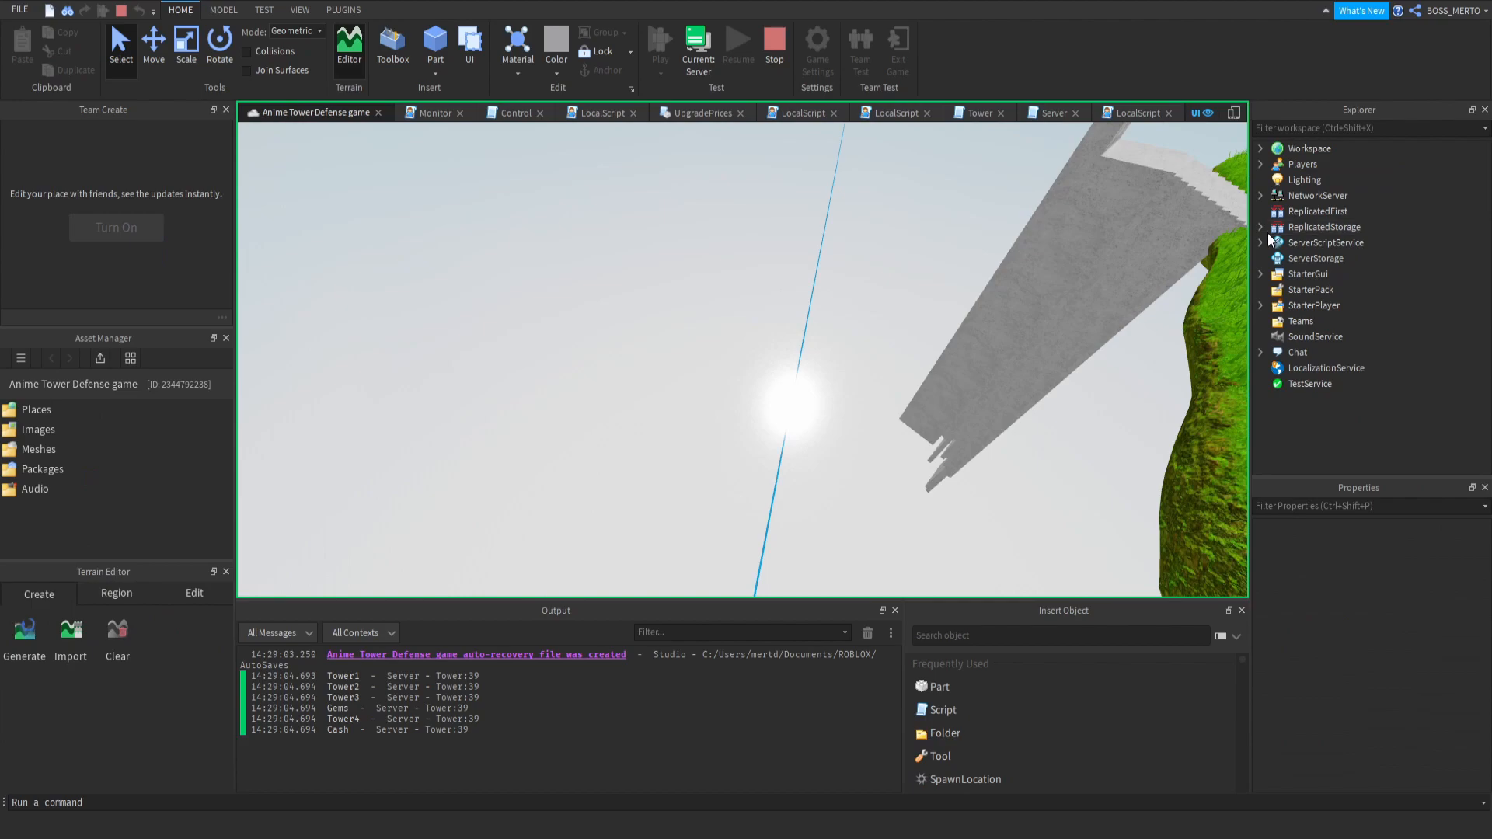
Verify Tower2 holds Empty on the server, return to Client view and end the playtest.
left_click(1261, 164)
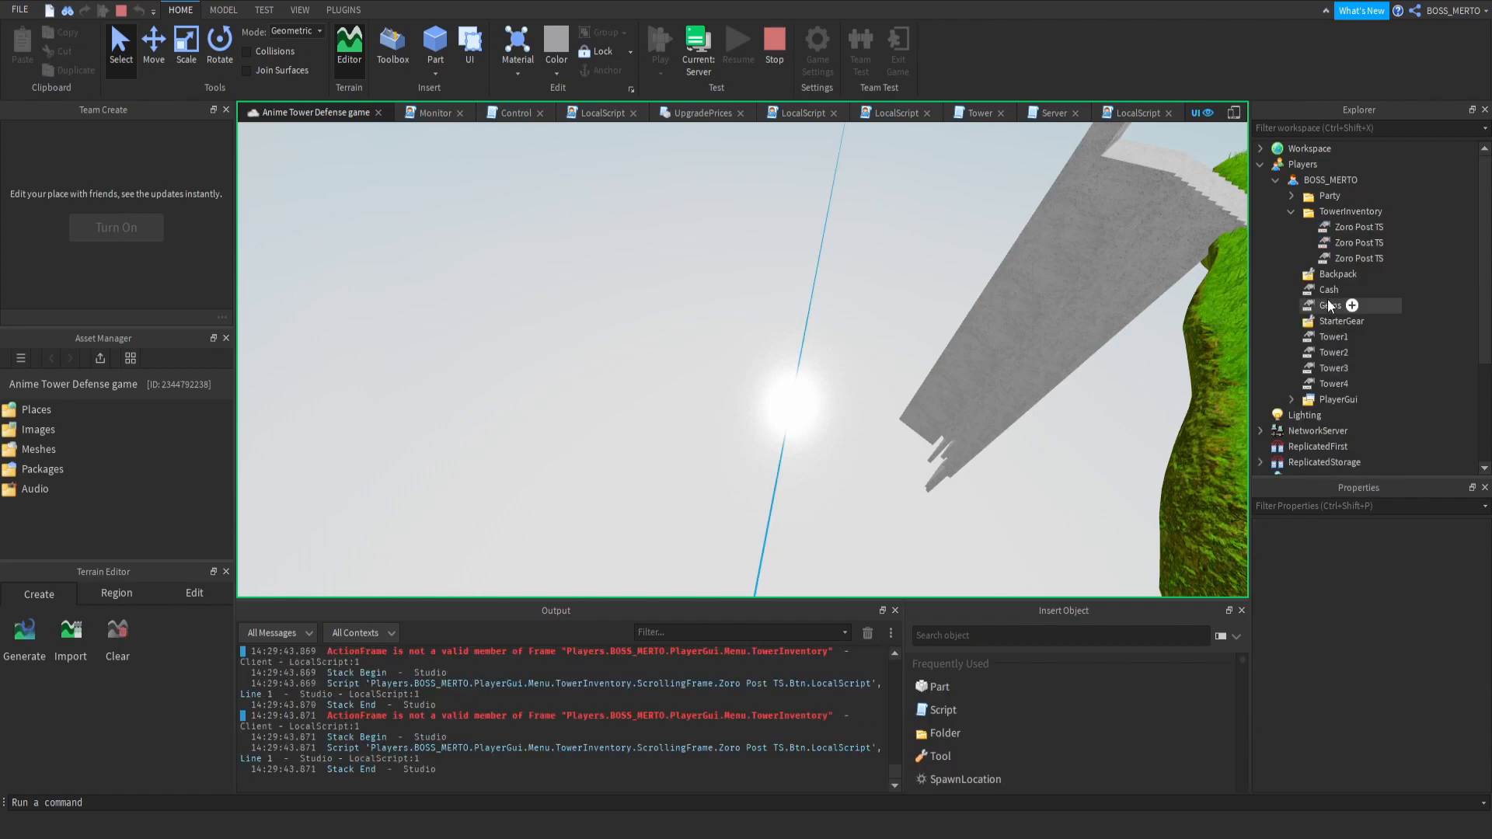
left_click(1334, 351)
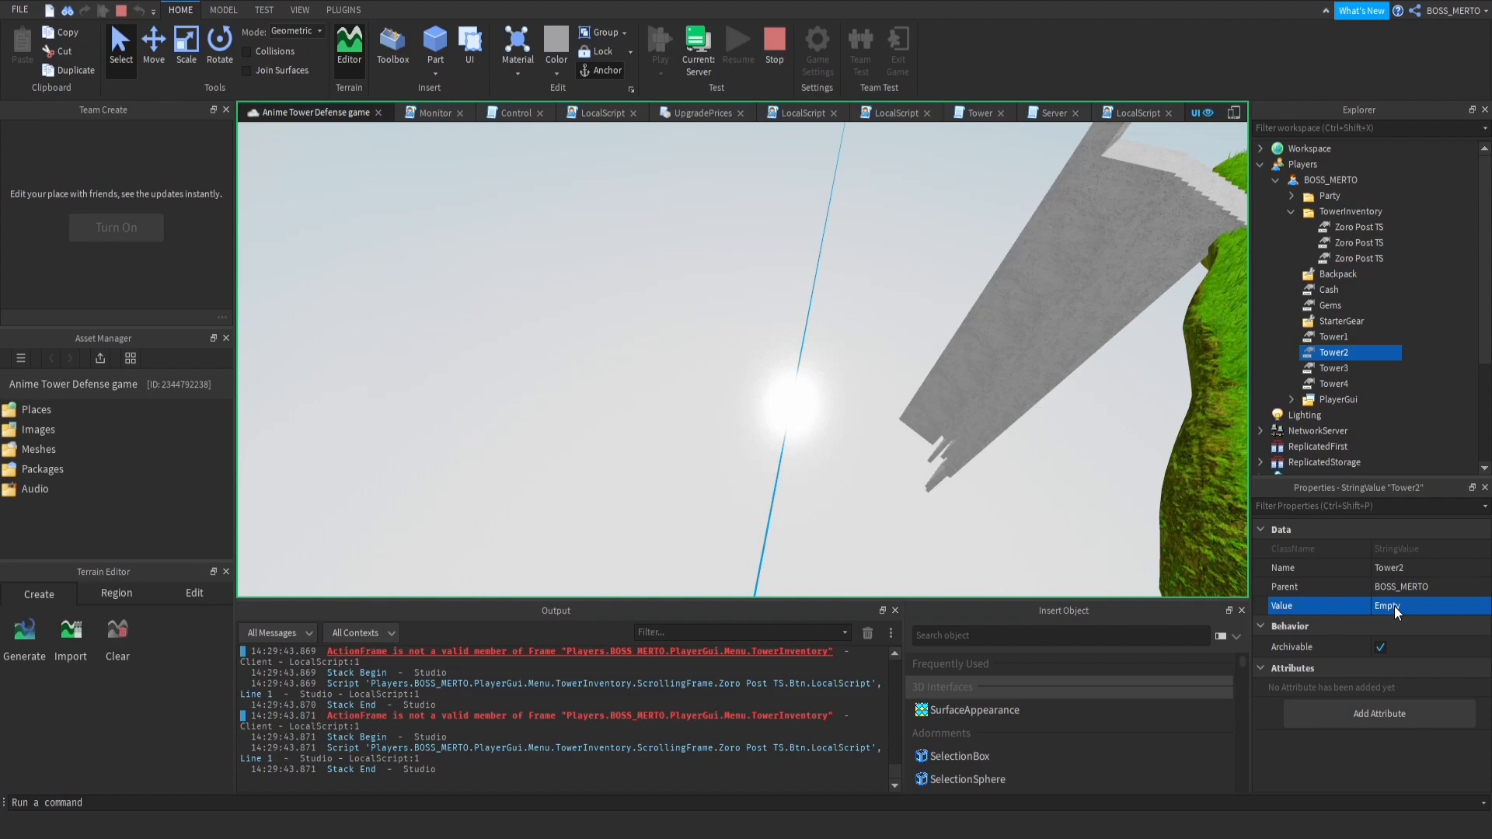
left_click(660, 40)
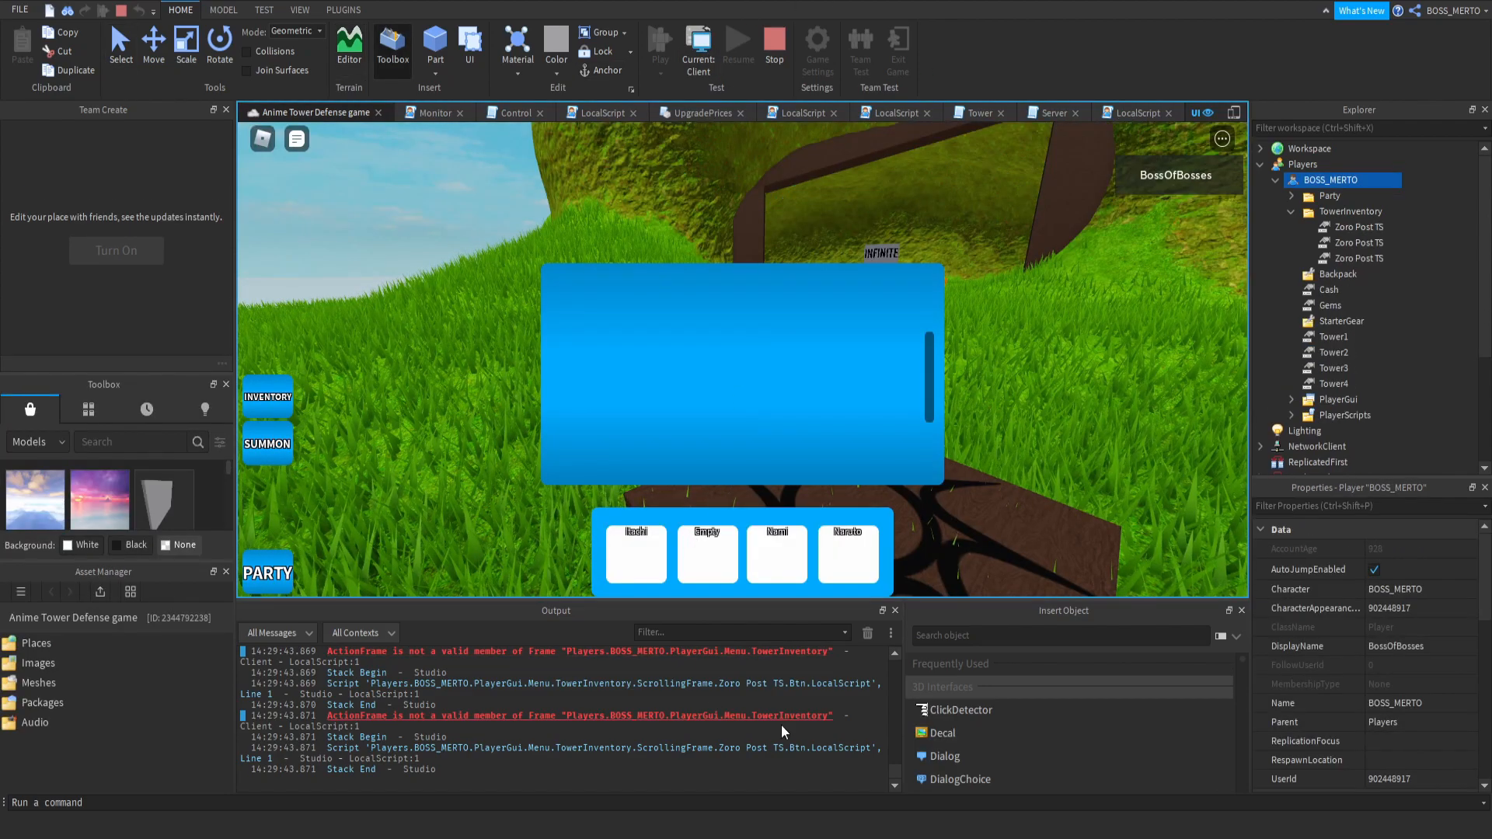
mouse_move(882, 368)
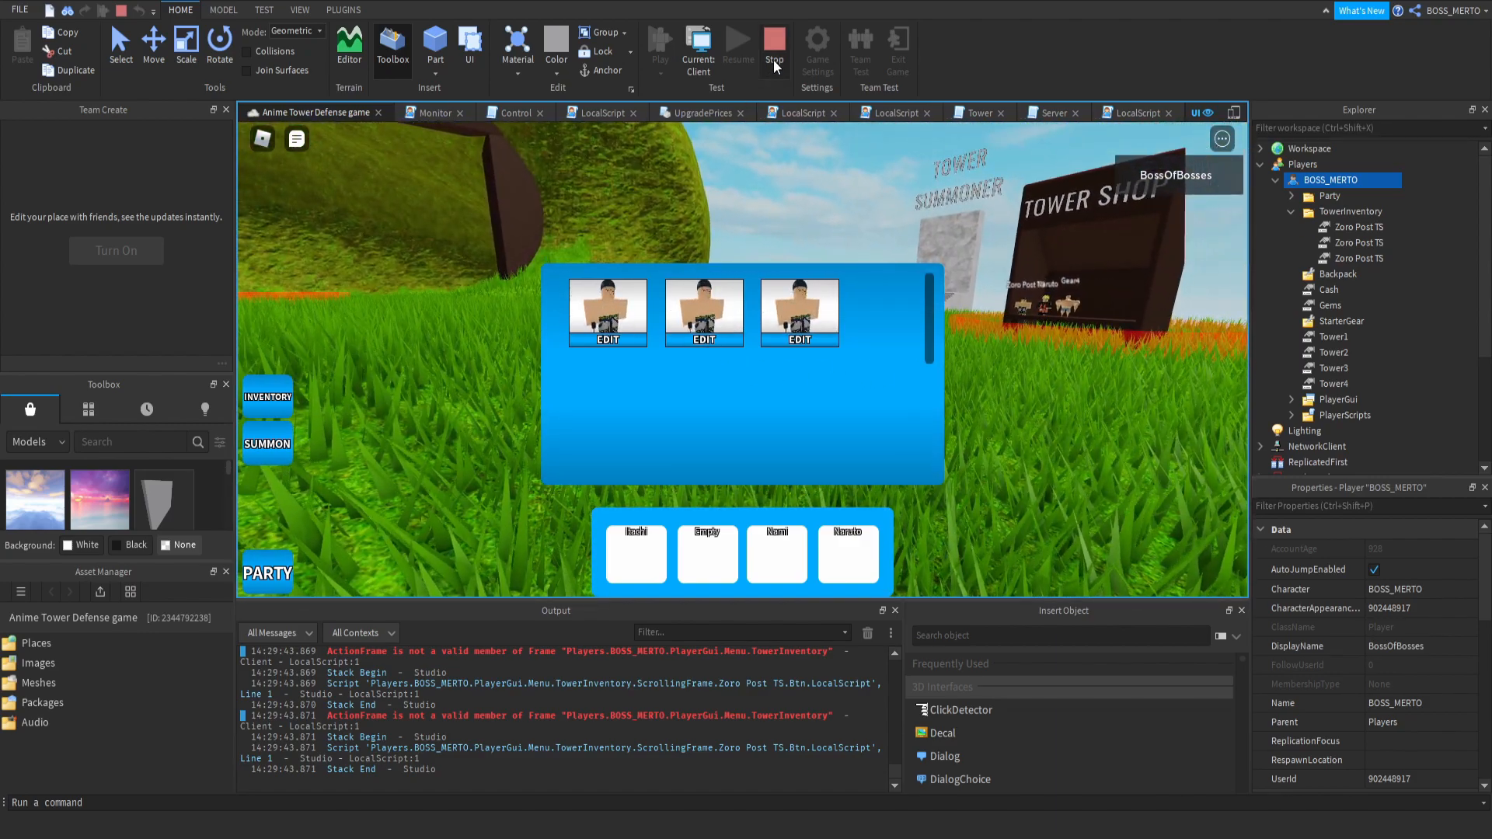
left_click(774, 38)
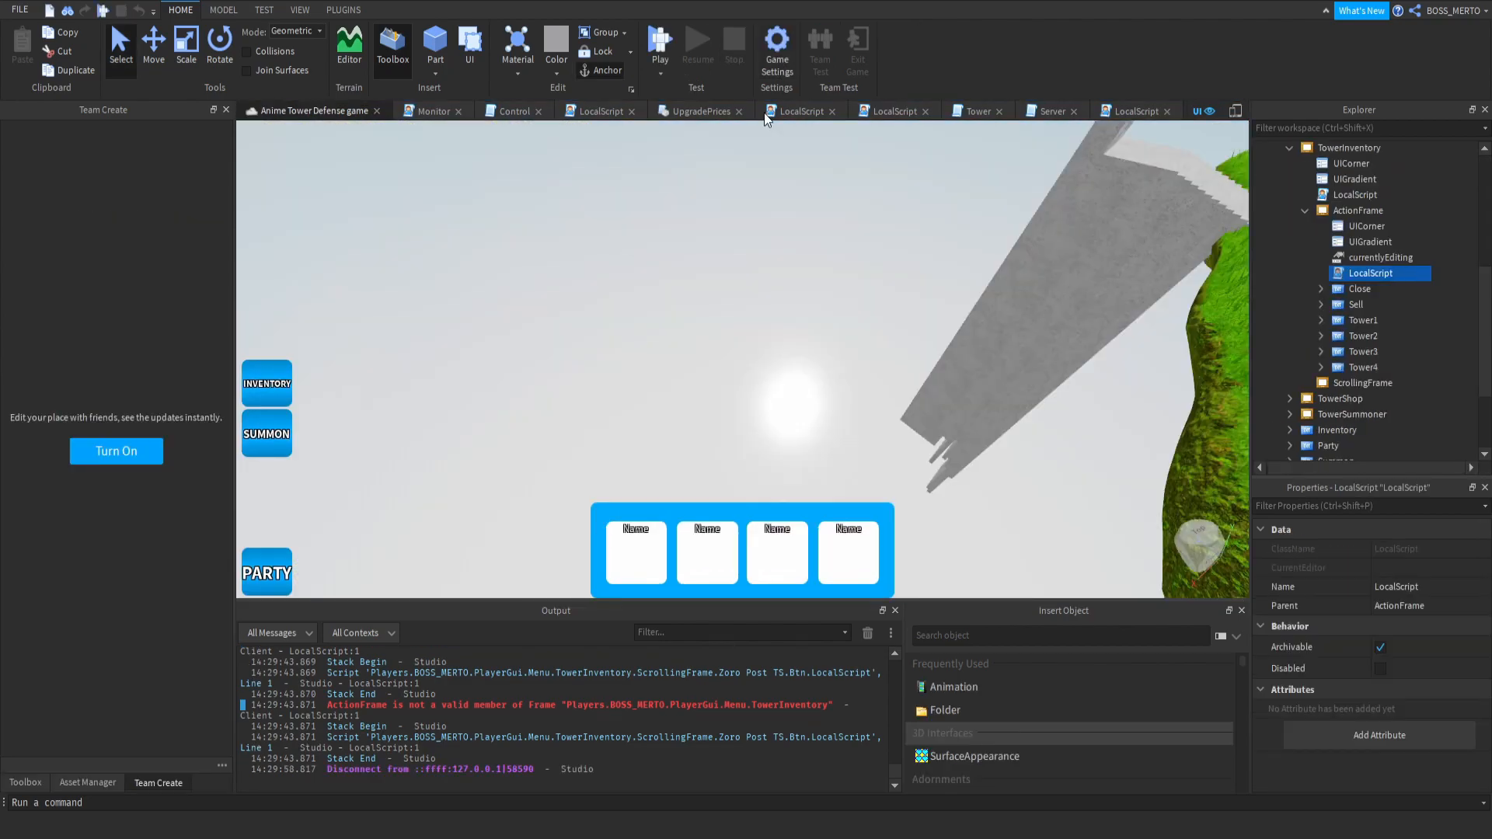
Start a new playtest and equip a Zoro Post TS tower into party slot 2.
left_click(659, 39)
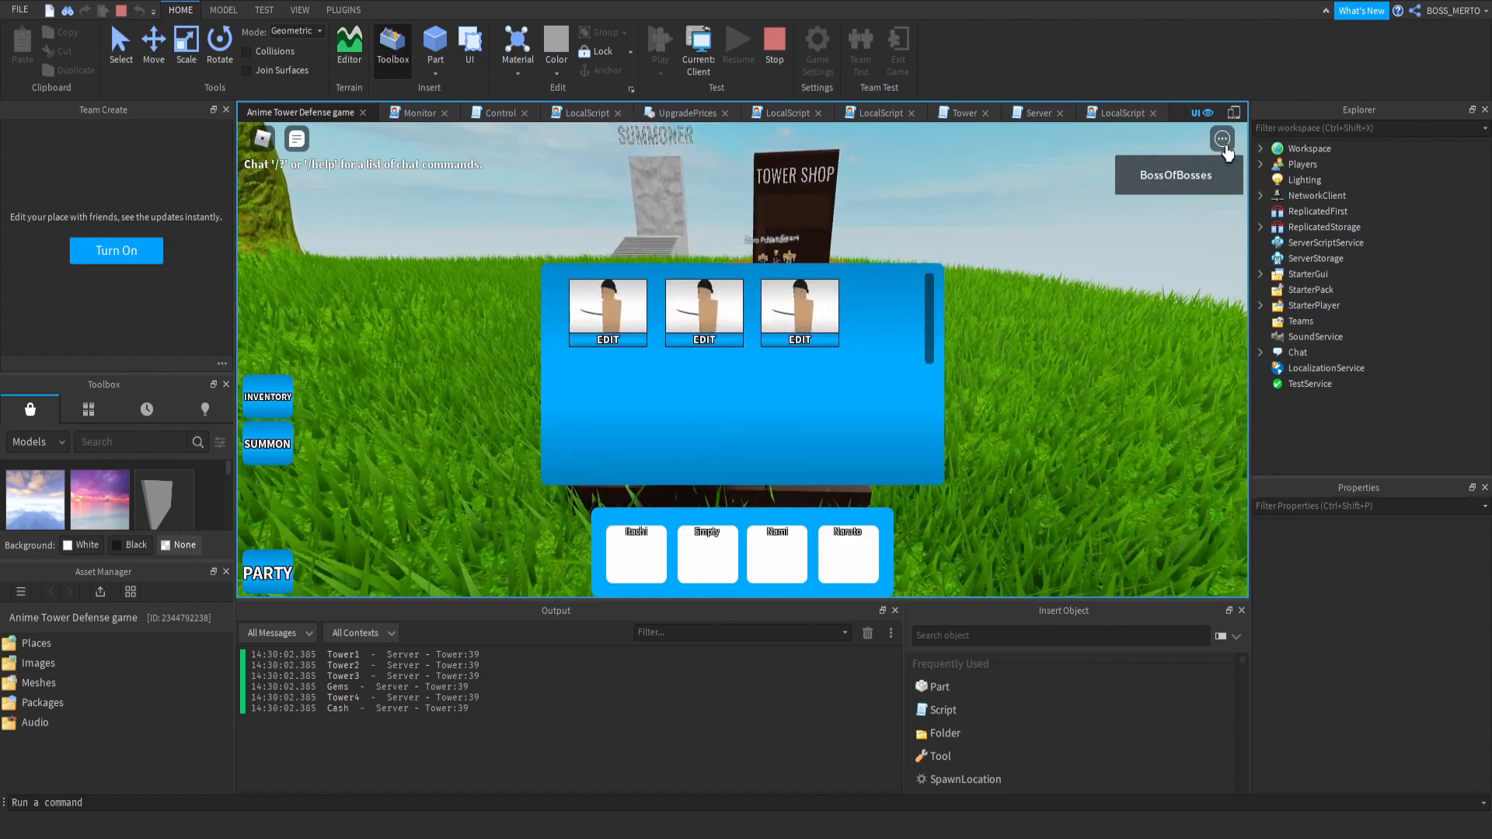
left_click(1261, 165)
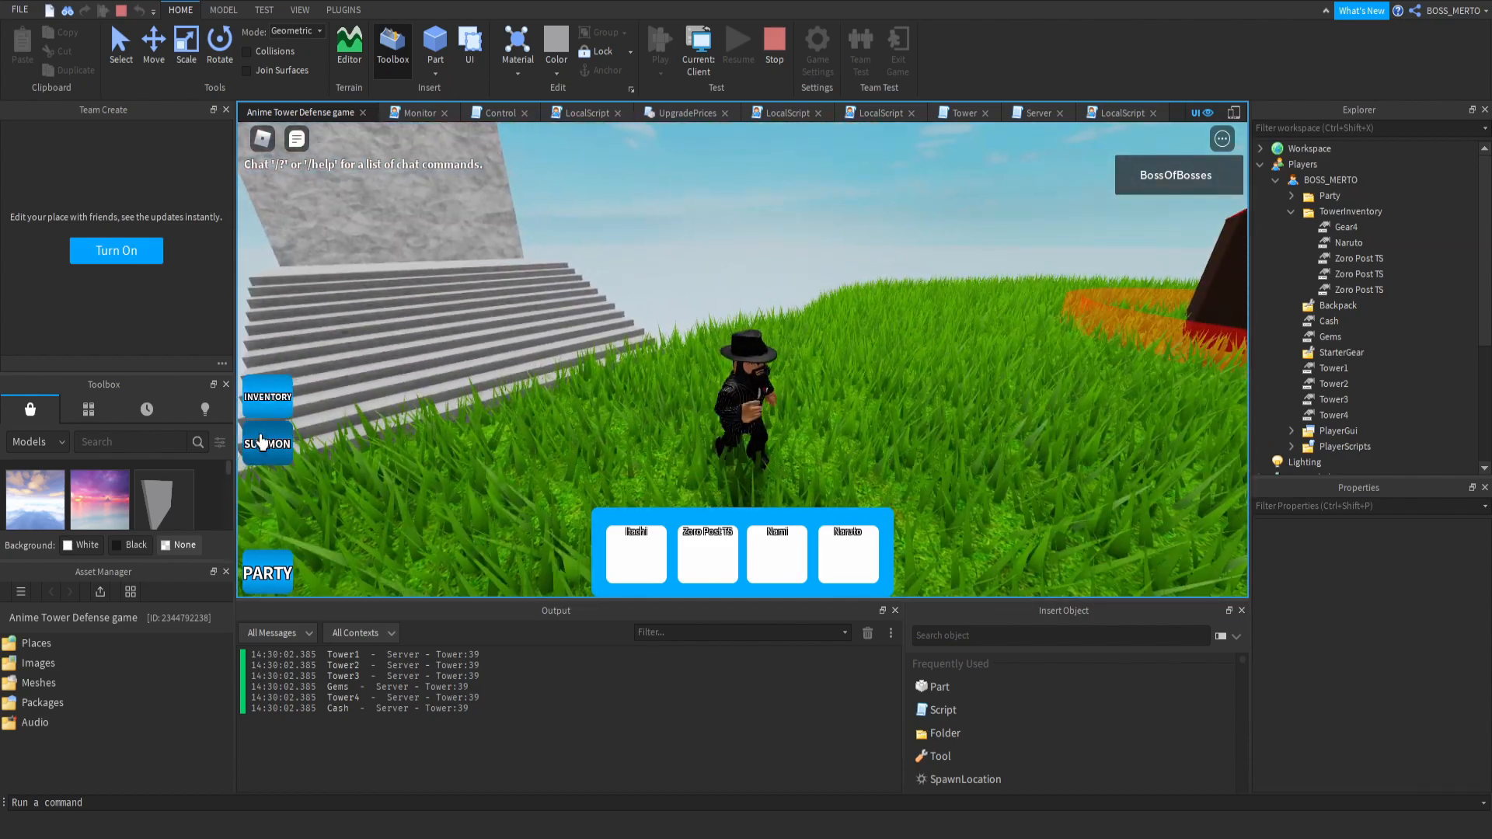
Single-summon for 5 gems, confirm a second Gear4 in Inventory, and check 3 gems remain.
left_click(267, 445)
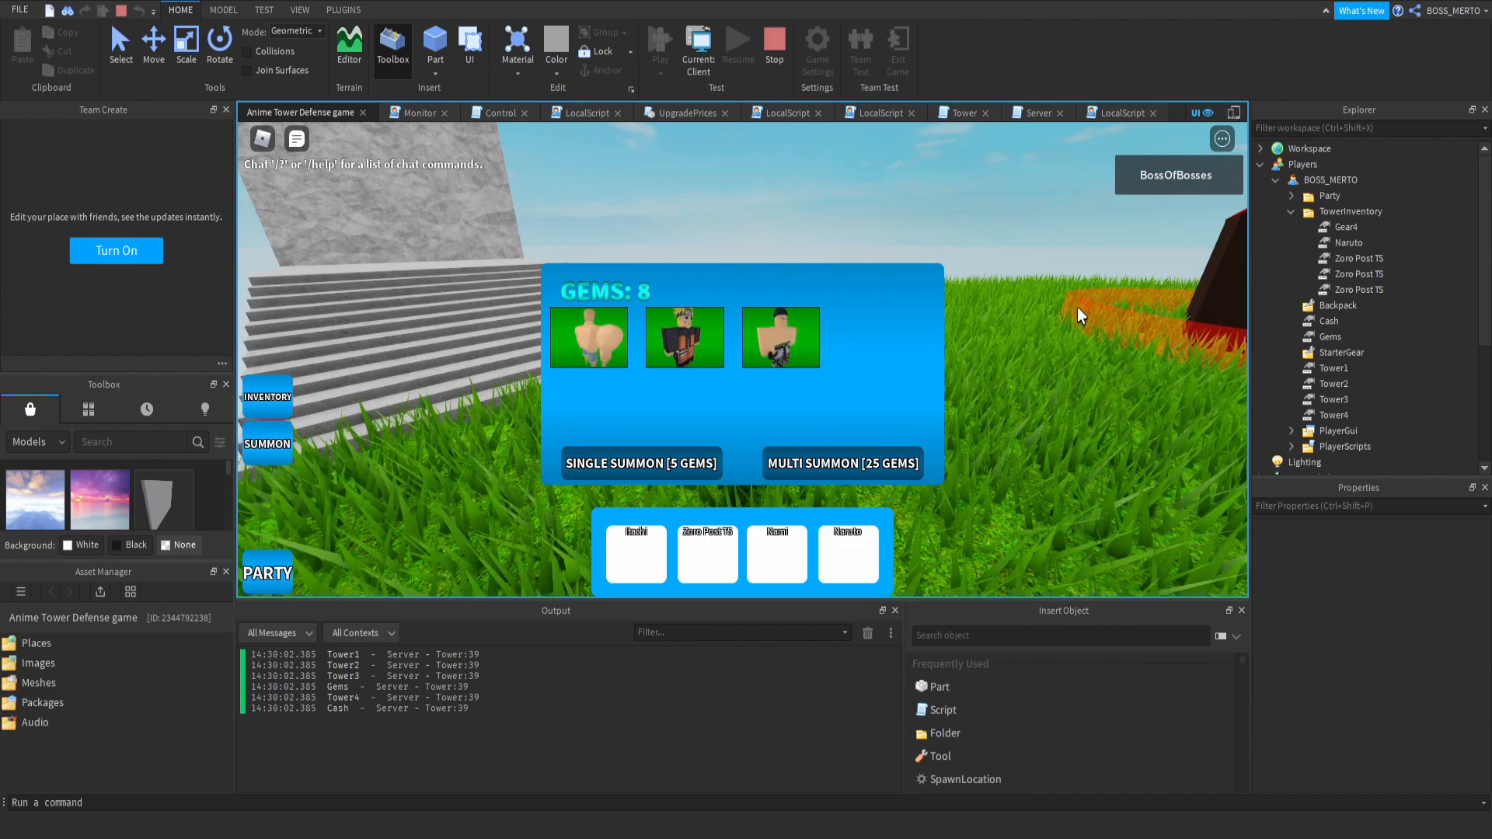
left_click(641, 463)
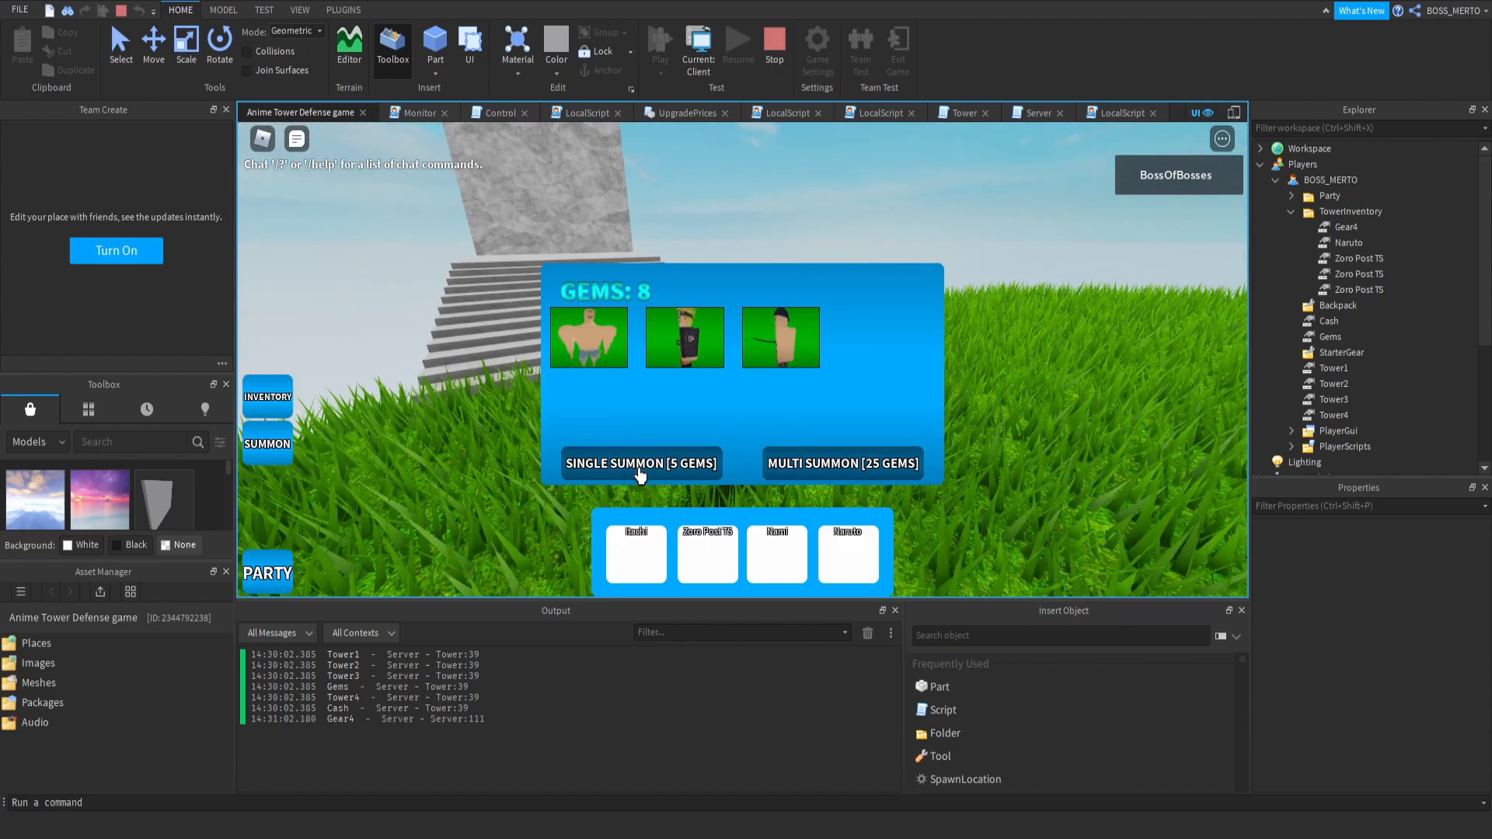
left_click(640, 464)
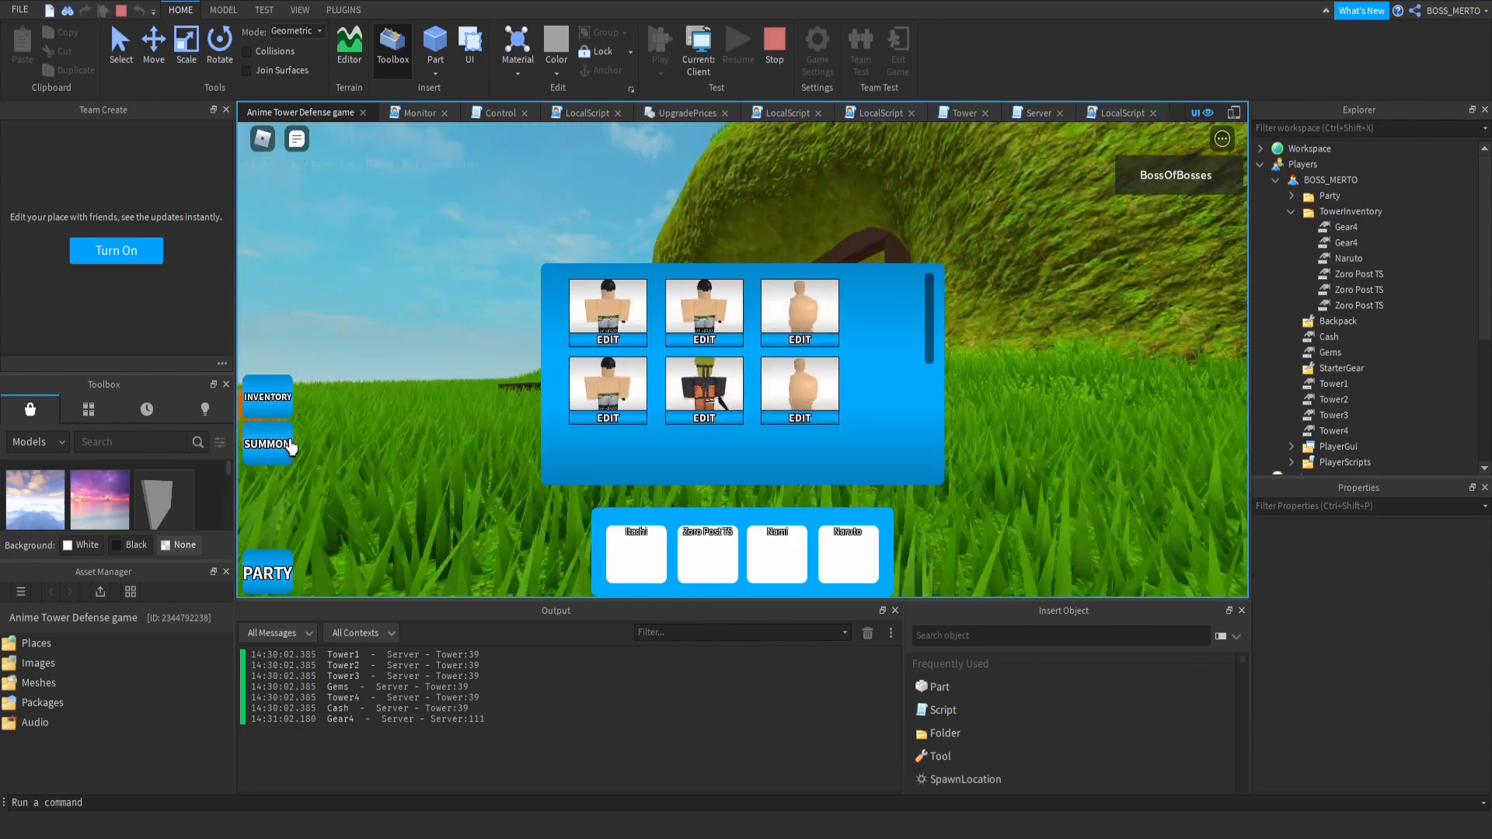
left_click(268, 444)
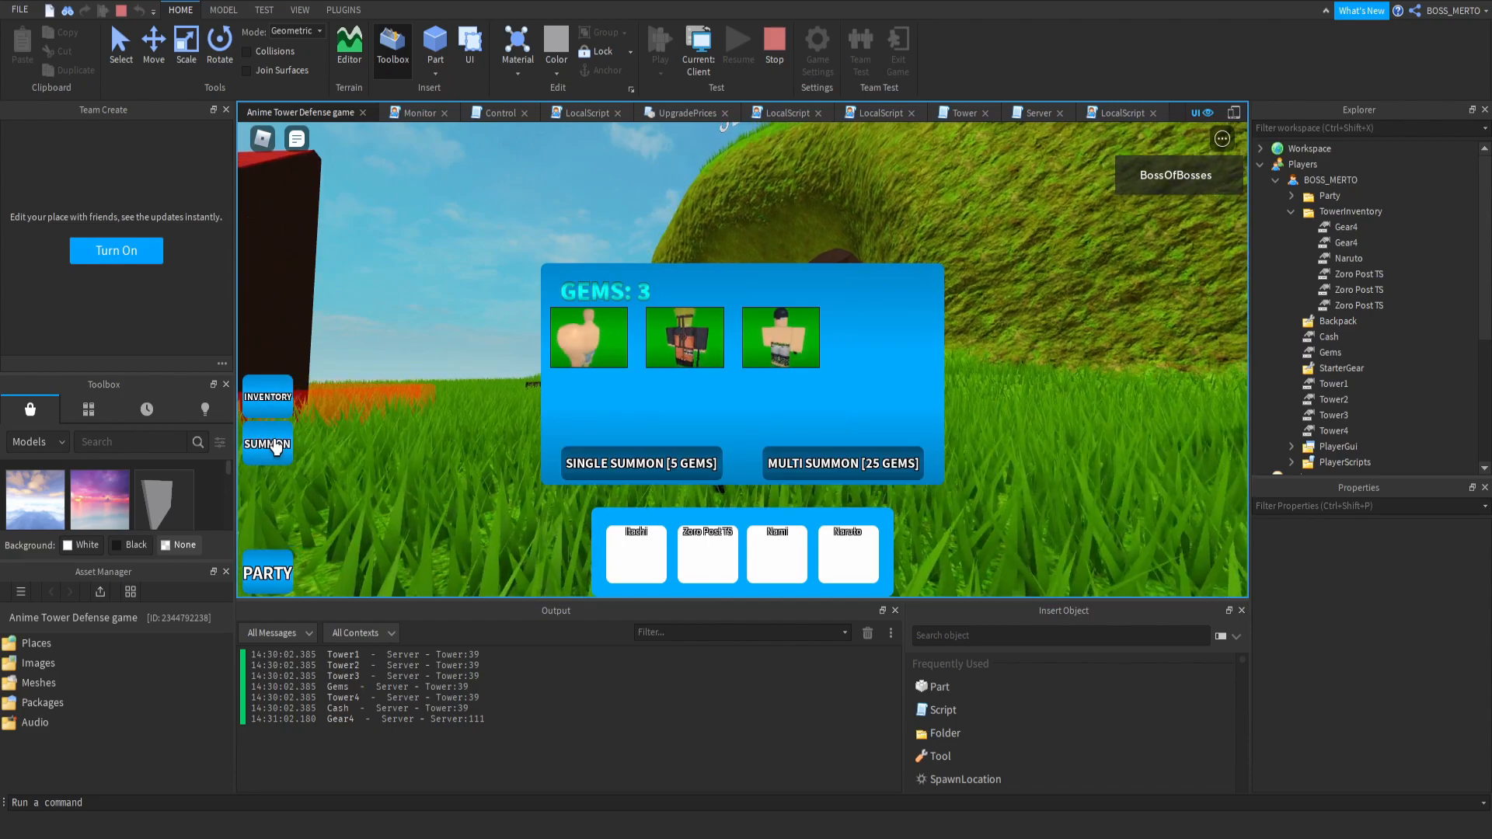